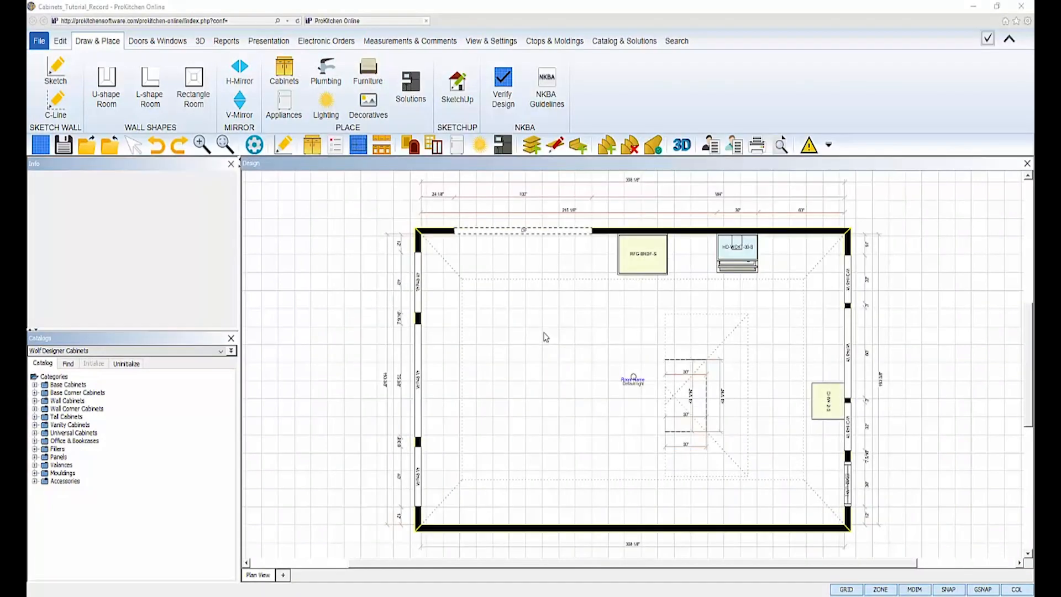
pyautogui.moveTo(530, 324)
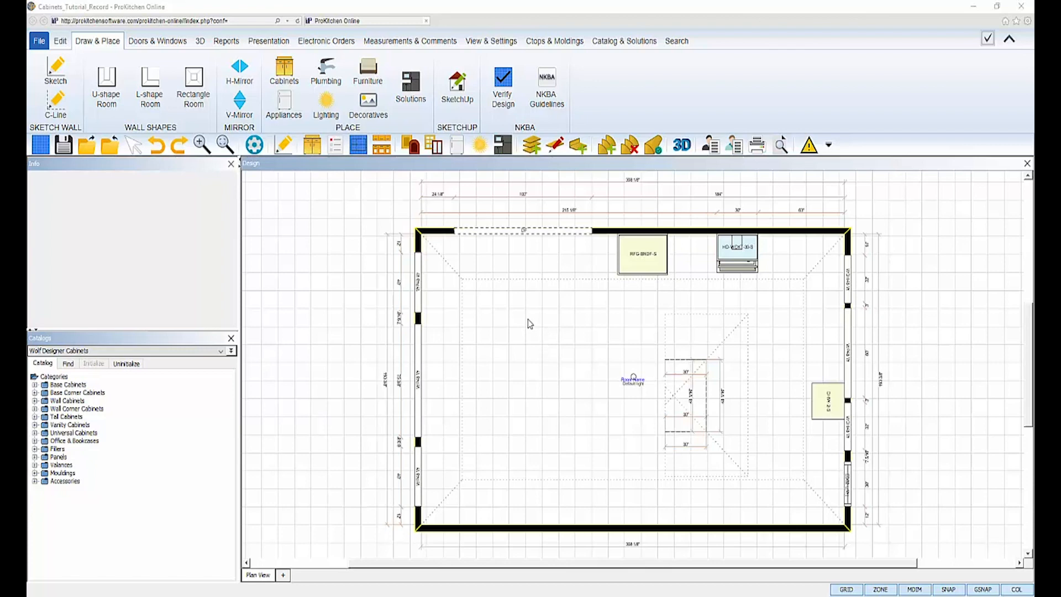
pyautogui.moveTo(528, 316)
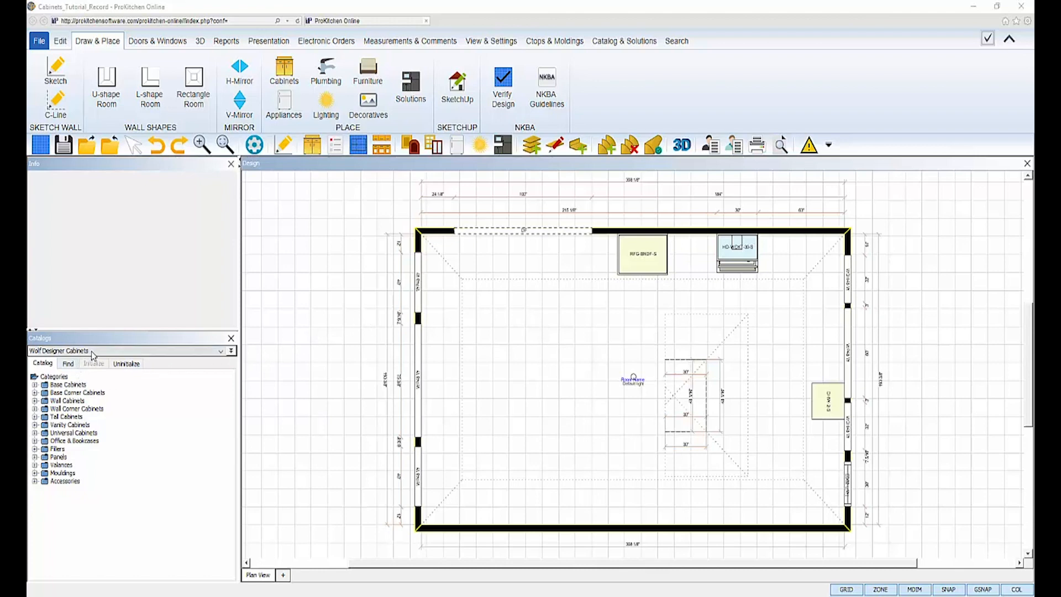
pyautogui.moveTo(118, 421)
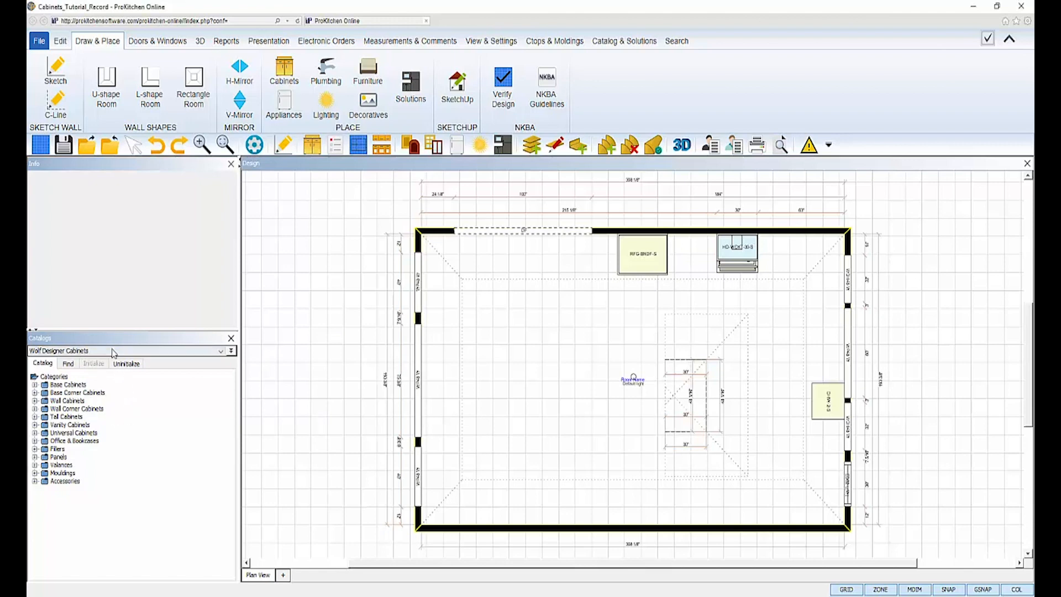
# Step: Review the global specifications (Burnham door, Maple wood, Flint Black), then close the panel
pyautogui.click(230, 350)
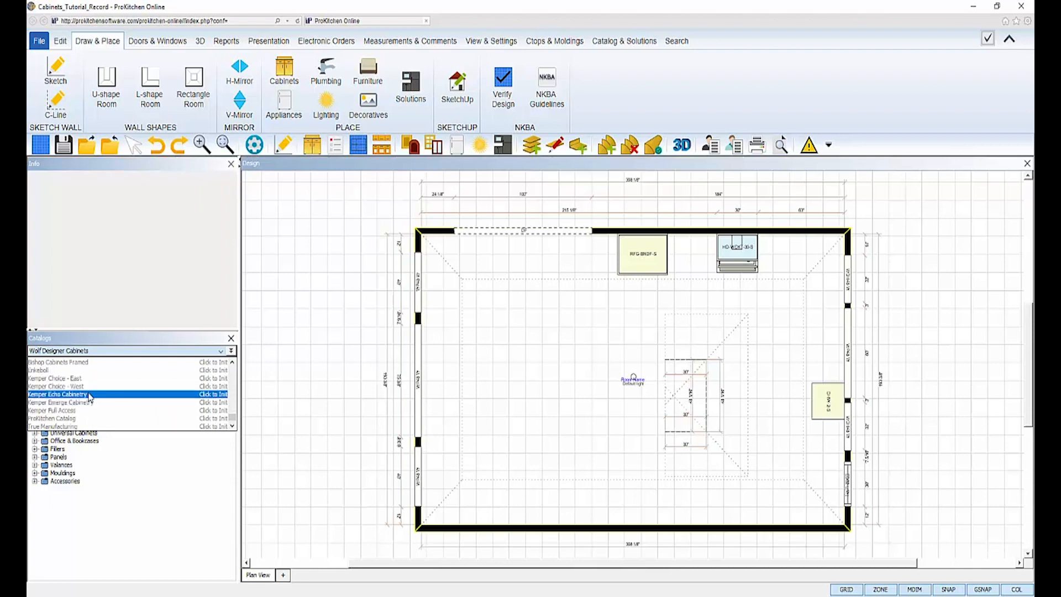
pyautogui.scroll(-3)
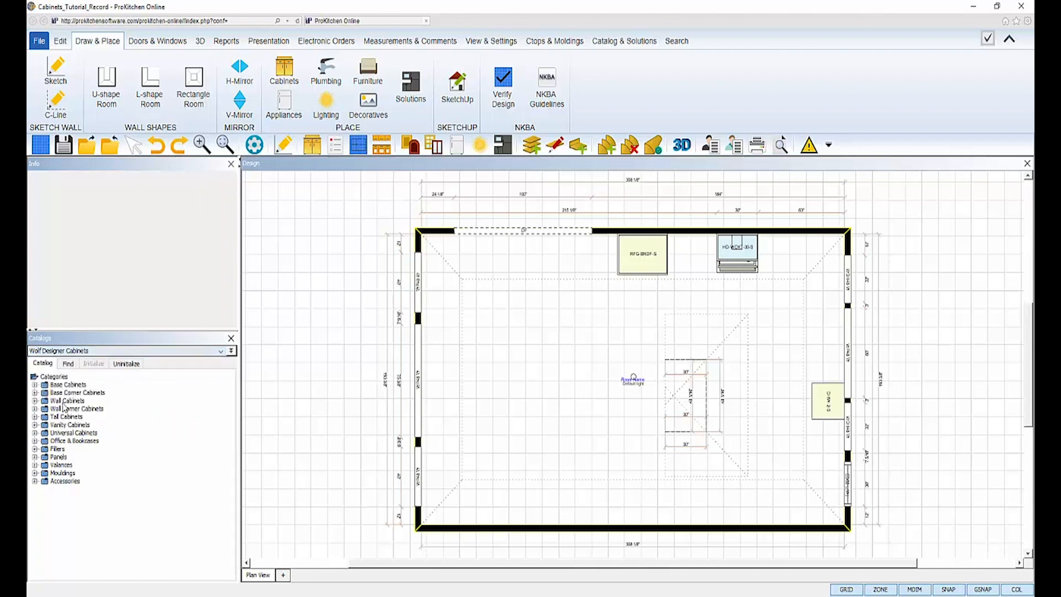
pyautogui.moveTo(186, 443)
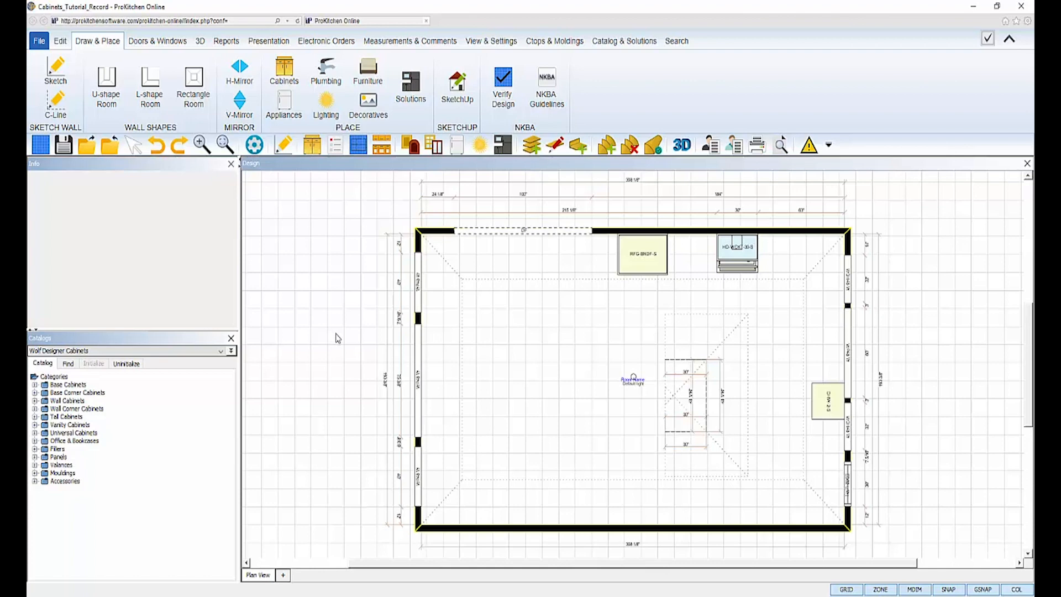
pyautogui.moveTo(452, 106)
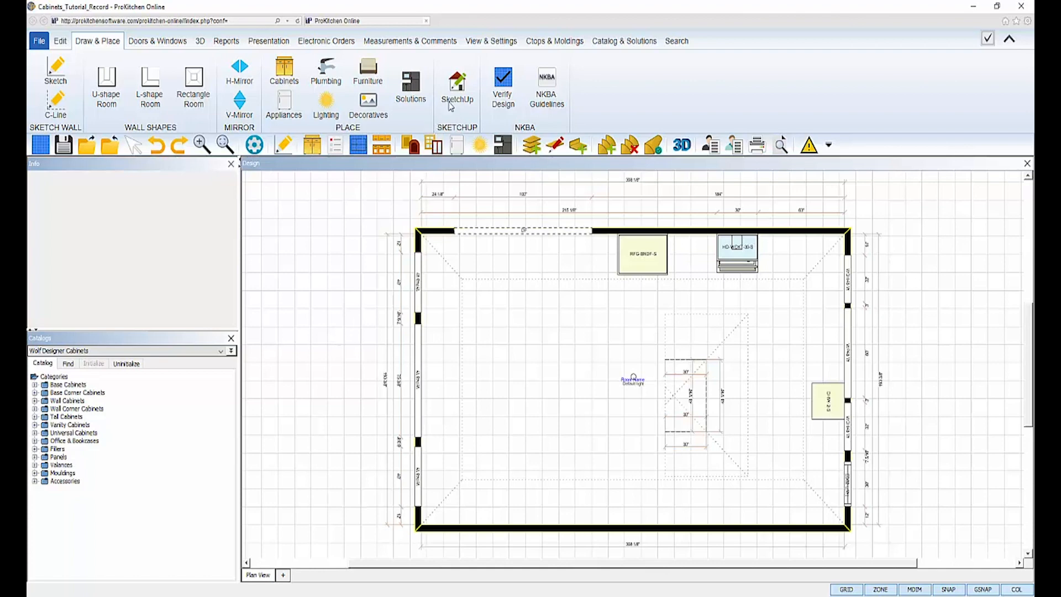
pyautogui.click(491, 40)
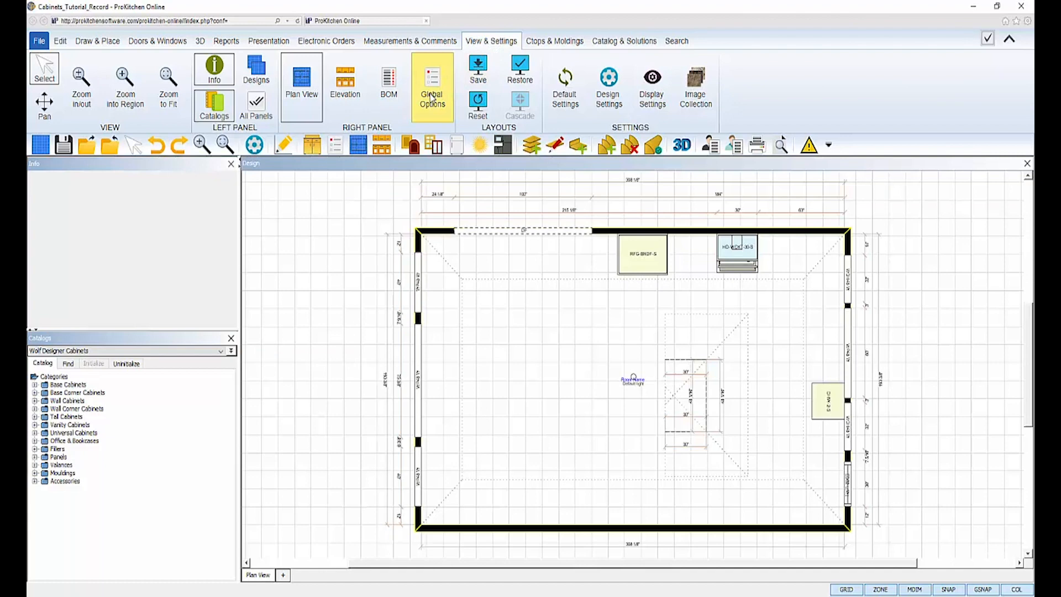
pyautogui.click(432, 74)
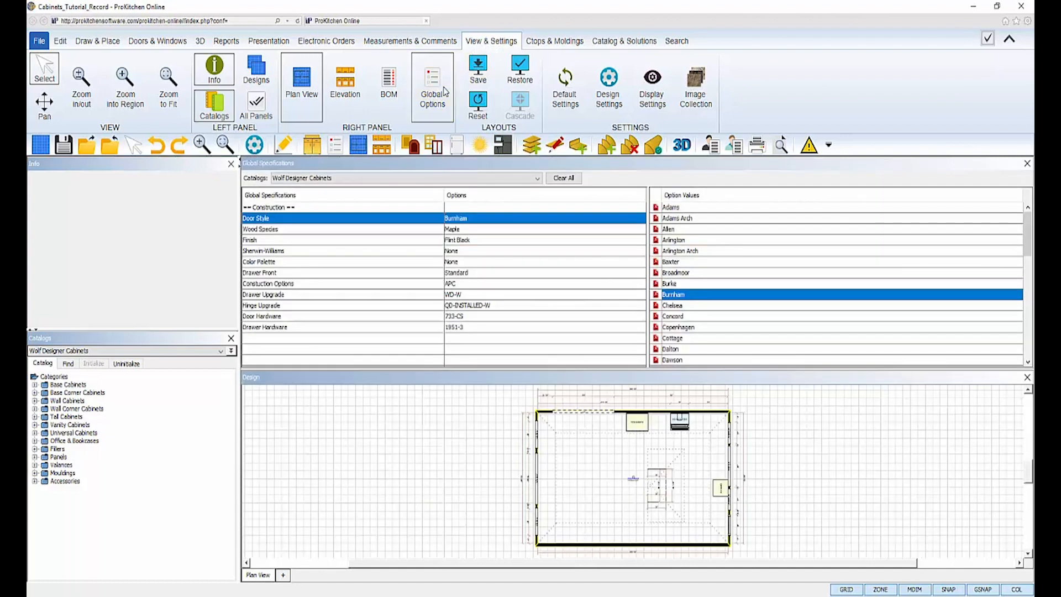
pyautogui.moveTo(408, 322)
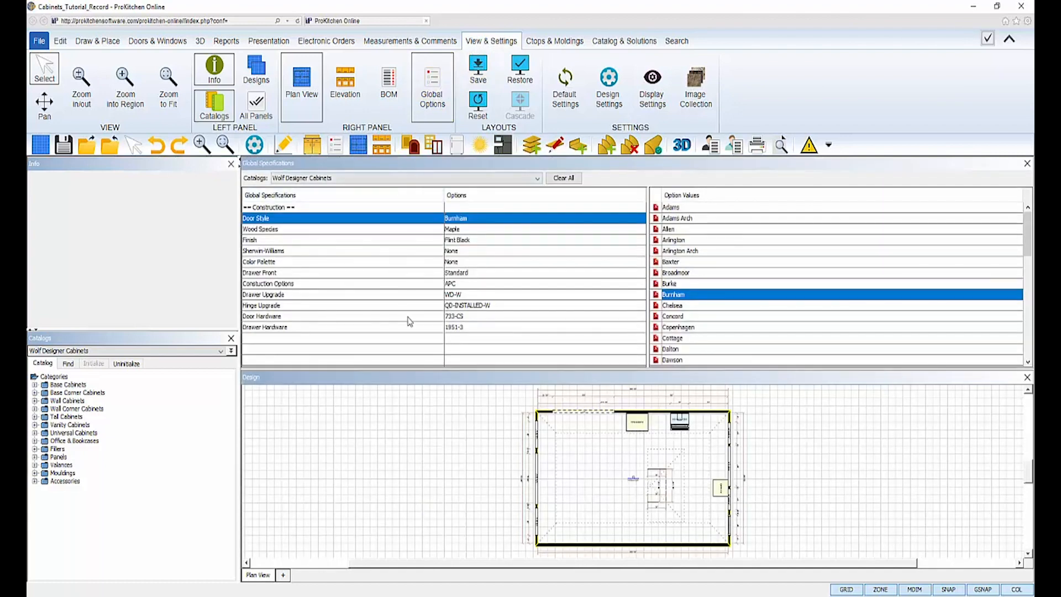
pyautogui.moveTo(334, 145)
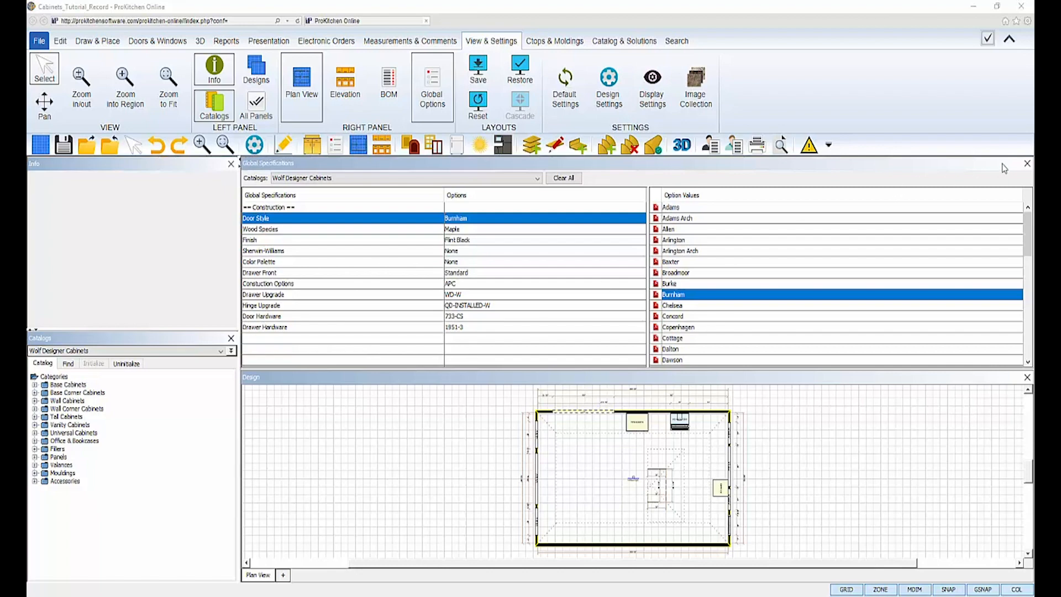
pyautogui.click(1027, 163)
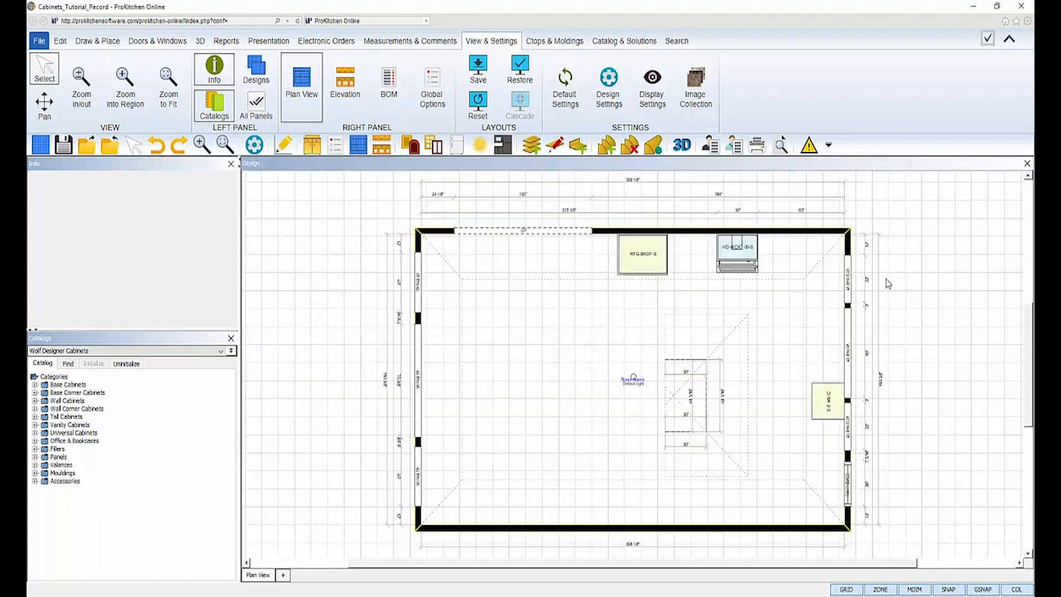
pyautogui.moveTo(784, 382)
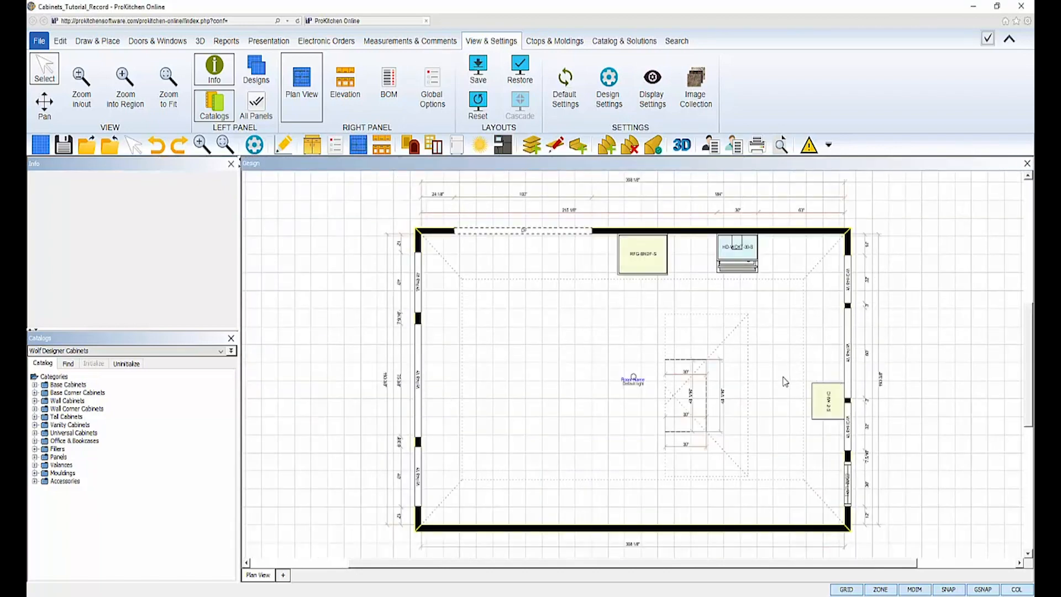
pyautogui.moveTo(860, 518)
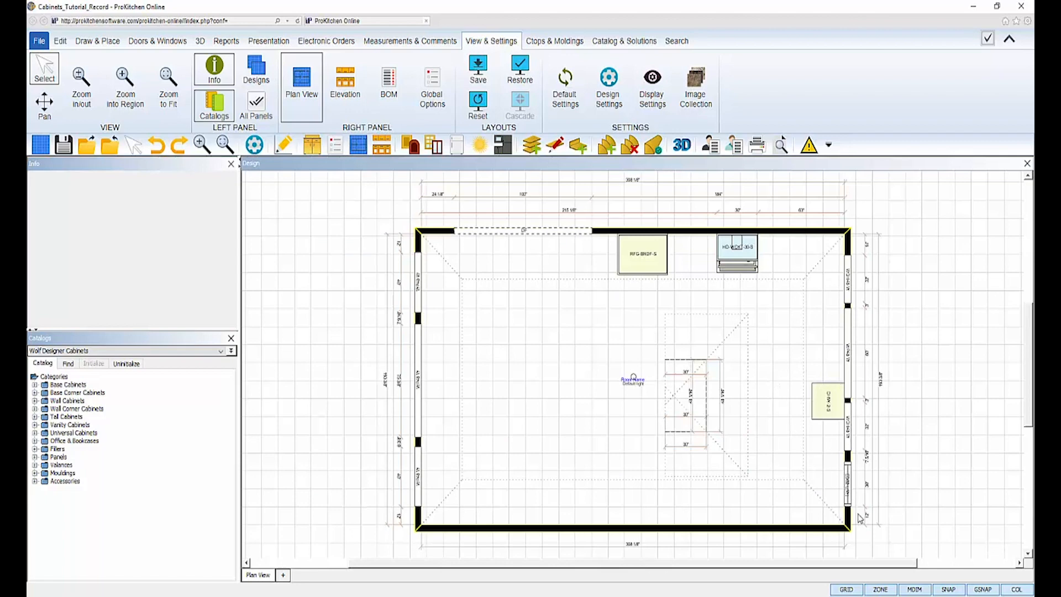
pyautogui.moveTo(914, 590)
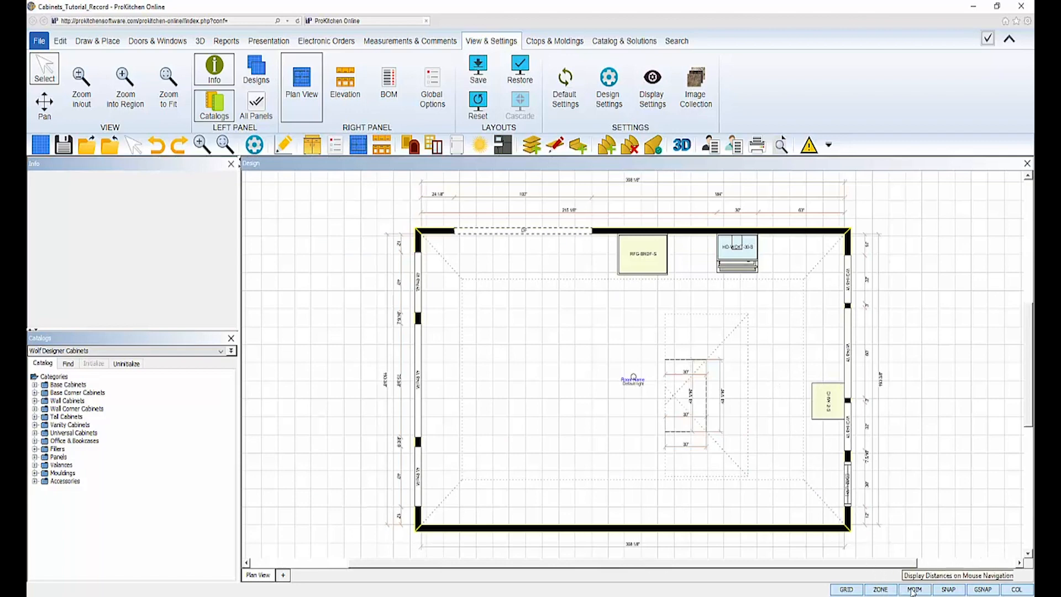
pyautogui.moveTo(880, 590)
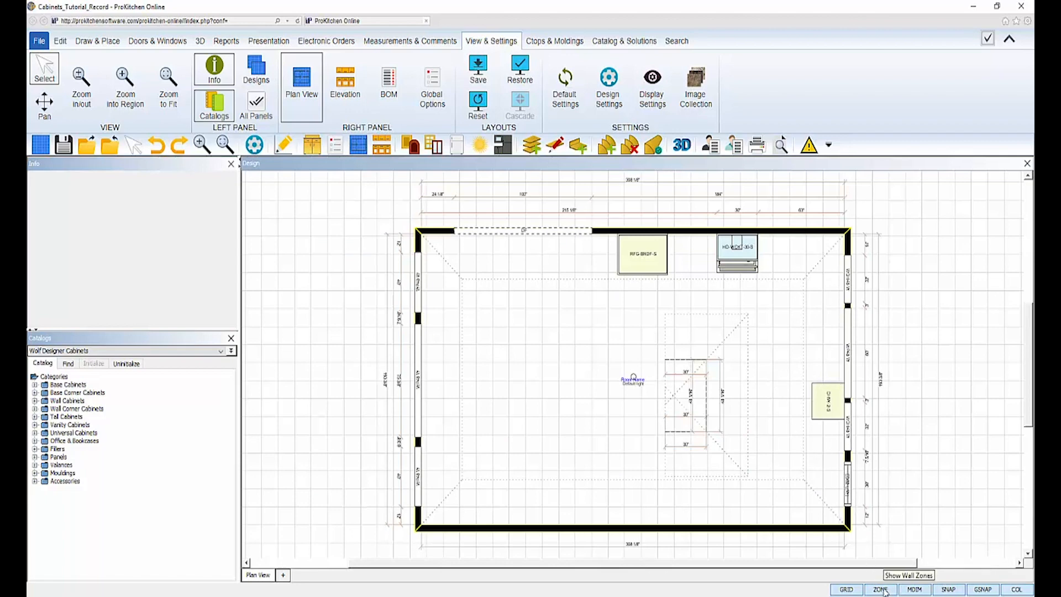
pyautogui.moveTo(950, 567)
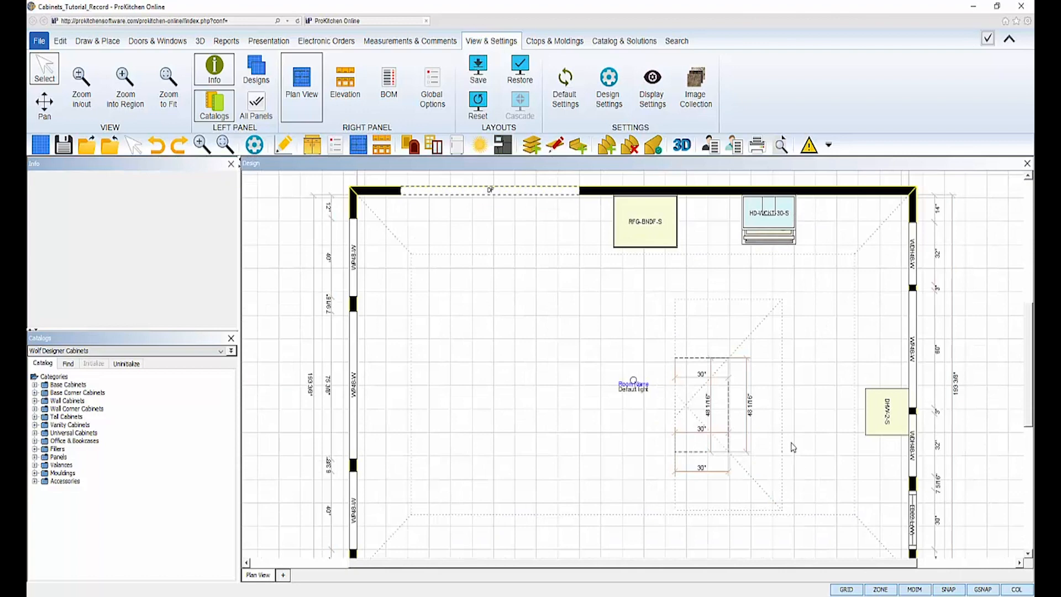
pyautogui.moveTo(838, 249)
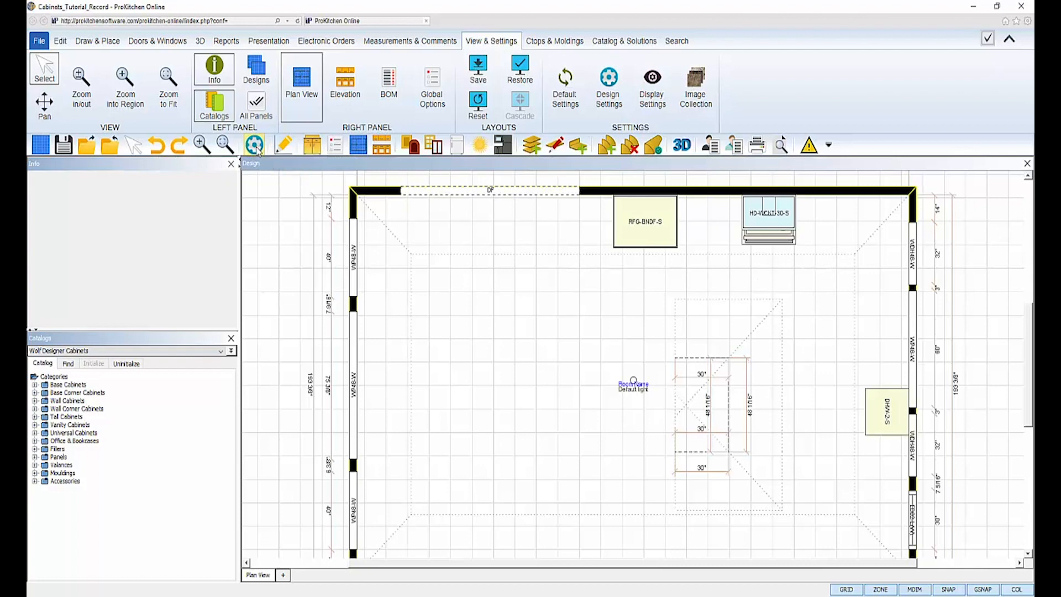
# Step: Inspect the wall construction values for wall thickness, zone width and wall height
pyautogui.click(608, 88)
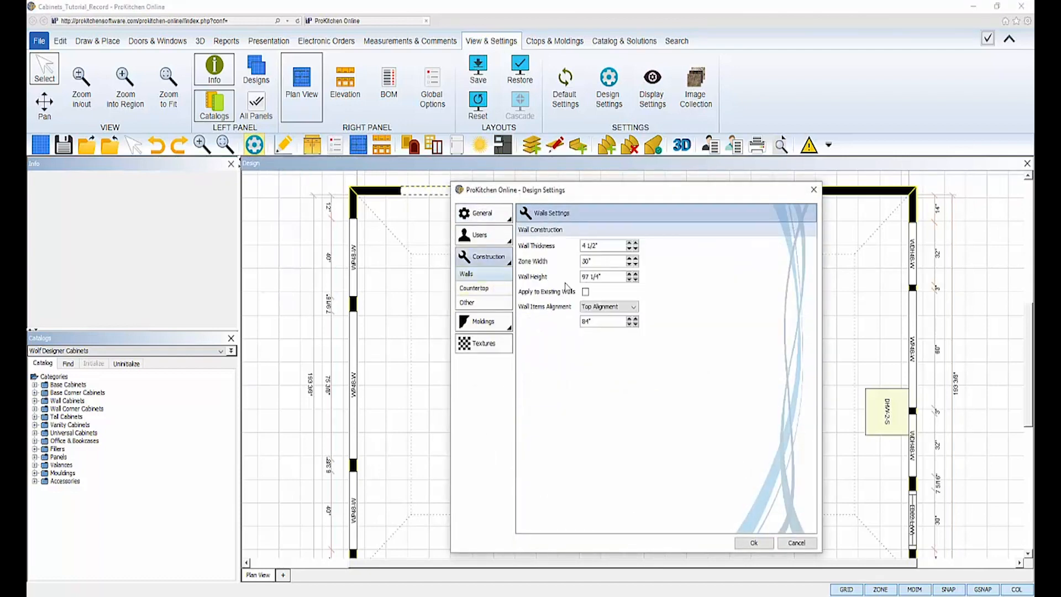
pyautogui.tripleClick(601, 260)
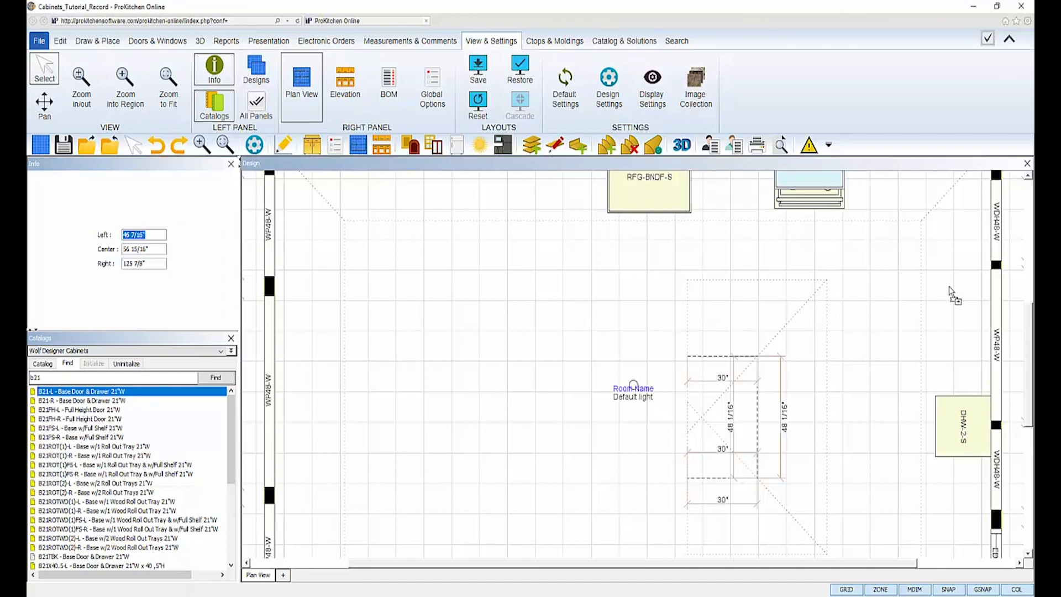
pyautogui.moveTo(953, 291)
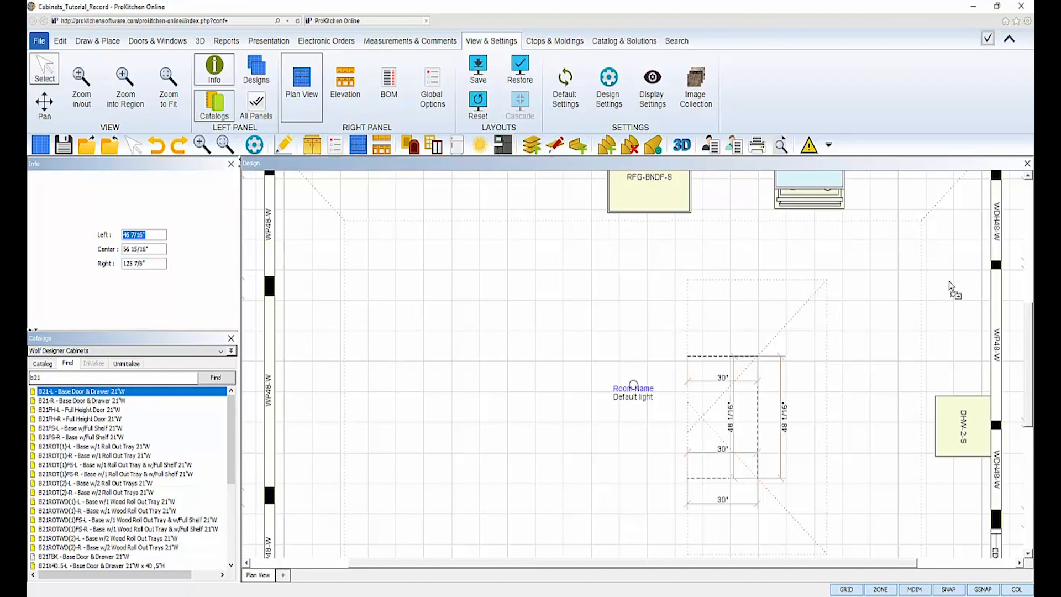
pyautogui.moveTo(959, 275)
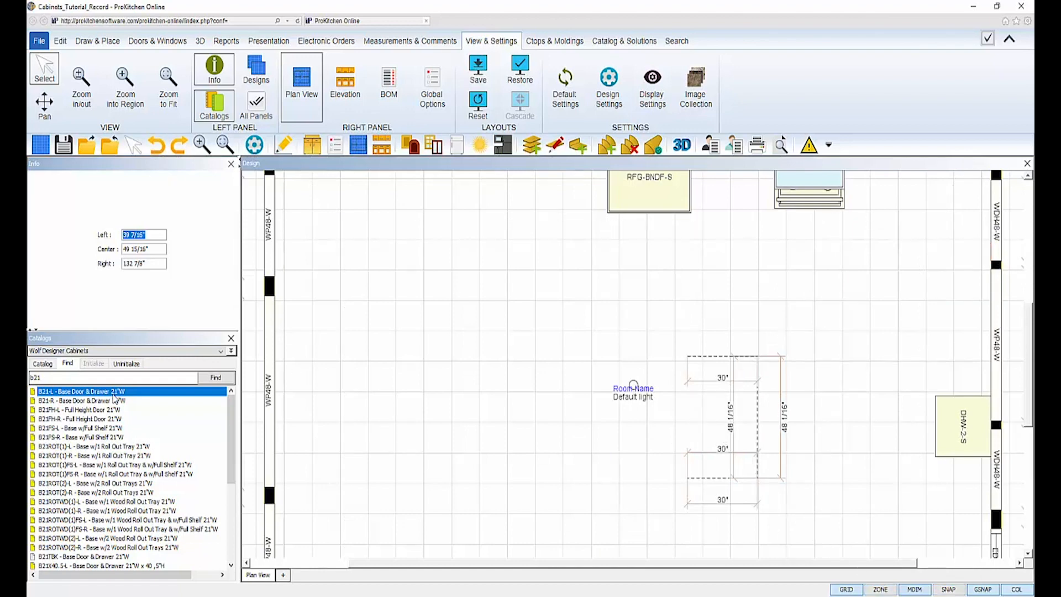
# Step: Place the B21-L 21-inch base door-and-drawer cabinet against the right wall
pyautogui.click(928, 269)
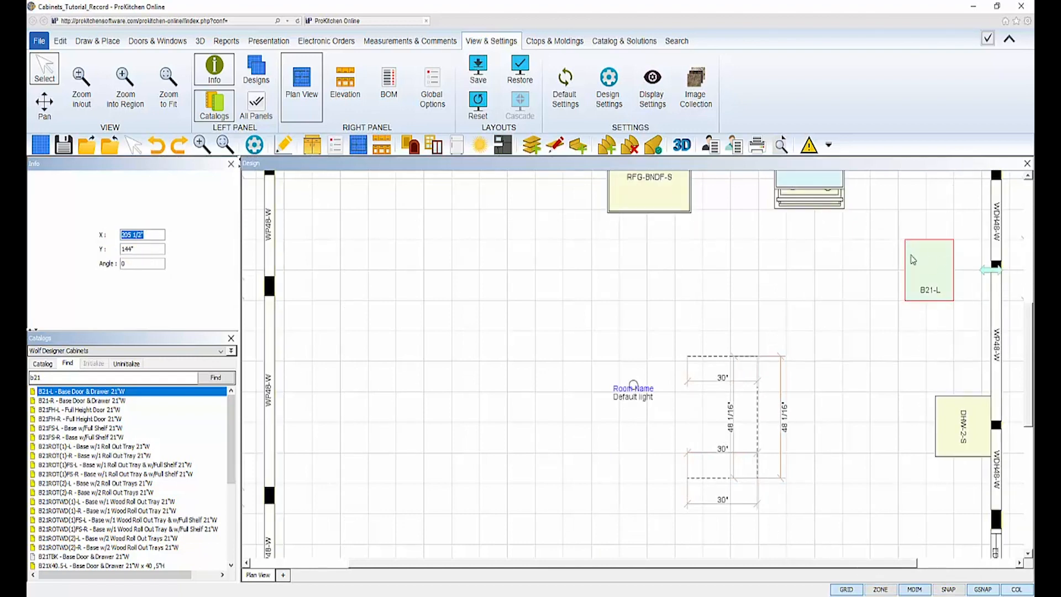
pyautogui.click(98, 40)
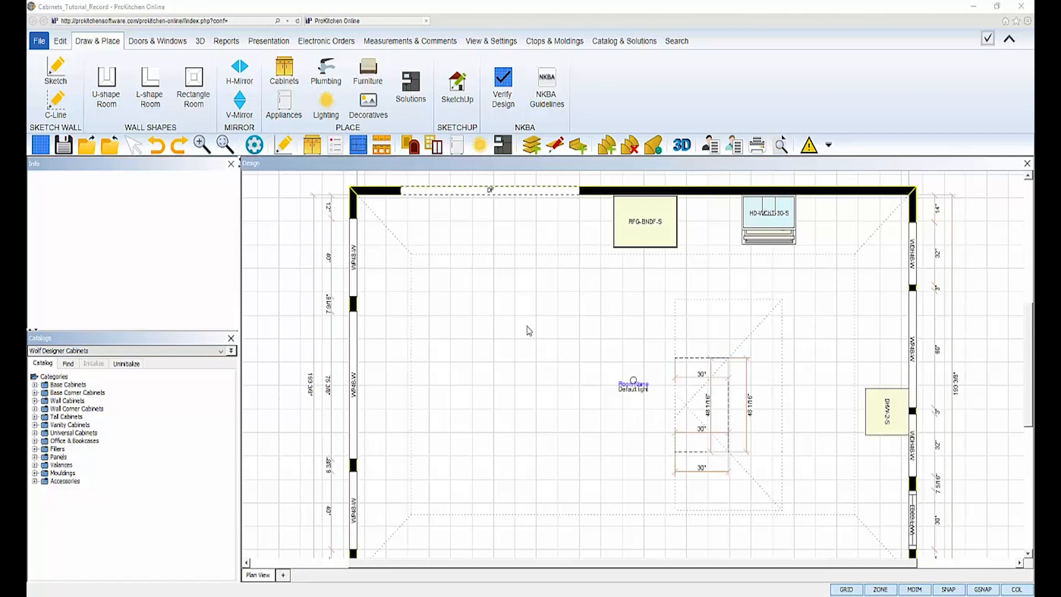
pyautogui.moveTo(748, 487)
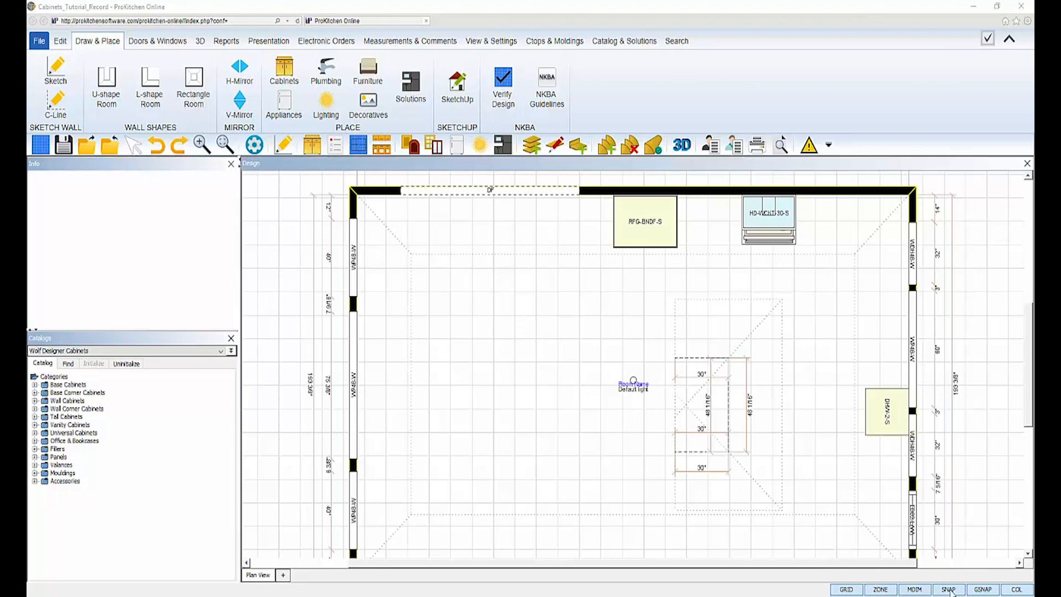
pyautogui.moveTo(559, 299)
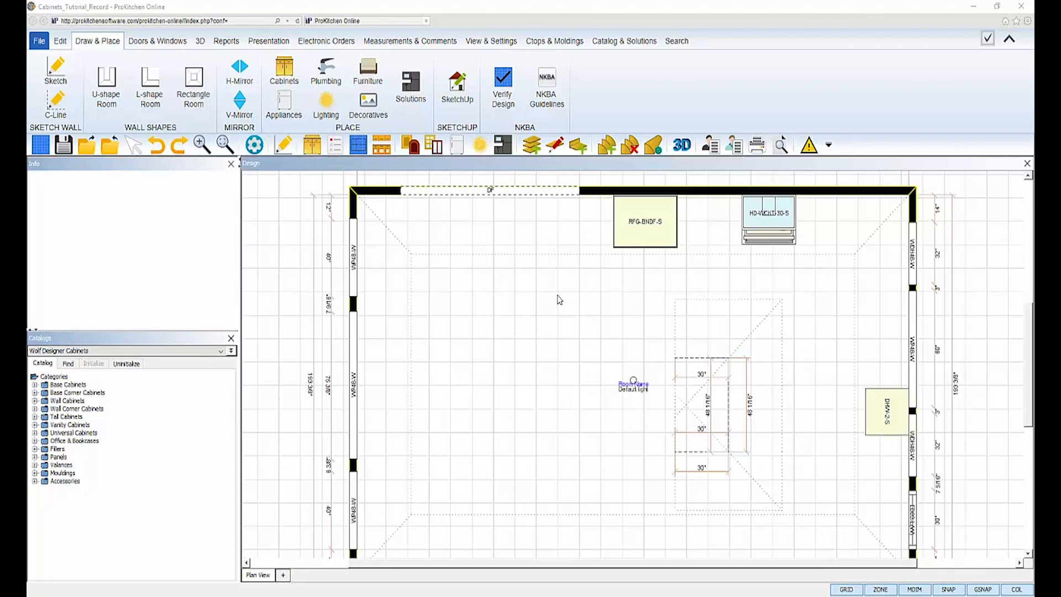
pyautogui.moveTo(418, 266)
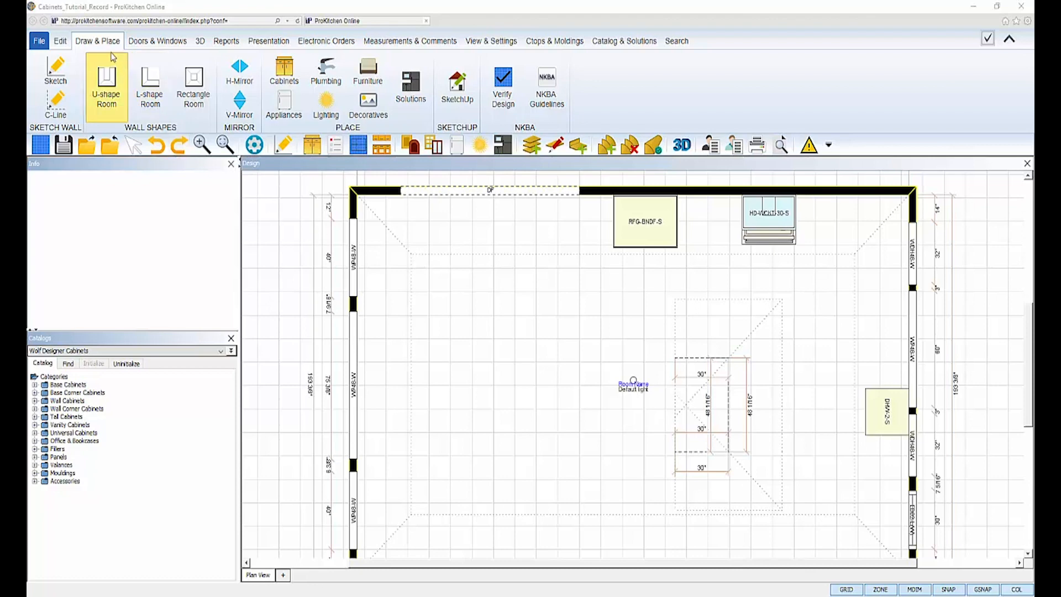
pyautogui.moveTo(97, 42)
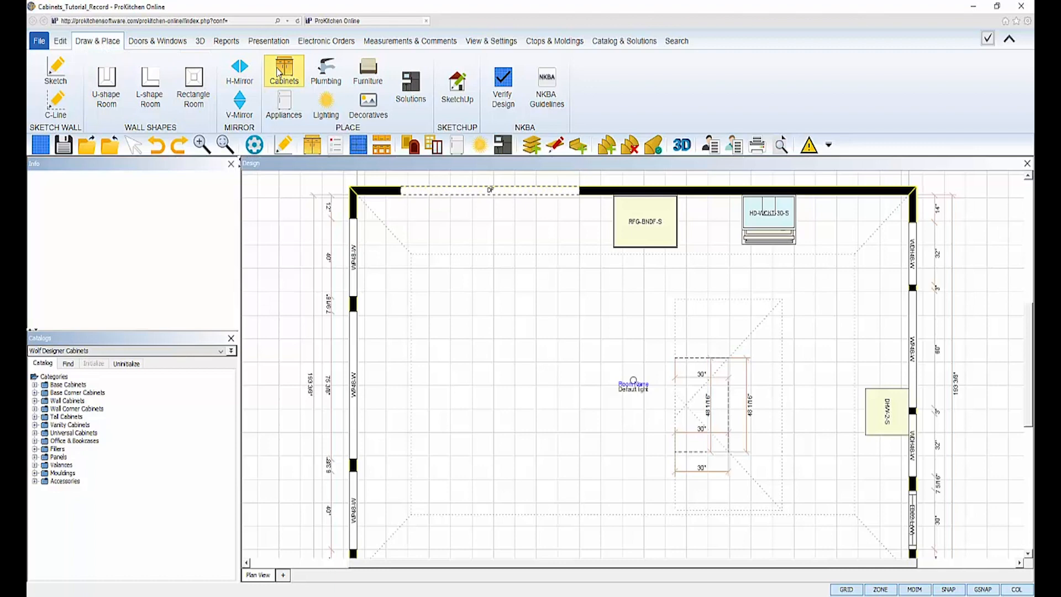
# Step: Place the DCS36-R diagonal corner lazy susan in the top-right corner, then pick B21L
pyautogui.click(284, 71)
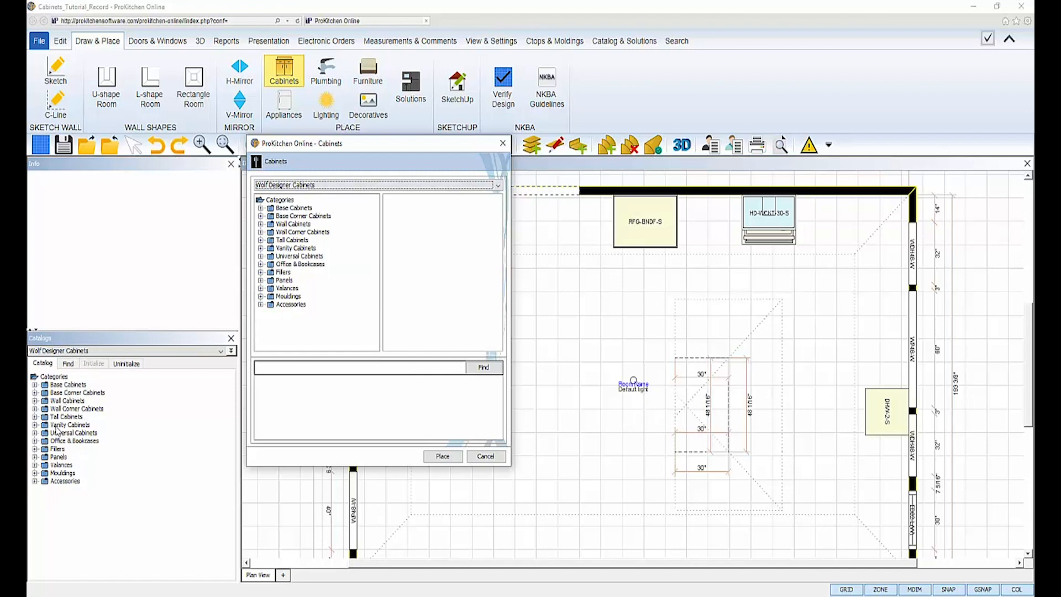
pyautogui.moveTo(297, 273)
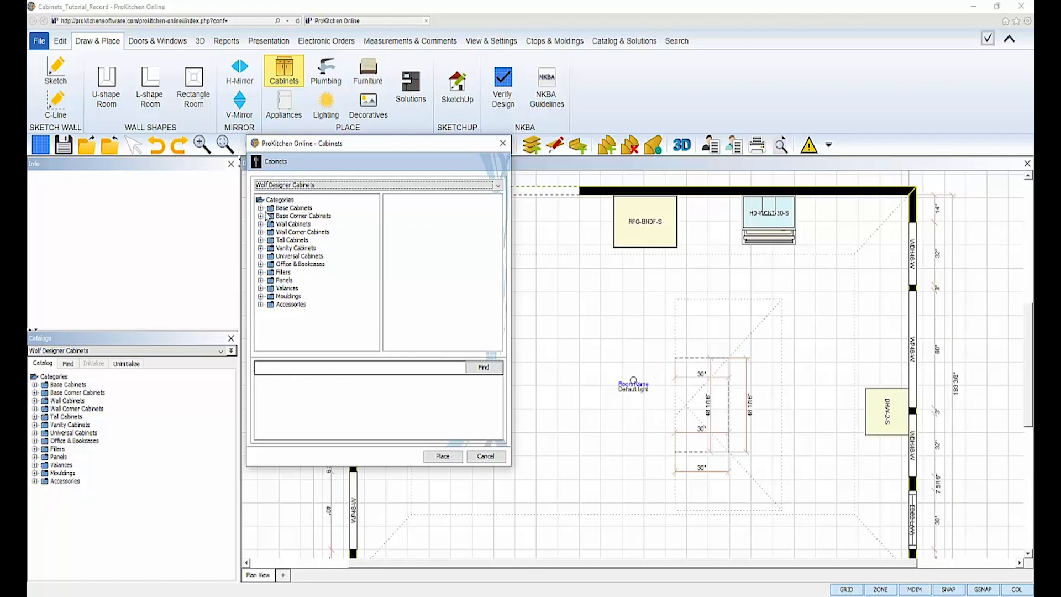
pyautogui.click(260, 215)
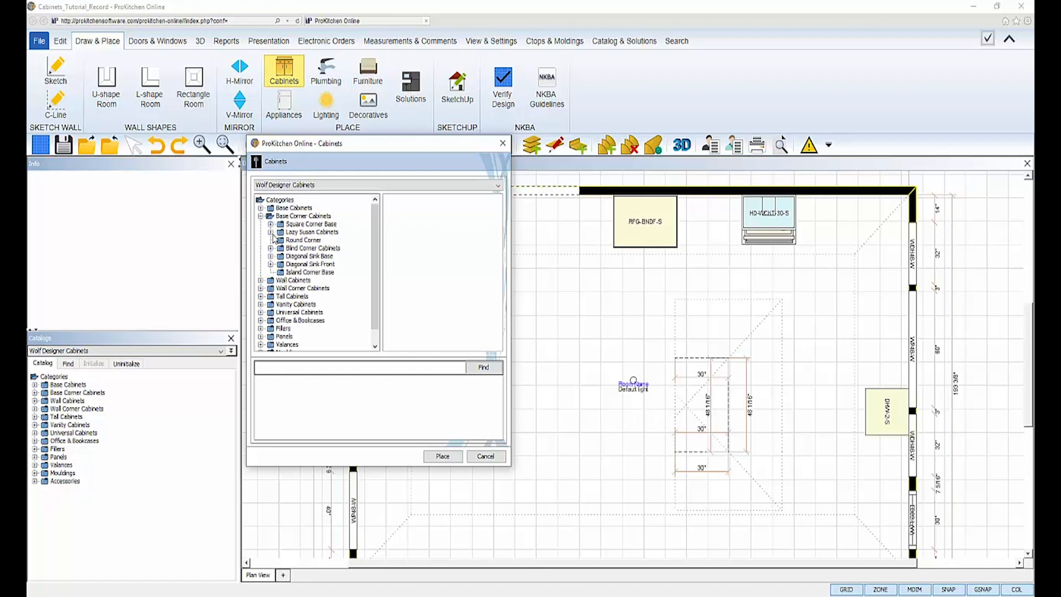
pyautogui.click(271, 232)
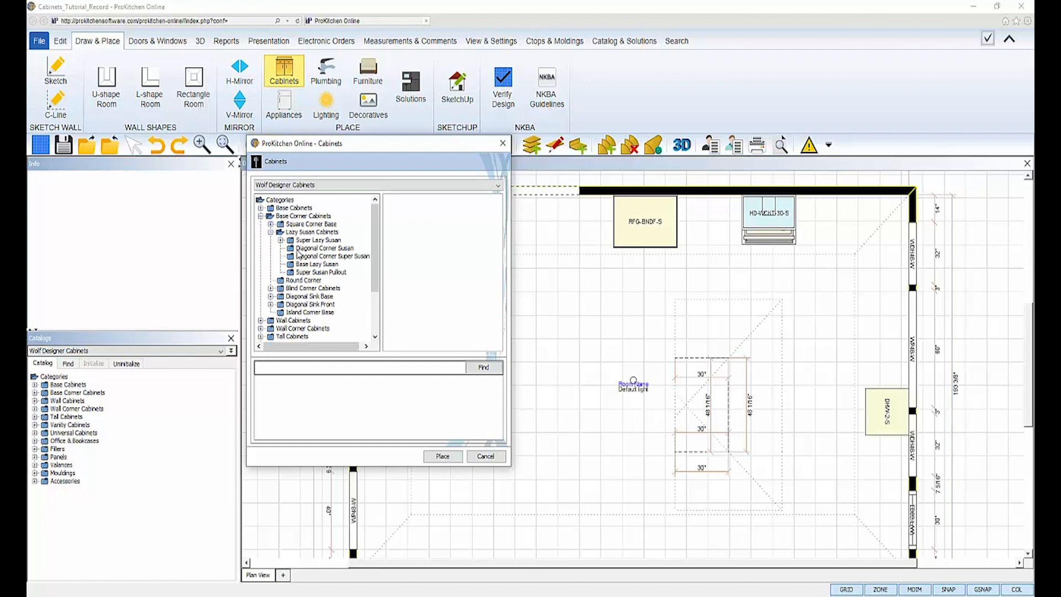
pyautogui.click(325, 248)
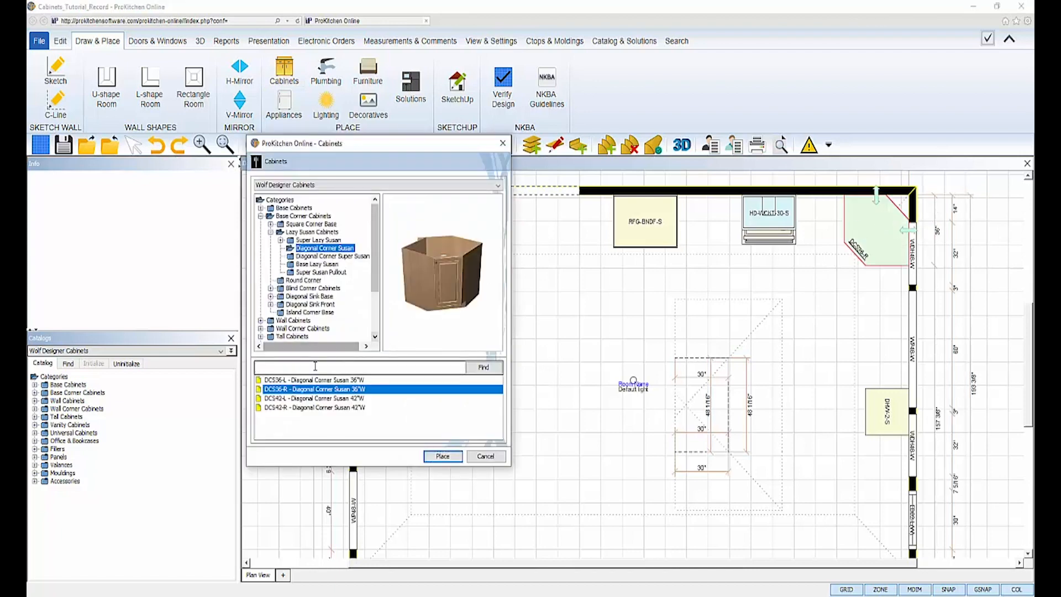
pyautogui.write('b21-')
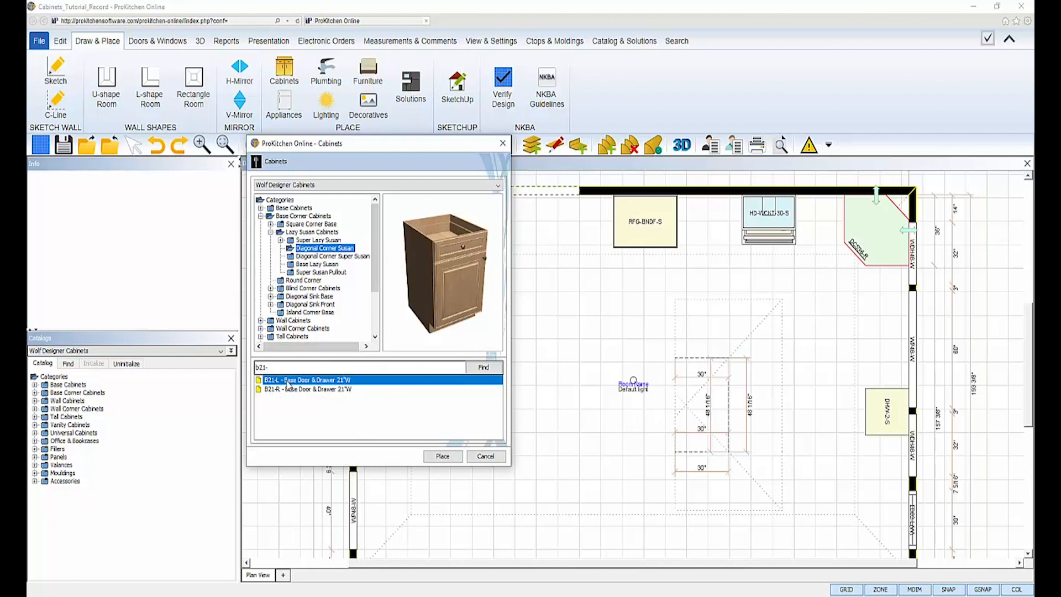
pyautogui.moveTo(307, 386)
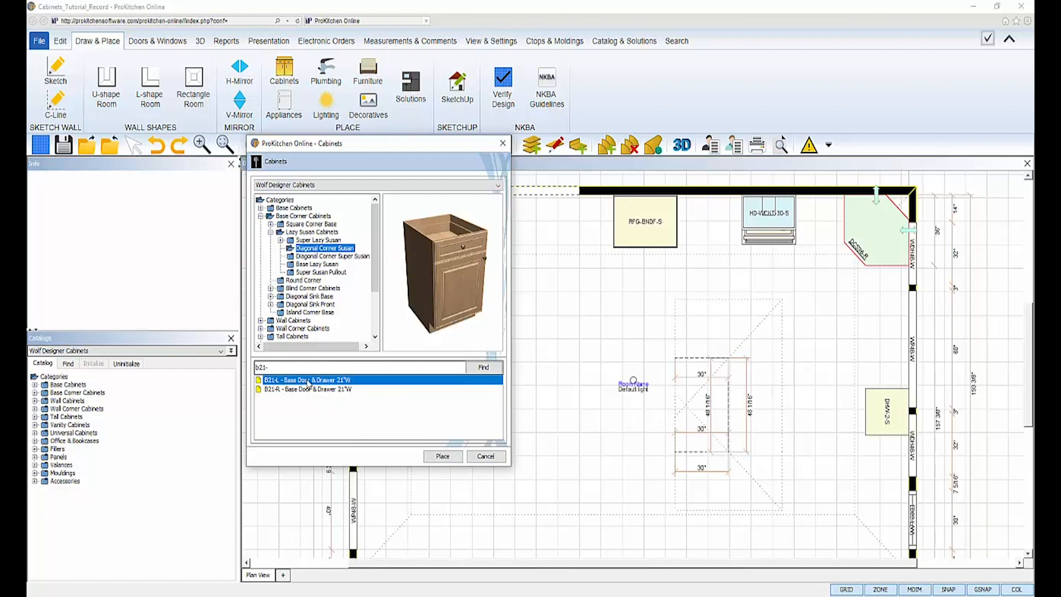
pyautogui.click(442, 455)
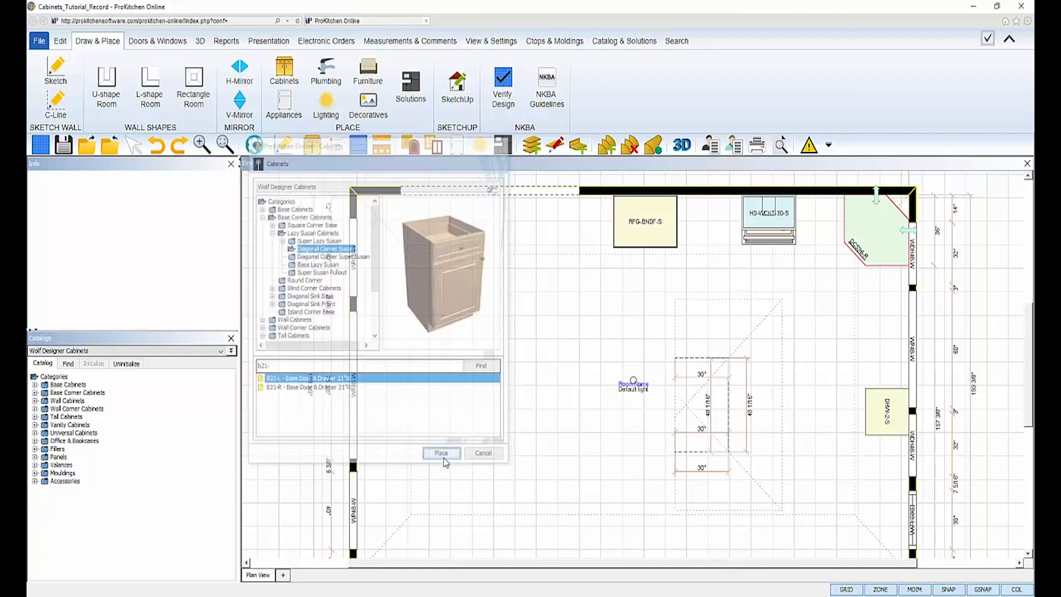
# Step: Drop the B21L base cabinet on the right wall just below the corner cabinet
pyautogui.click(441, 453)
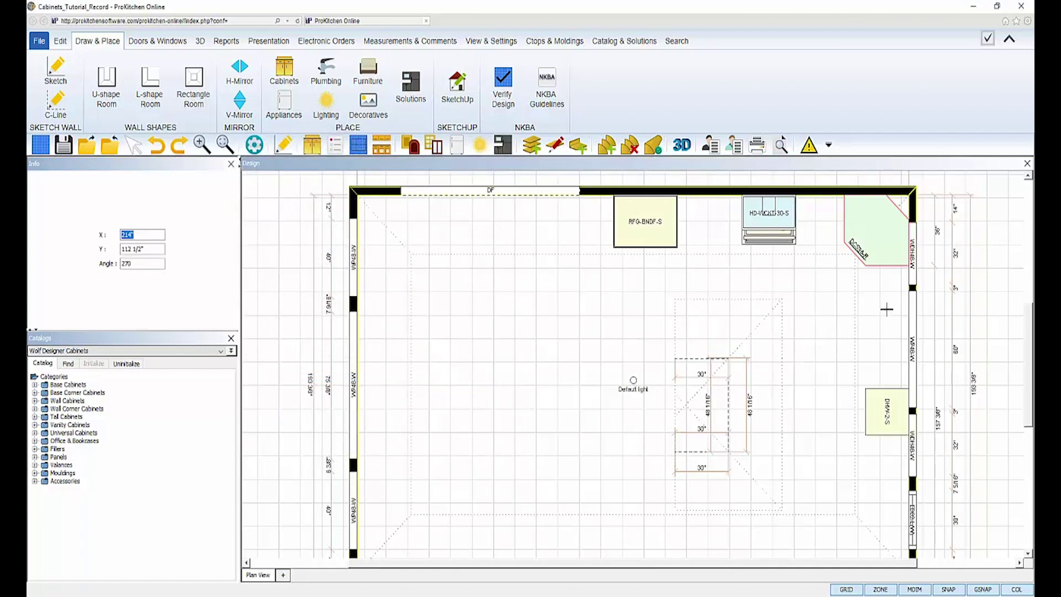
pyautogui.moveTo(871, 334)
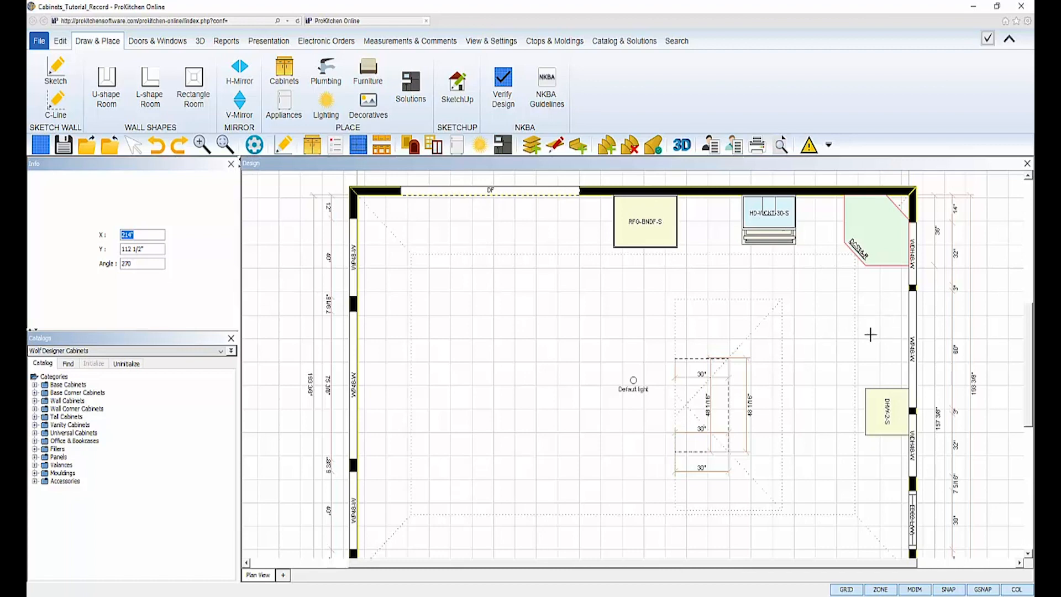
pyautogui.moveTo(889, 312)
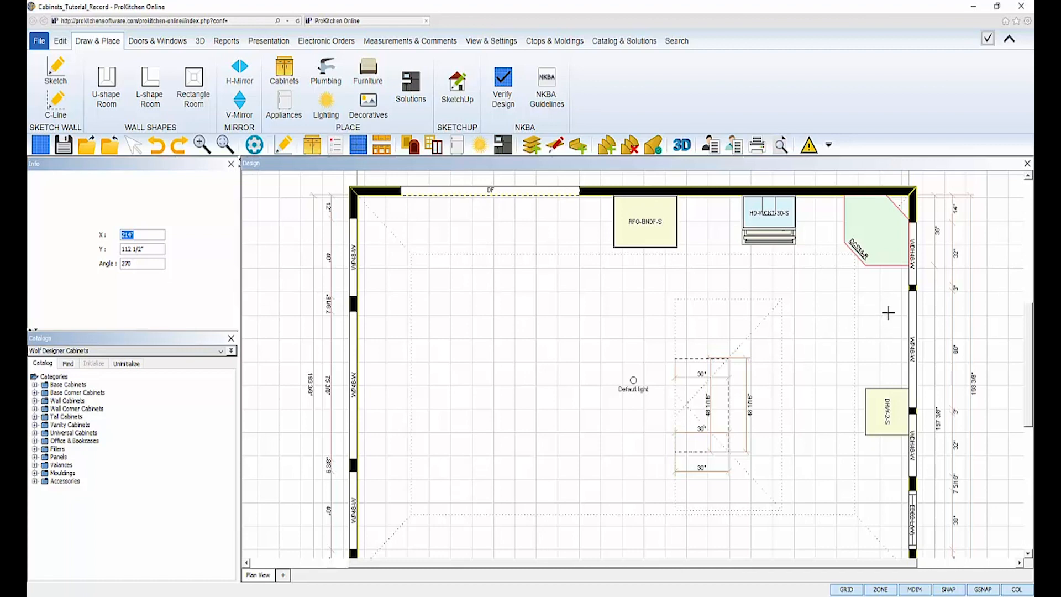
pyautogui.click(888, 313)
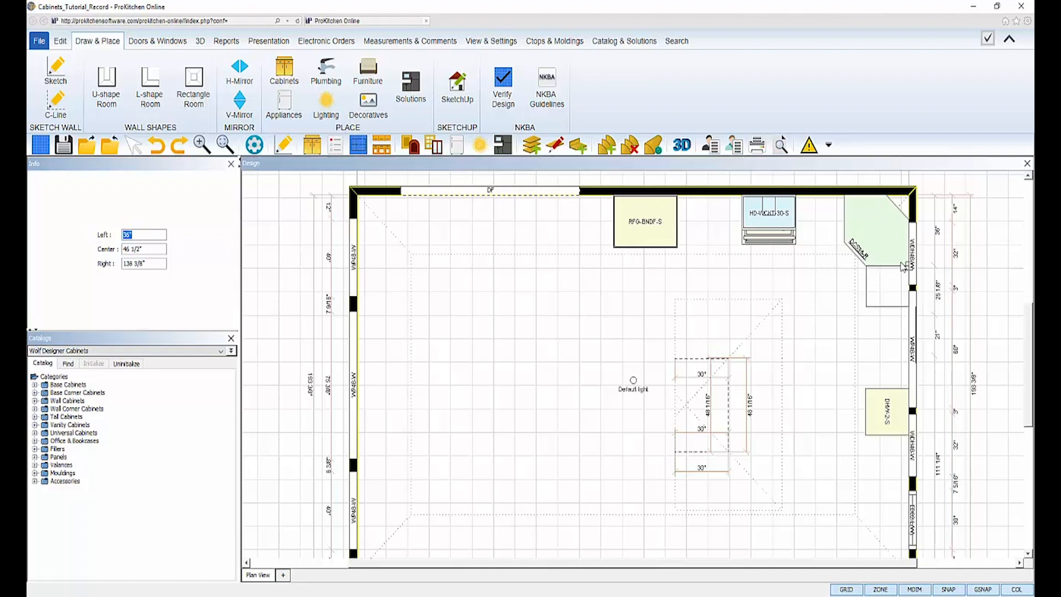
pyautogui.click(284, 71)
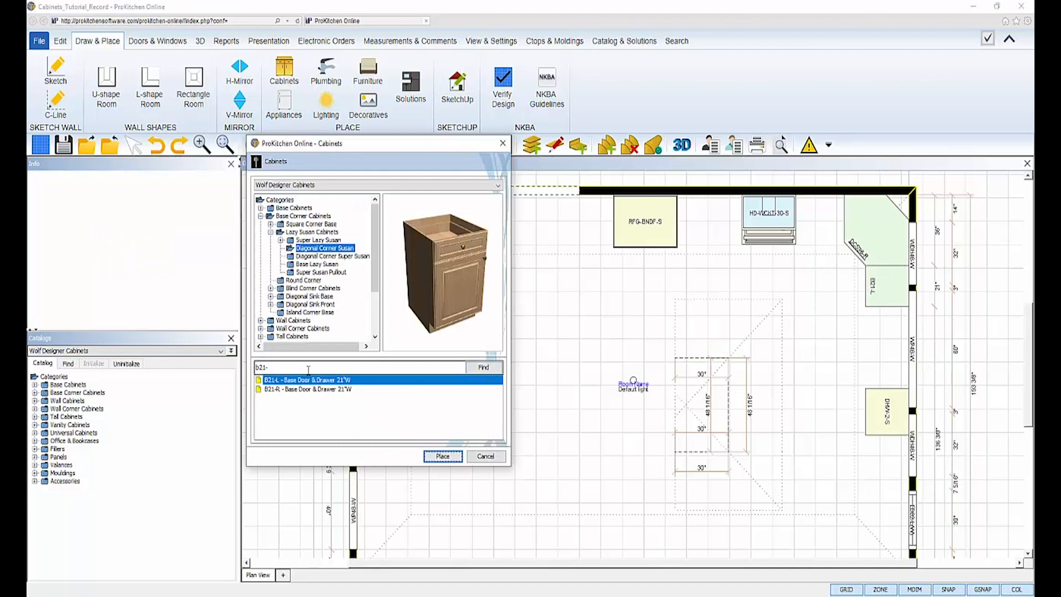
# Step: Place the SBD42 sink base, B21R and BMC33 microwave base on the walls
pyautogui.tripleClick(365, 367)
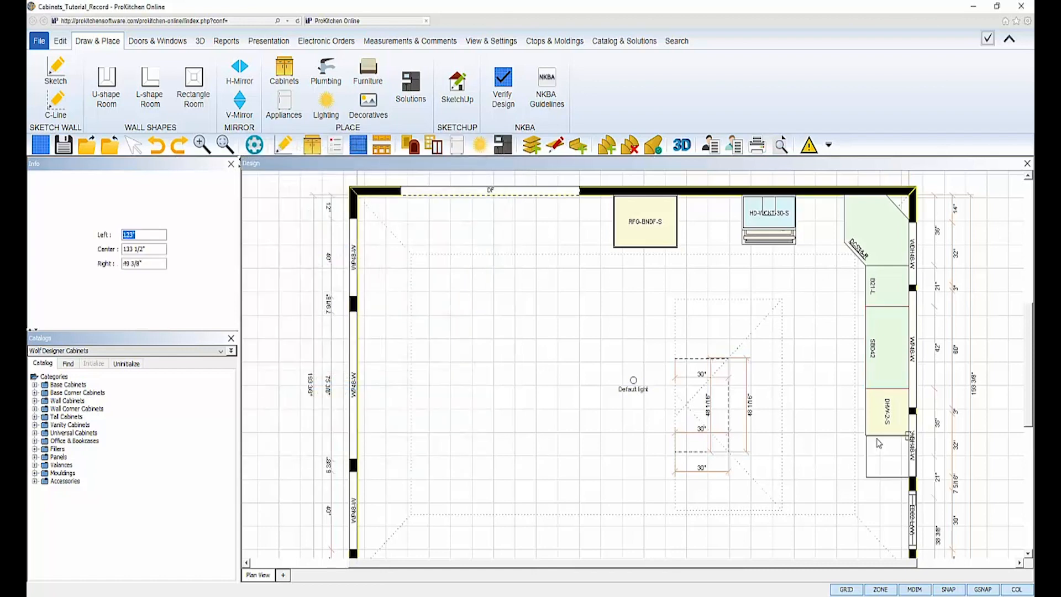
pyautogui.click(284, 70)
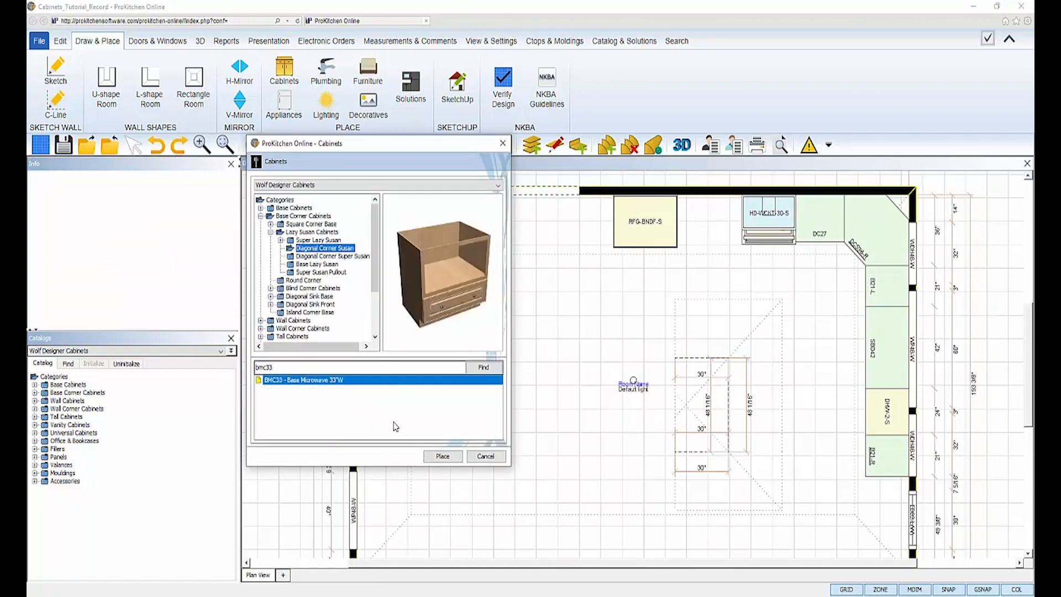
pyautogui.click(442, 456)
pyautogui.write('b30fh')
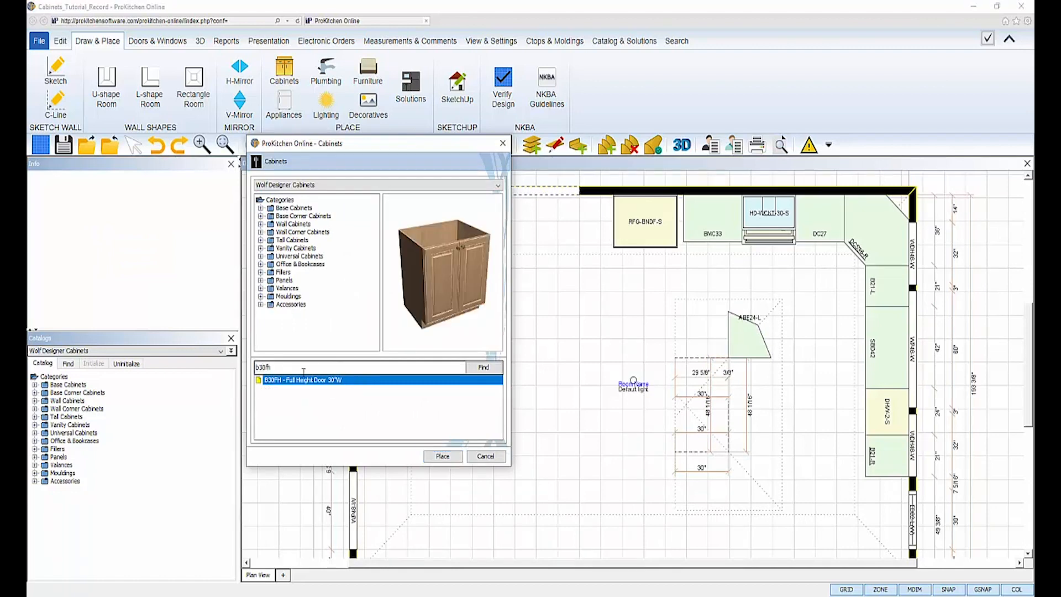
# Step: Build the island from two B30FH cabinets, a B48FHBD and ABE24-L/R angled ends
pyautogui.click(443, 456)
pyautogui.write('b')
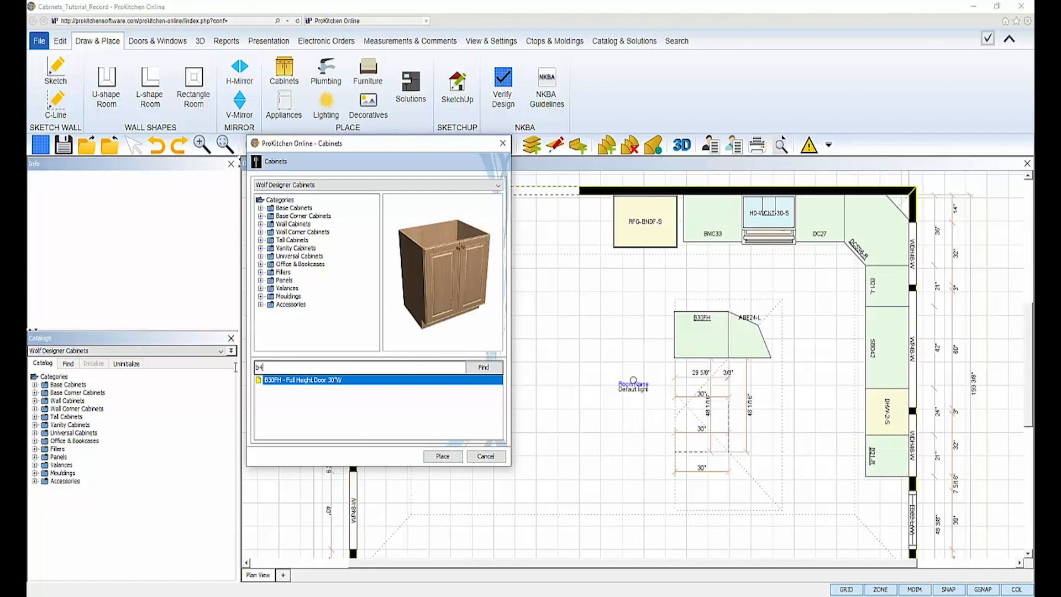
pyautogui.write('48fh')
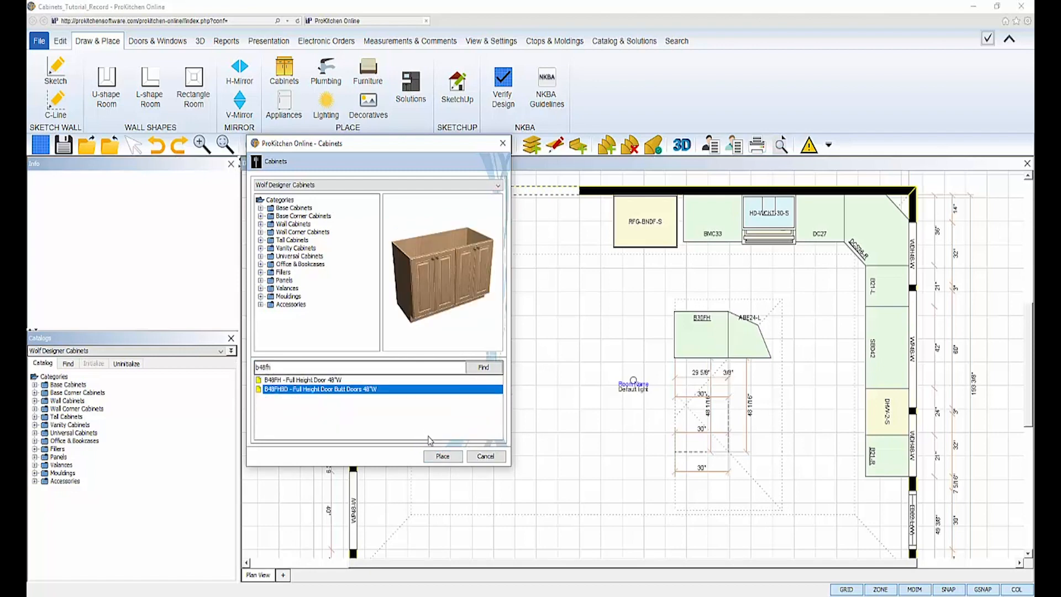
pyautogui.click(442, 455)
pyautogui.write('abe')
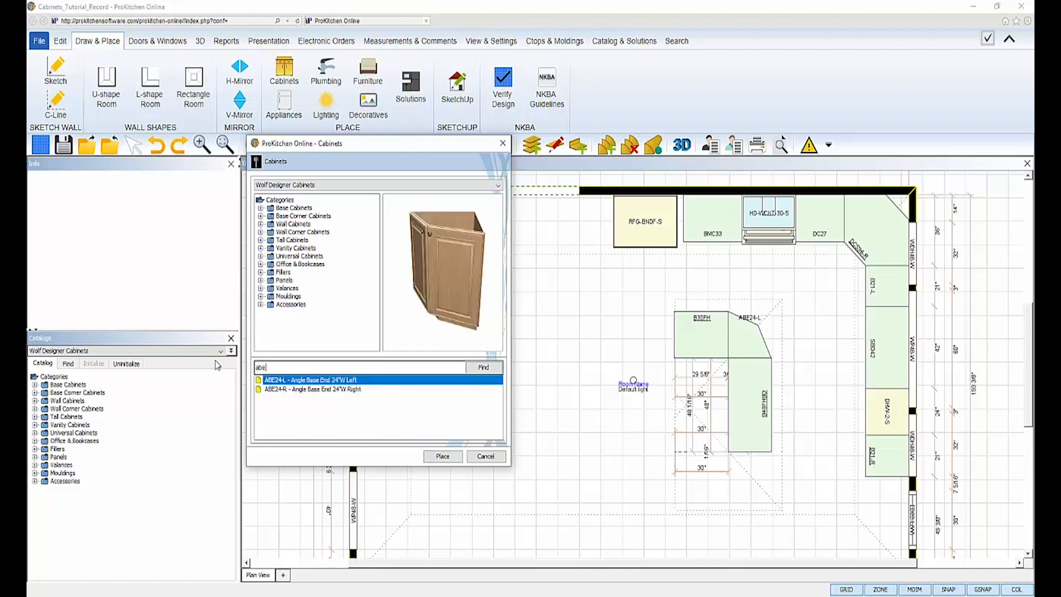
pyautogui.click(443, 456)
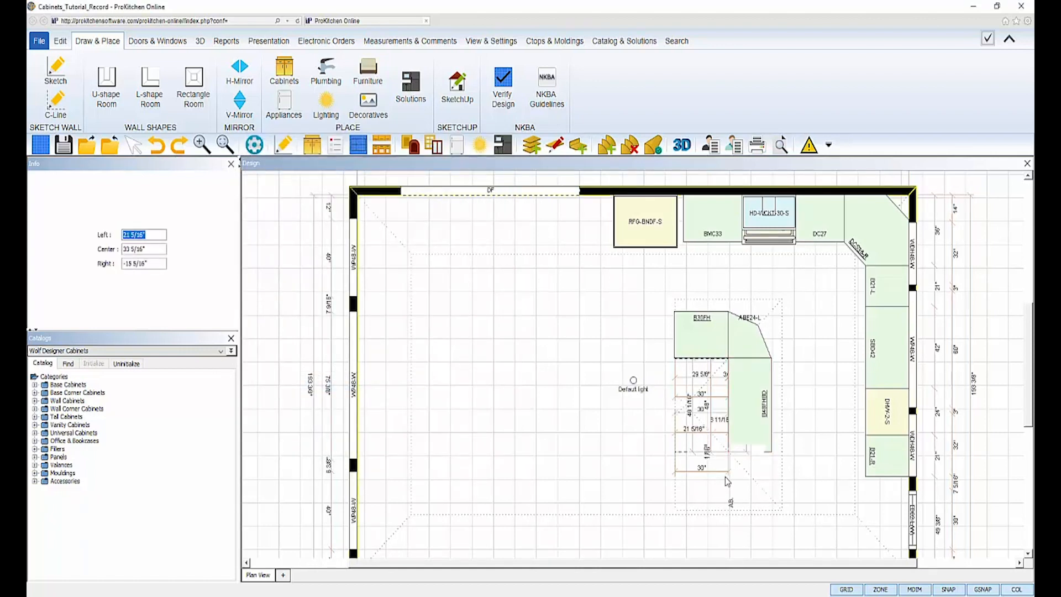
pyautogui.click(283, 75)
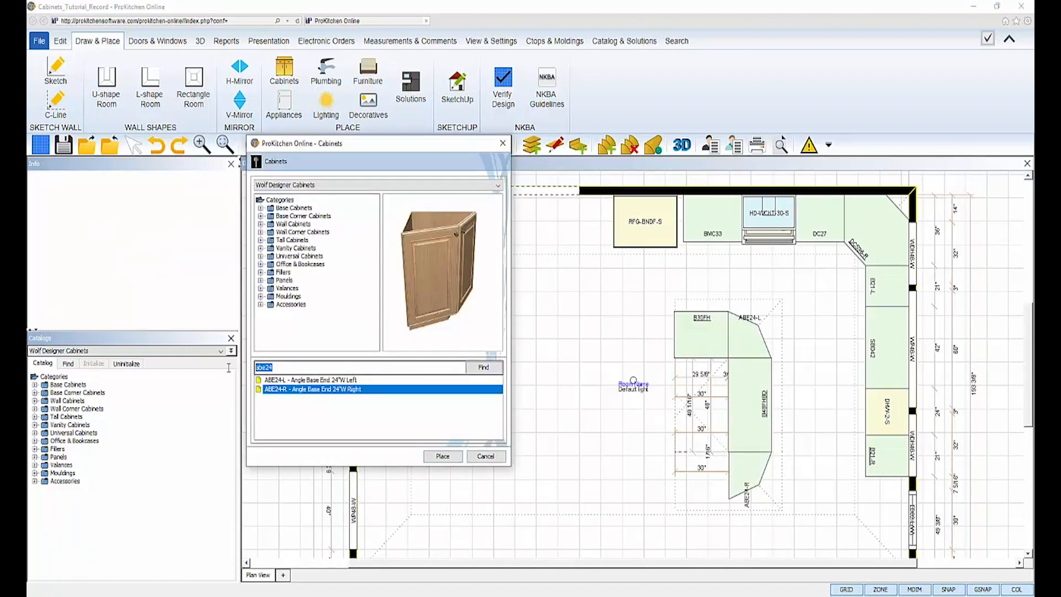
pyautogui.click(443, 455)
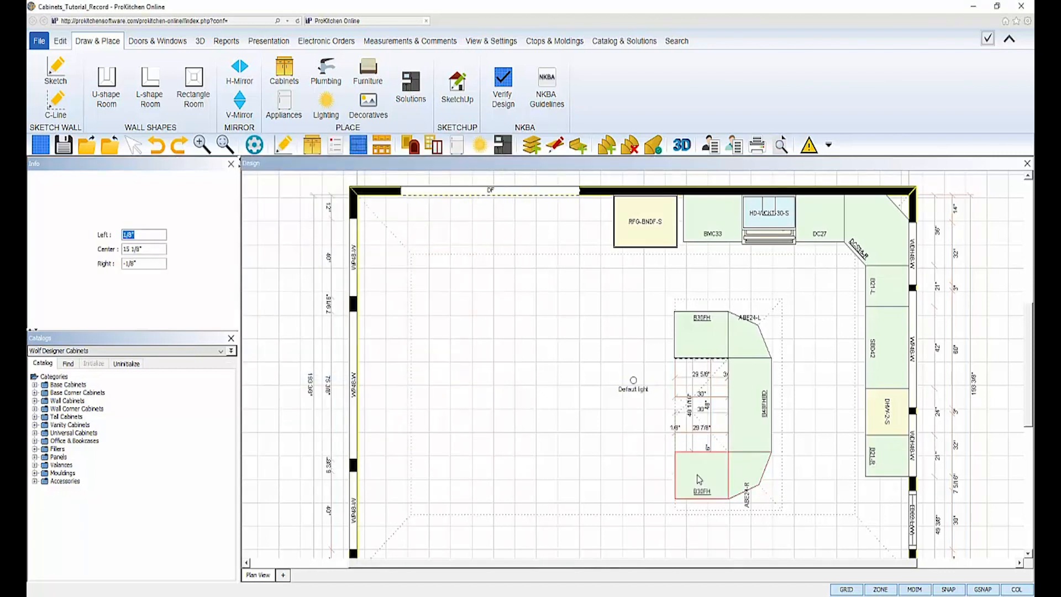
pyautogui.click(284, 69)
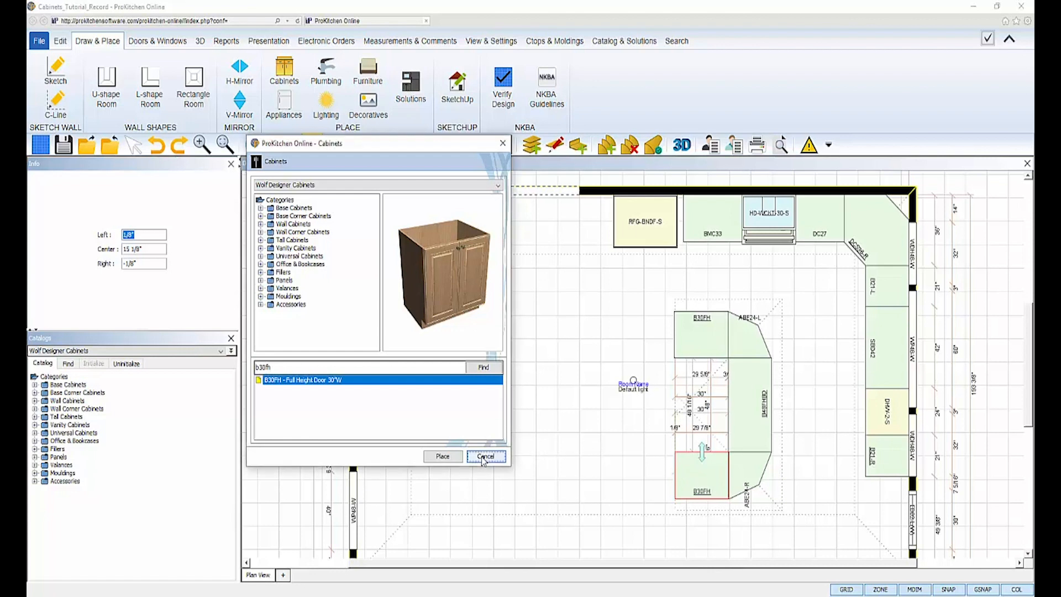
pyautogui.click(485, 456)
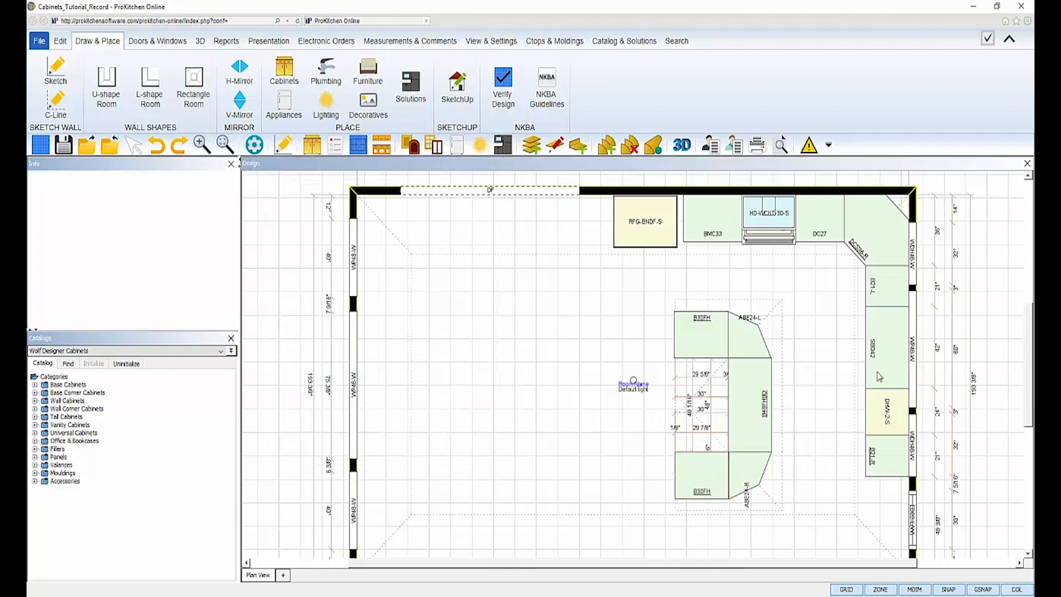
pyautogui.moveTo(786, 301)
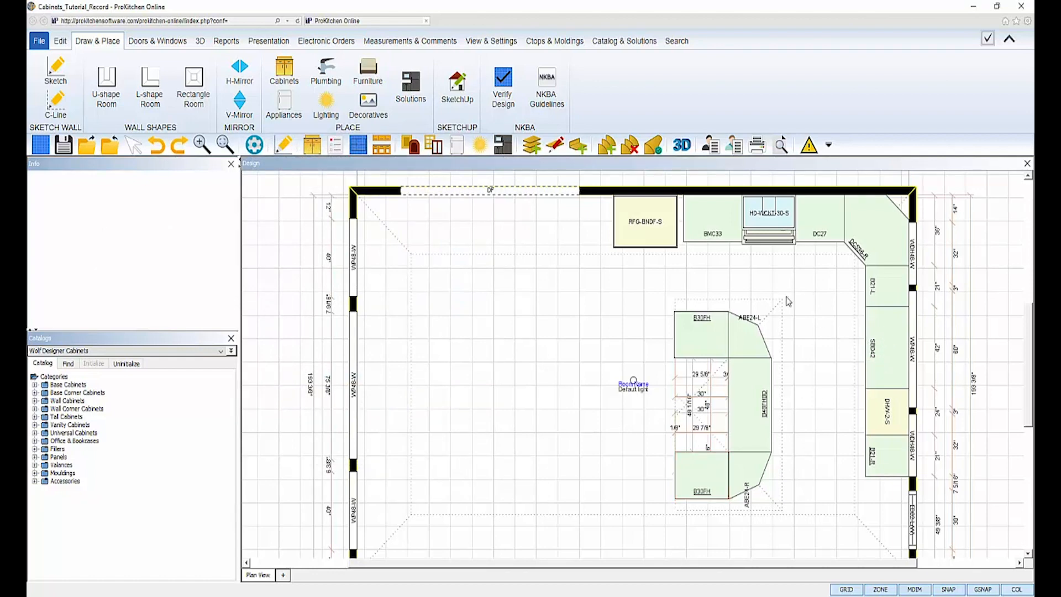
# Step: Select the SBD42 farm sink base and bring up its Attributes dialog
pyautogui.click(711, 223)
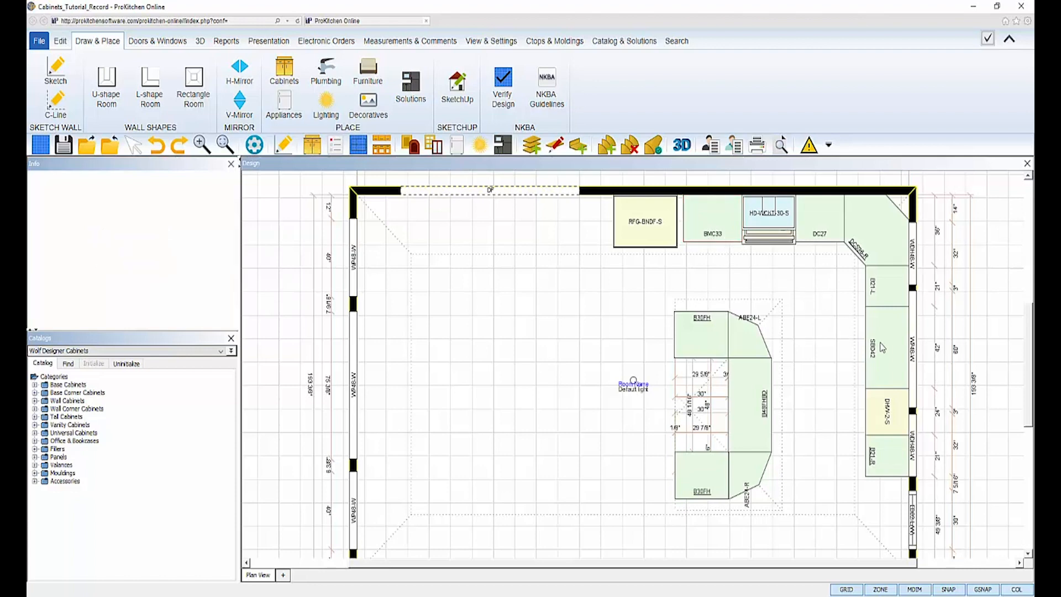
pyautogui.click(887, 352)
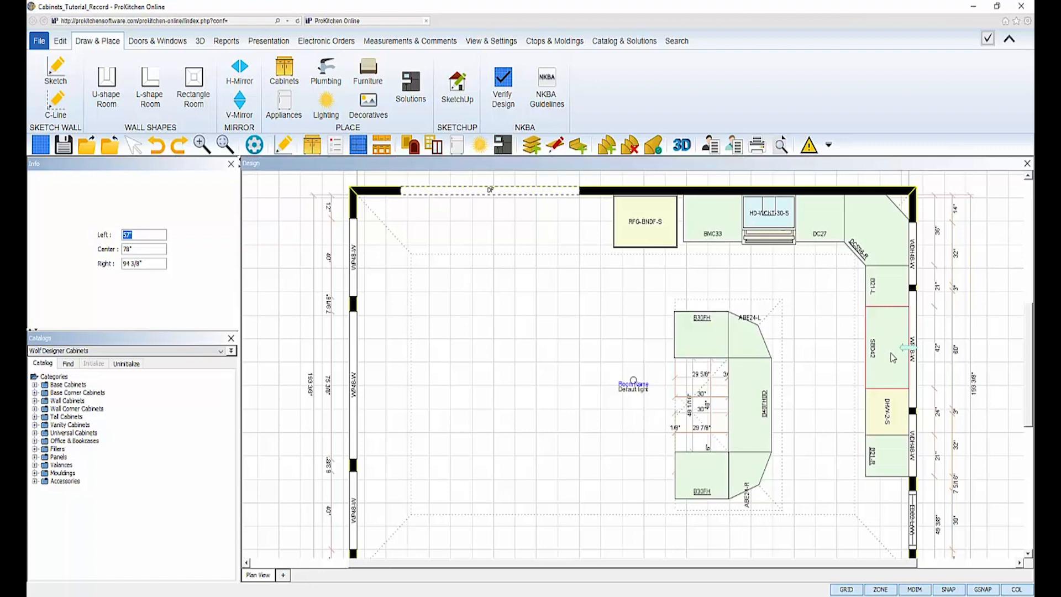
pyautogui.rightClick(890, 352)
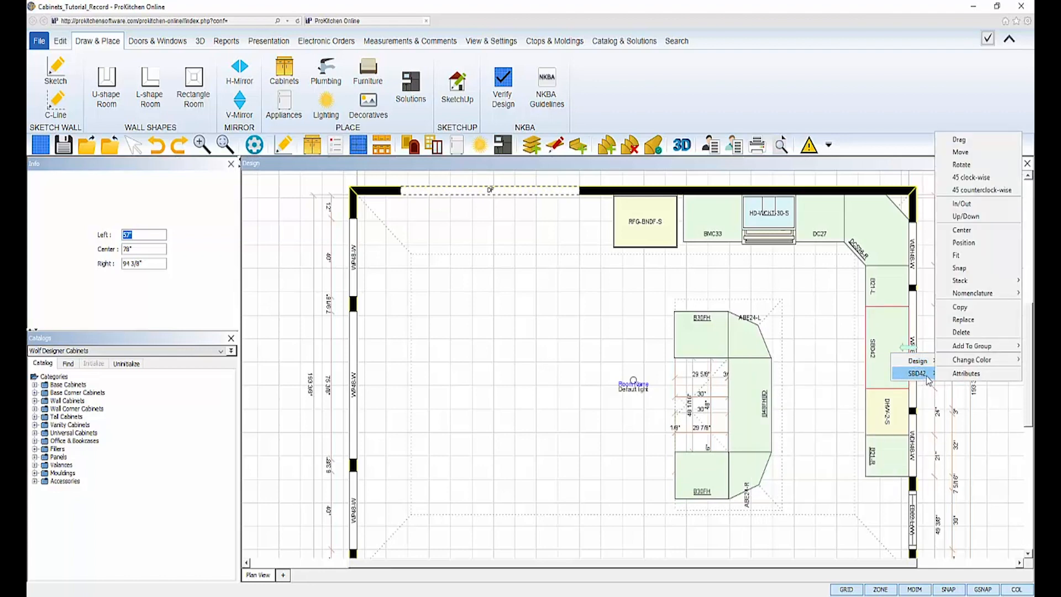
pyautogui.moveTo(966, 373)
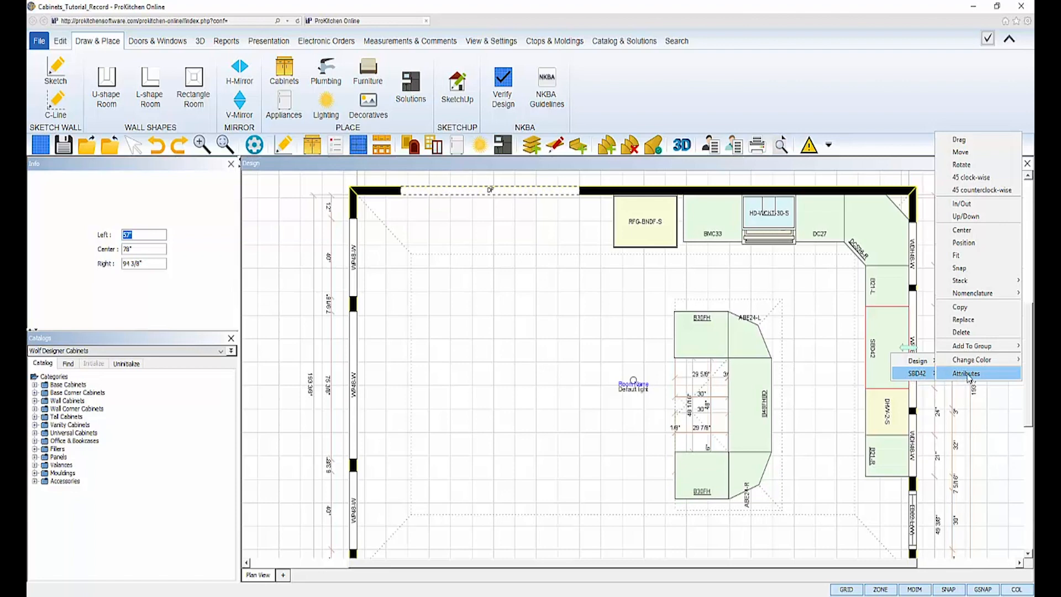
pyautogui.click(966, 373)
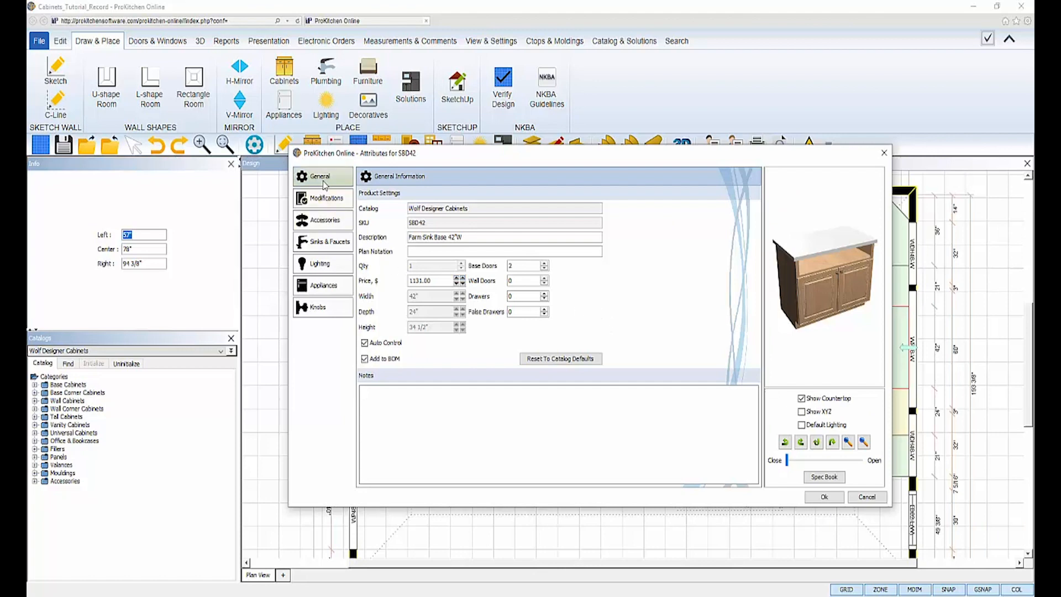
pyautogui.moveTo(437, 252)
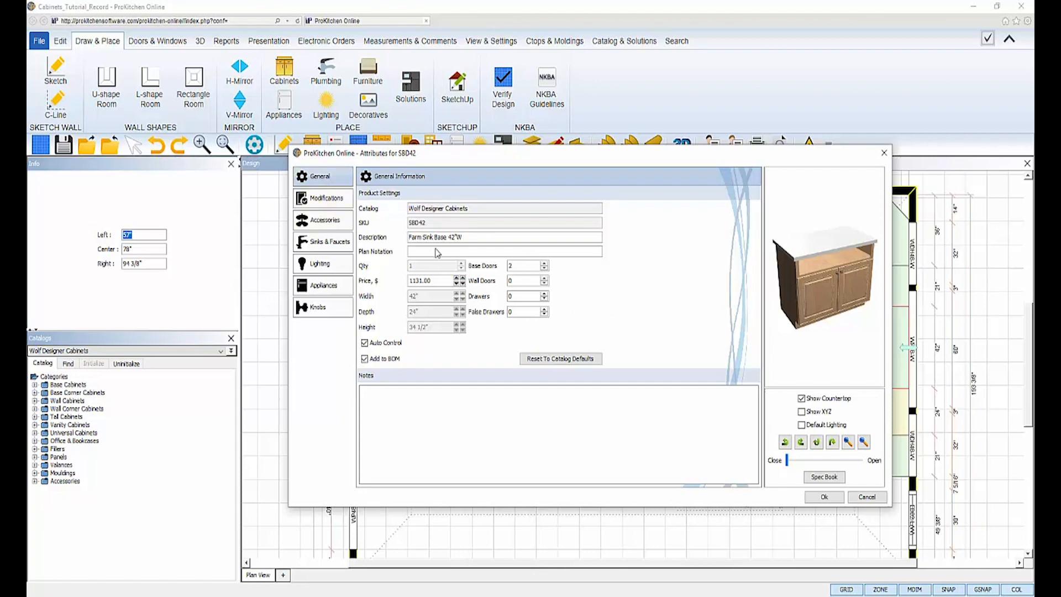
# Step: Browse the SBD42 modifications, expanding Door/Drawer Options and Frame Modifications
pyautogui.tripleClick(430, 280)
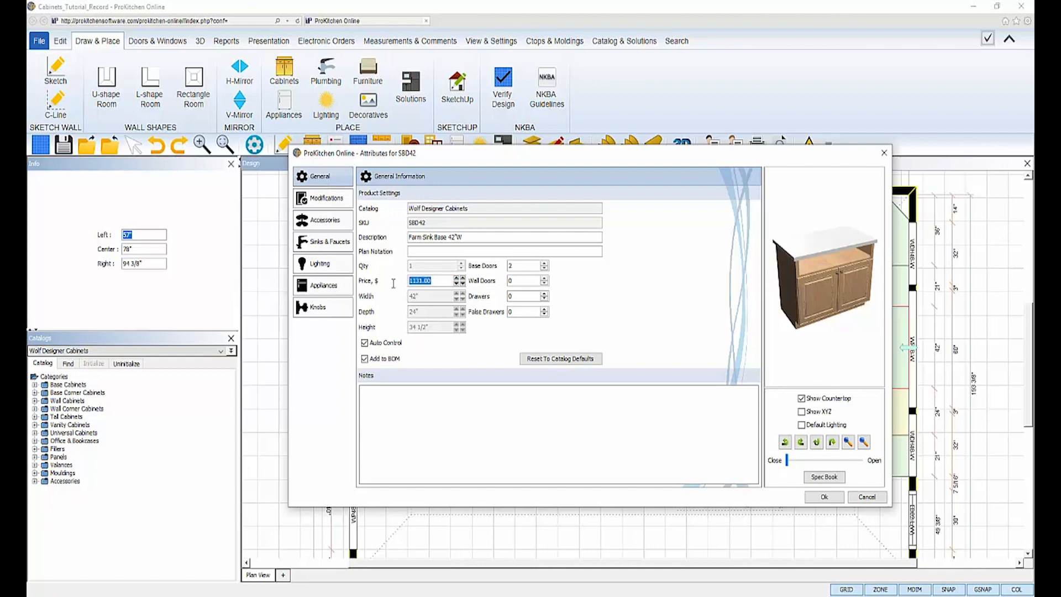
pyautogui.click(325, 198)
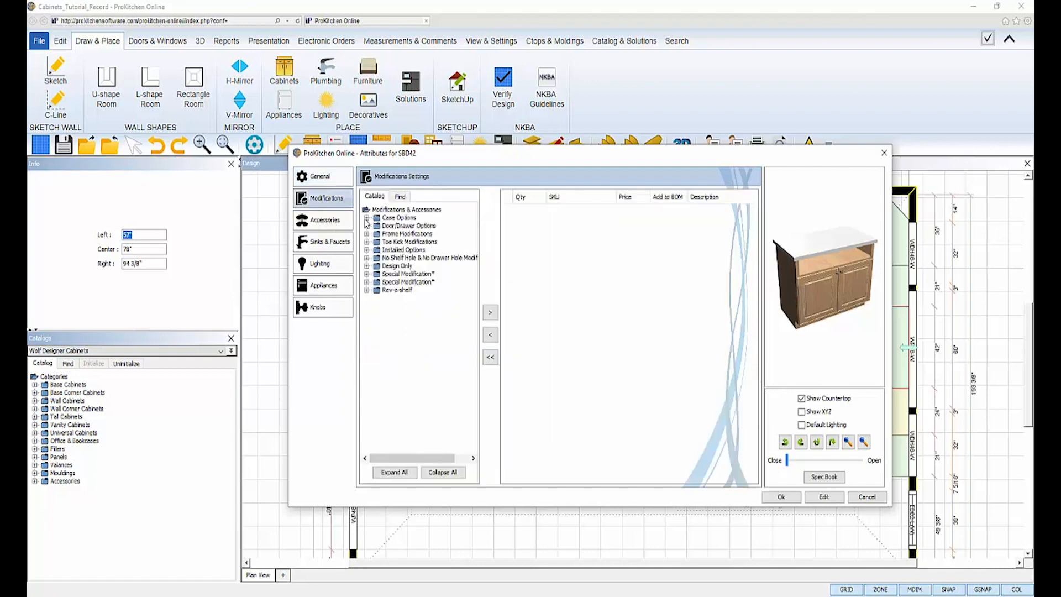
pyautogui.click(368, 225)
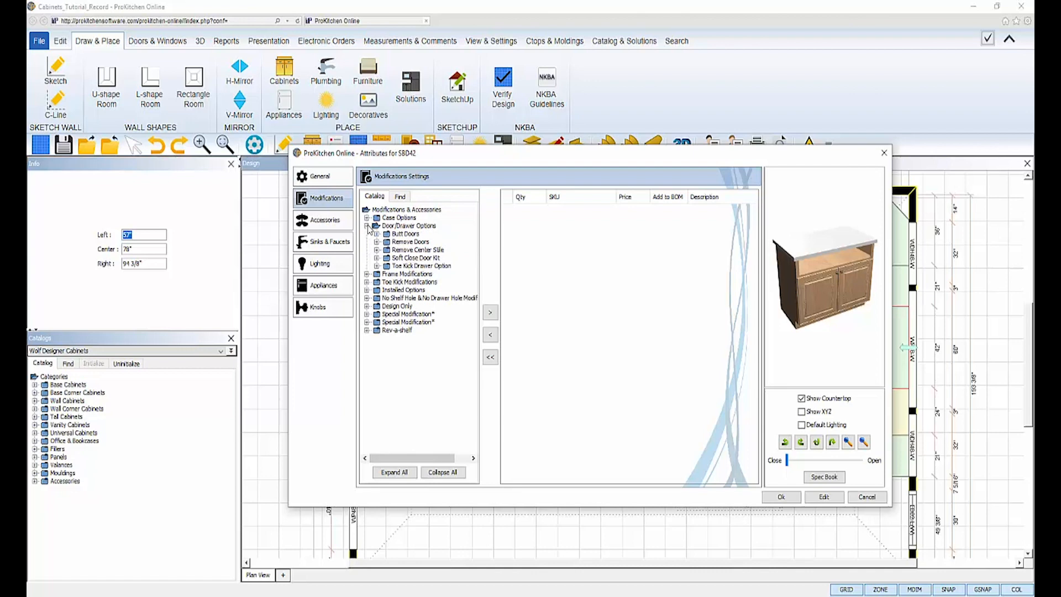
pyautogui.click(368, 225)
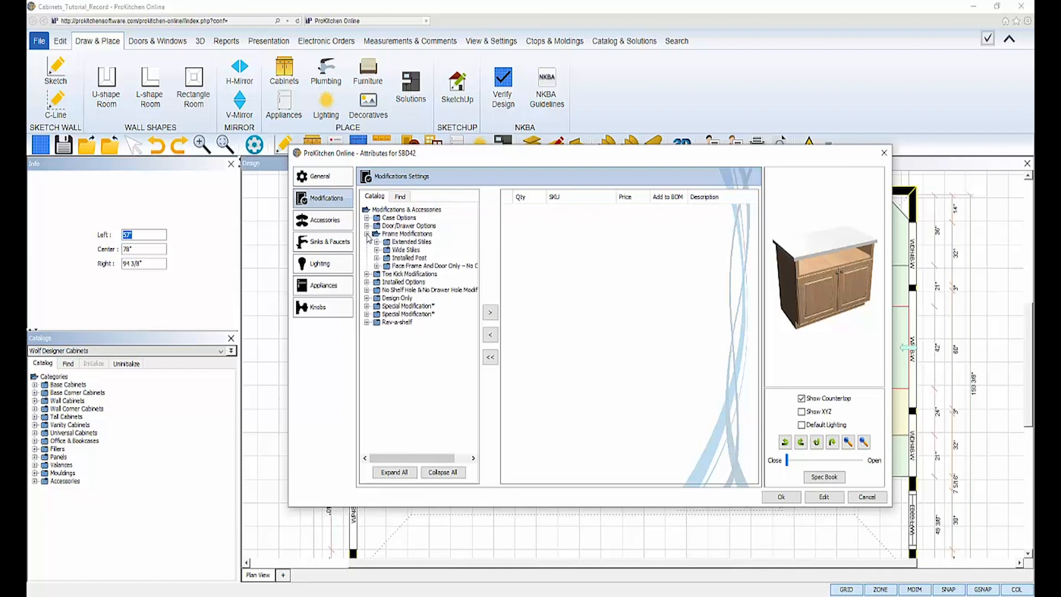
pyautogui.click(367, 233)
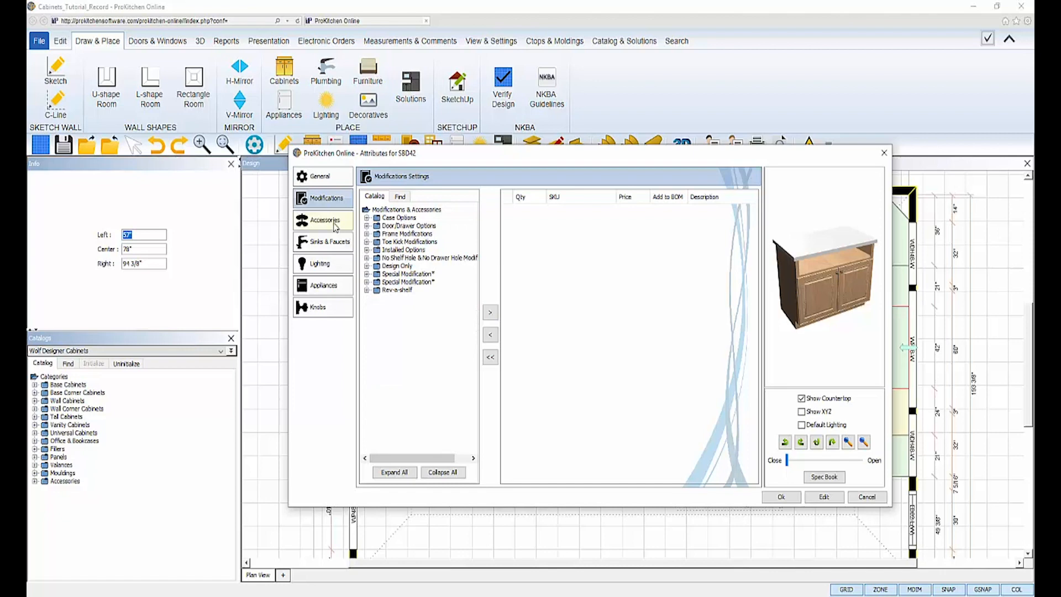
# Step: Browse base accessories such as Mixer Shelf, Sink Base Liner and Base Pull Out
pyautogui.click(325, 220)
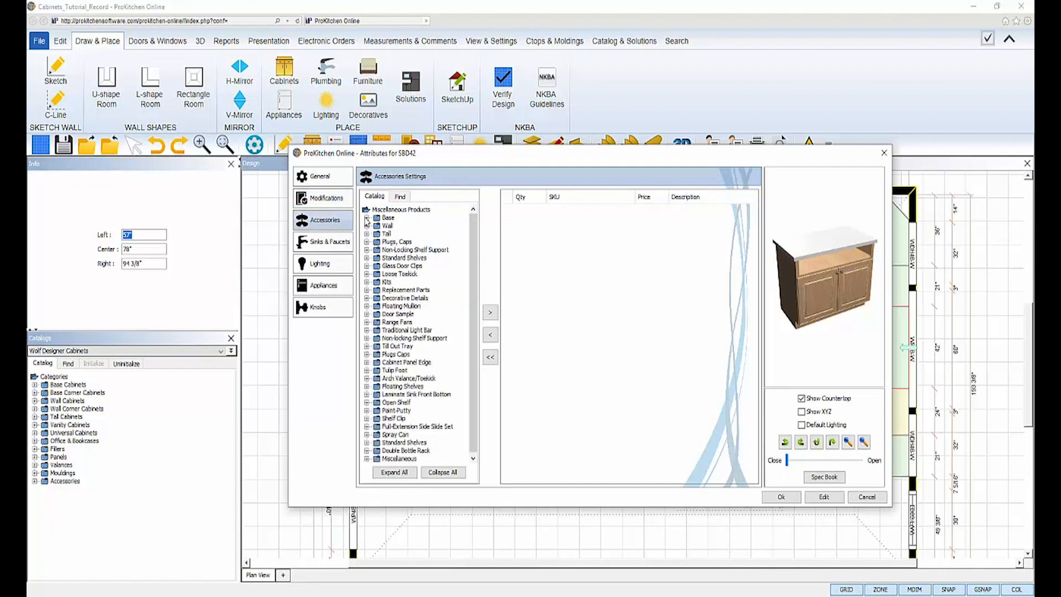
pyautogui.click(368, 217)
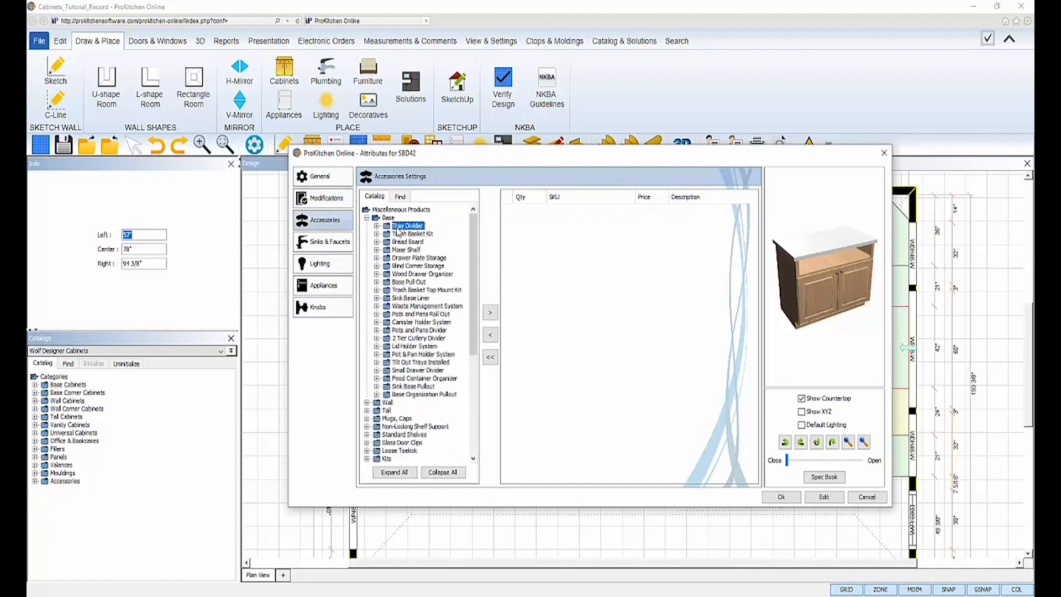
pyautogui.click(406, 250)
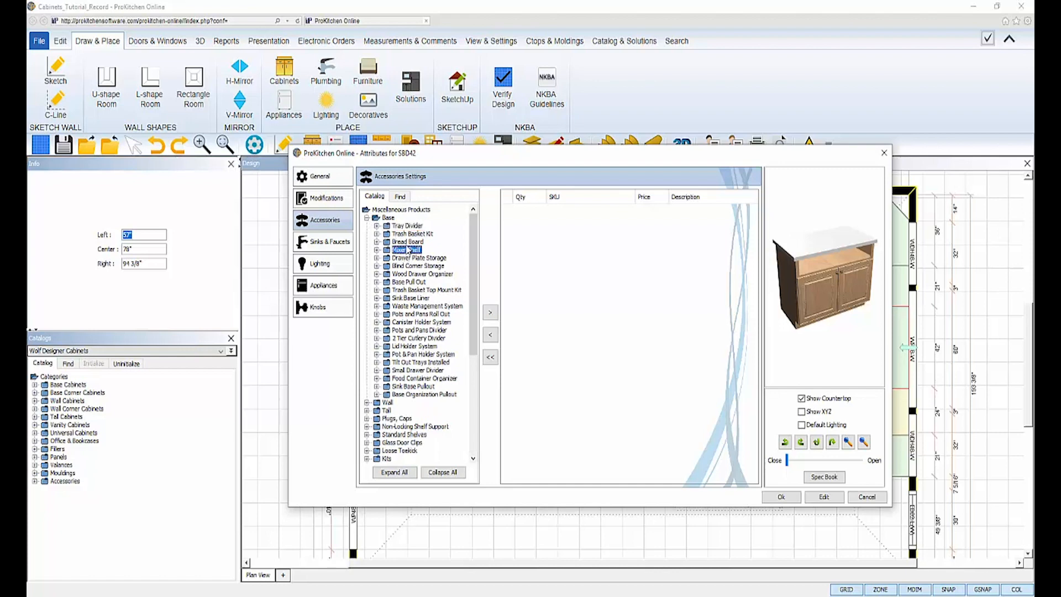
pyautogui.click(410, 298)
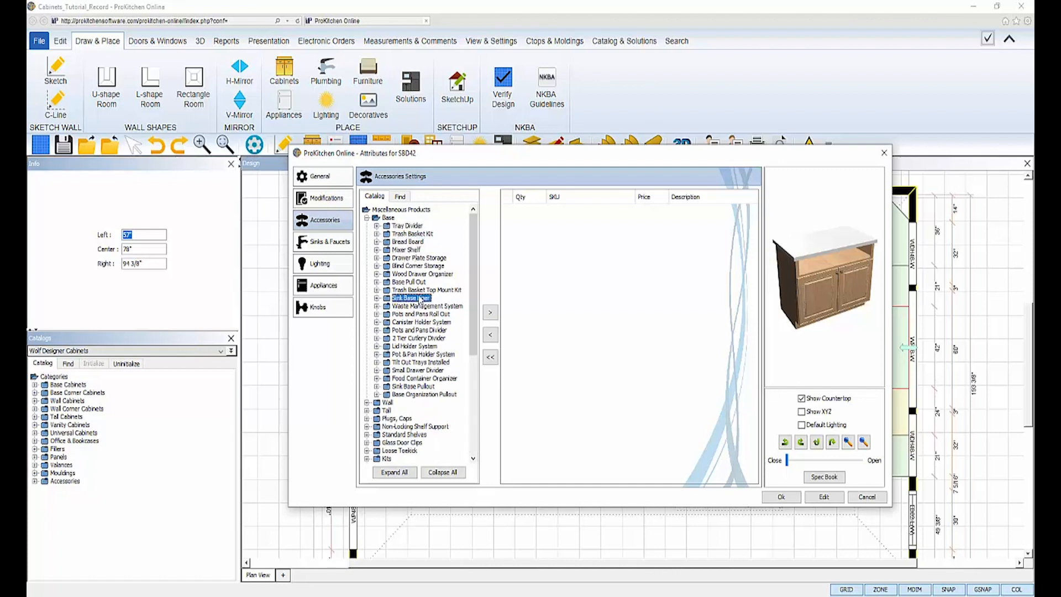
pyautogui.click(408, 282)
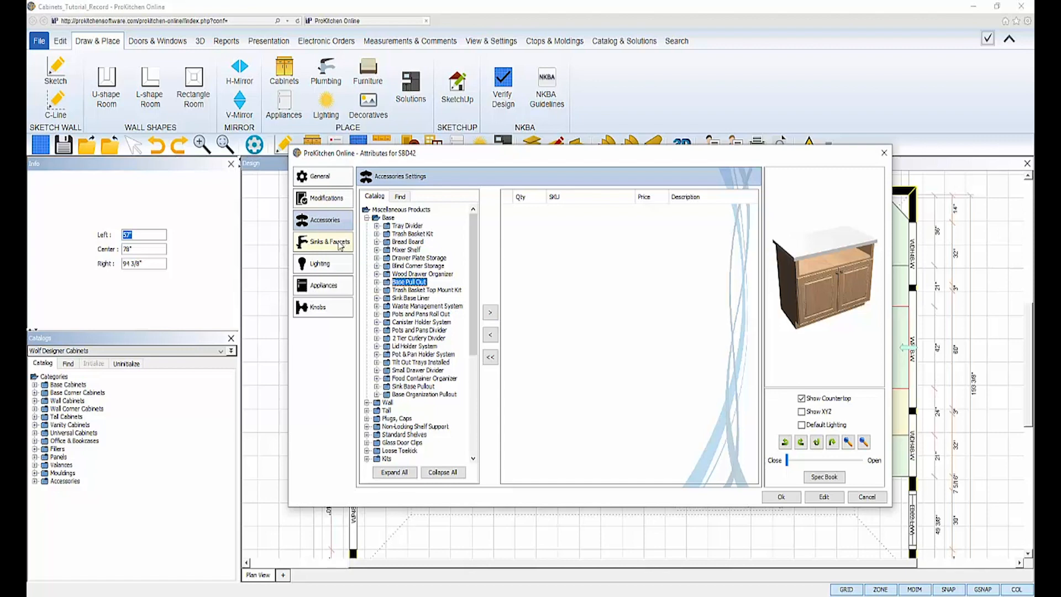
# Step: Check SBD42 lighting (Inside Cabinet Light), appliance and knob settings, returning to Sinks & Faucets
pyautogui.click(331, 242)
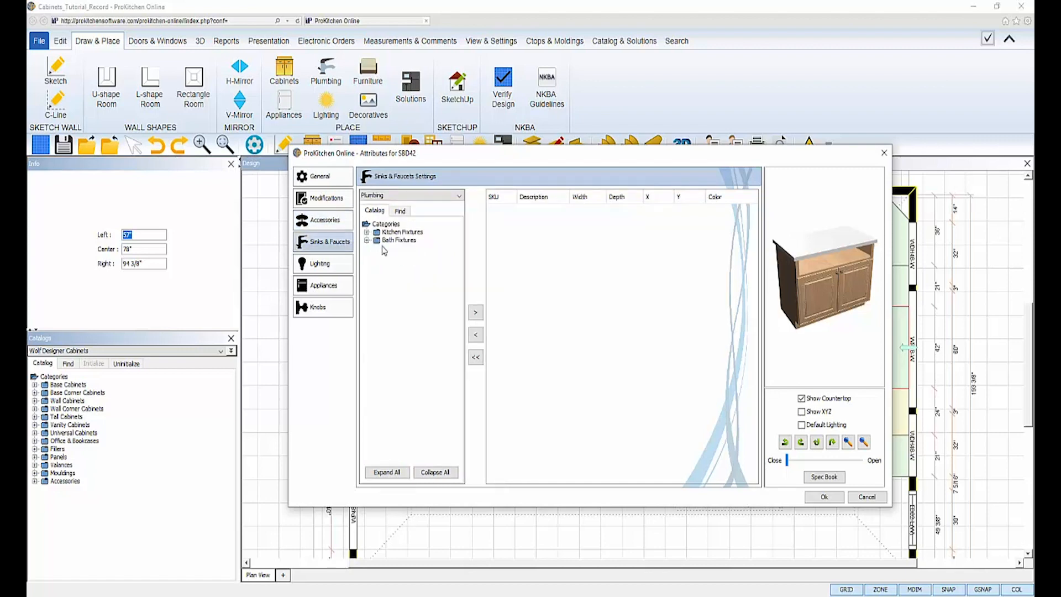
pyautogui.moveTo(375, 286)
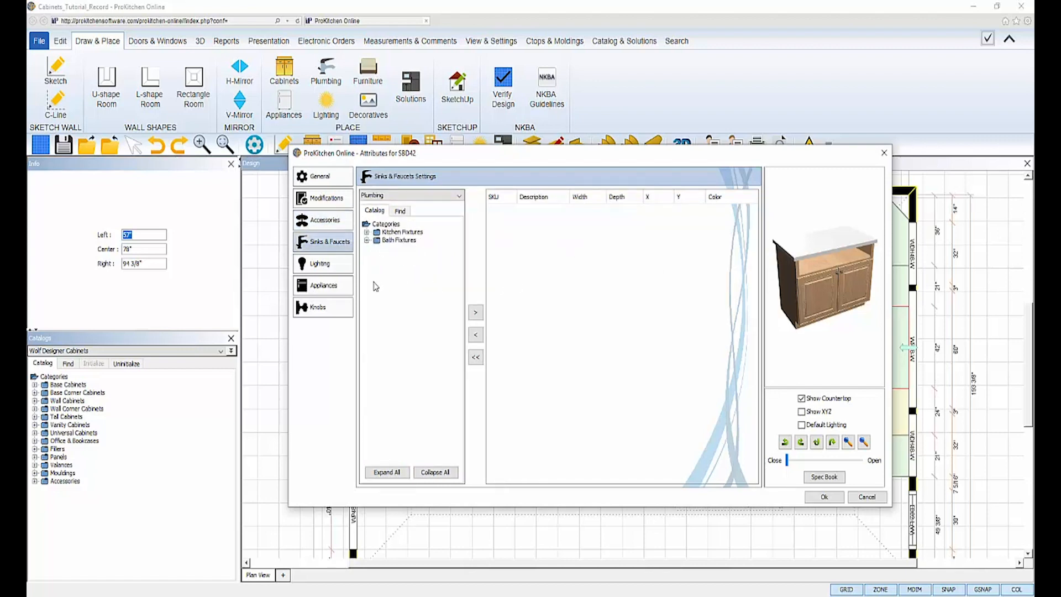
pyautogui.click(320, 263)
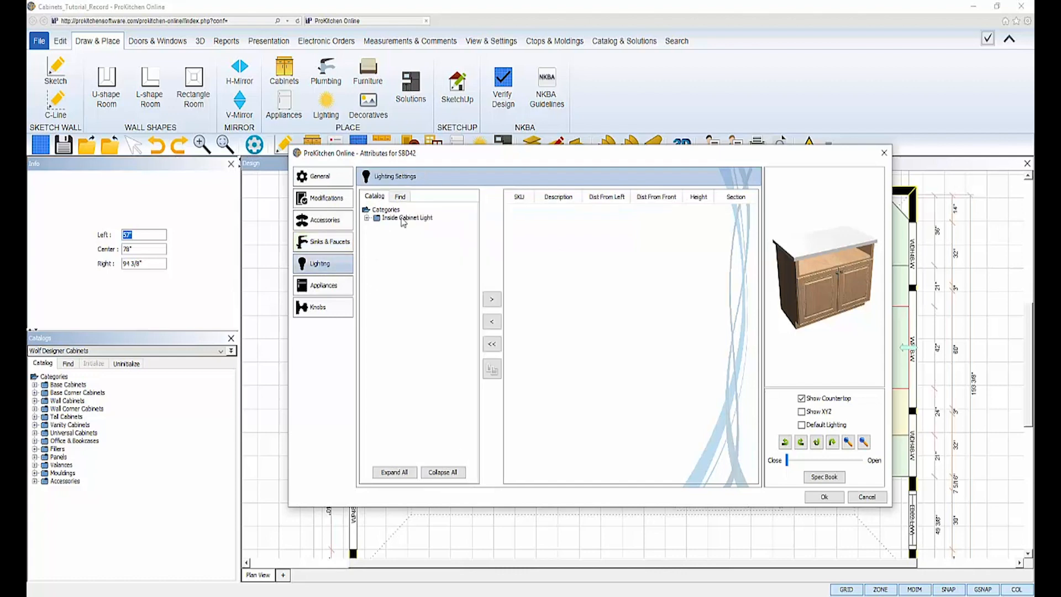
pyautogui.click(406, 217)
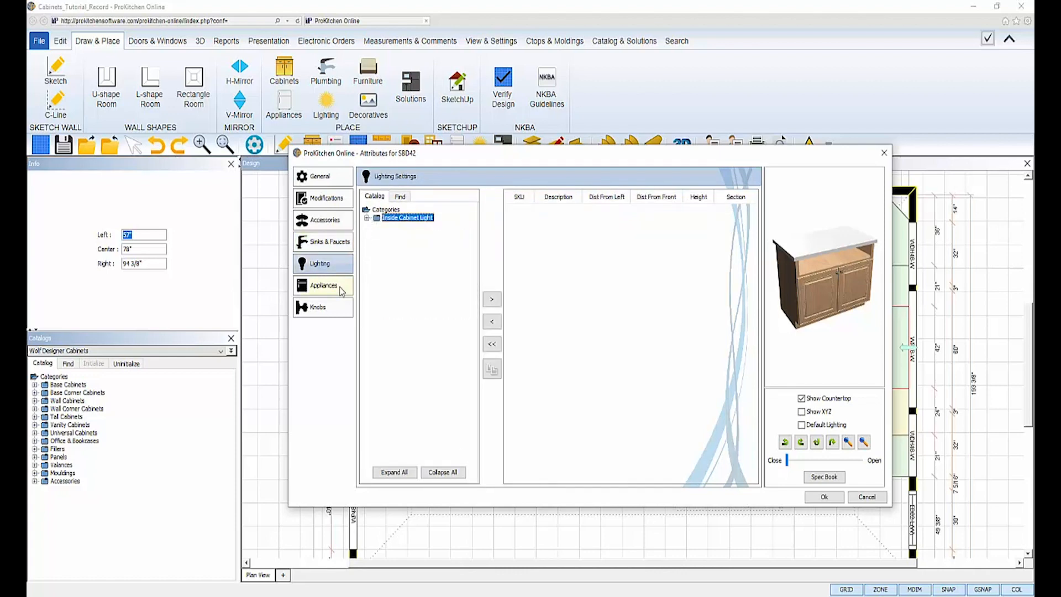
pyautogui.click(323, 285)
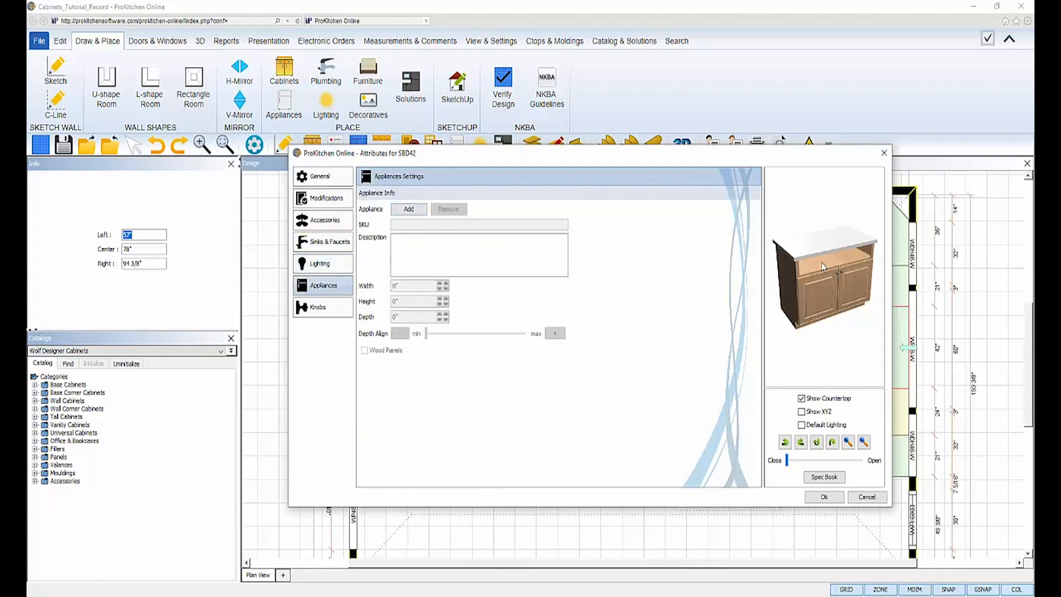
pyautogui.click(317, 307)
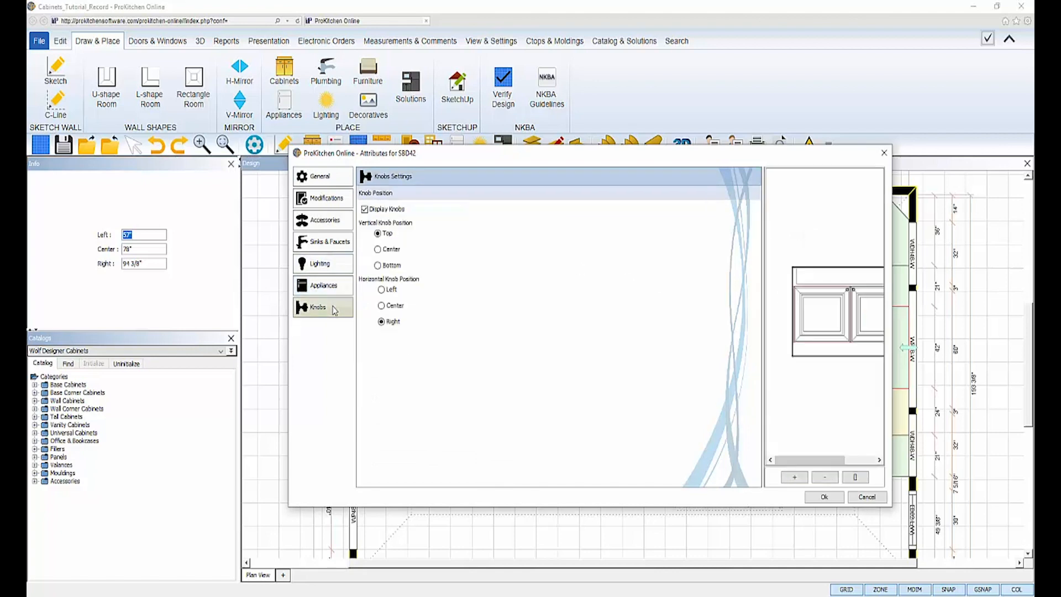
pyautogui.moveTo(416, 328)
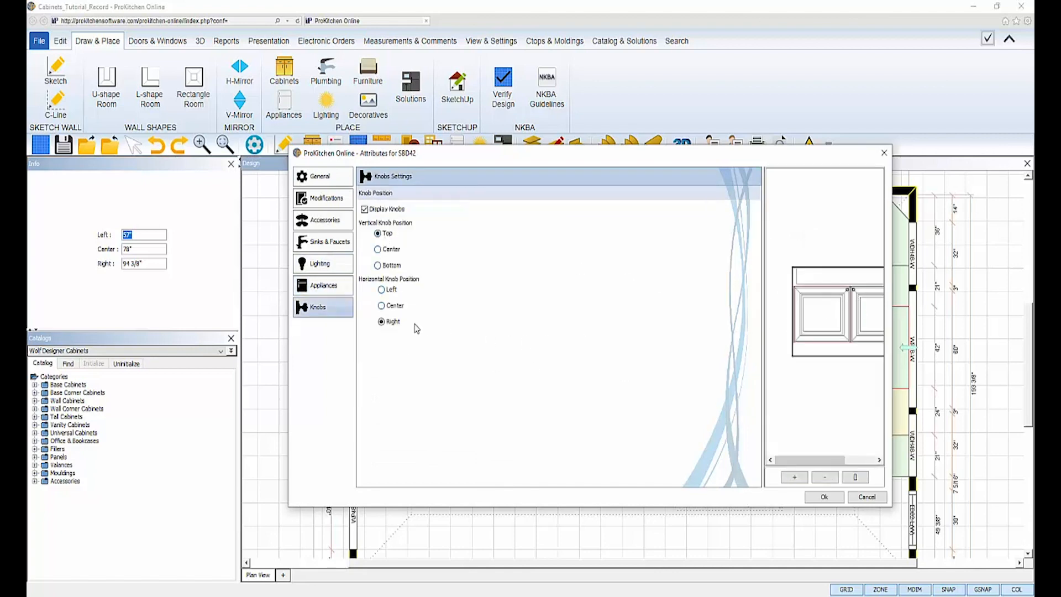
pyautogui.moveTo(325, 198)
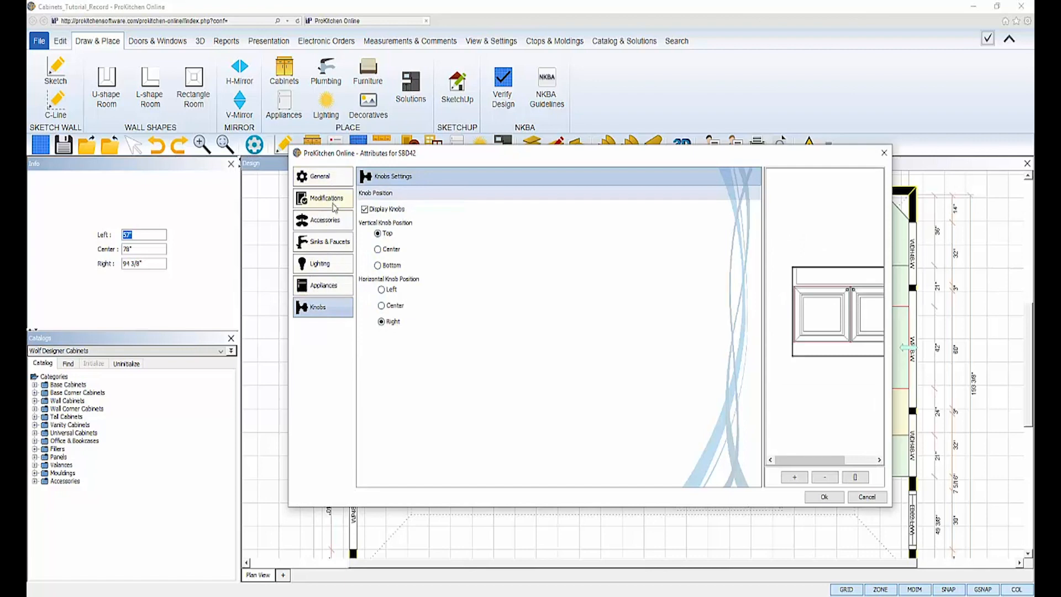
pyautogui.click(331, 241)
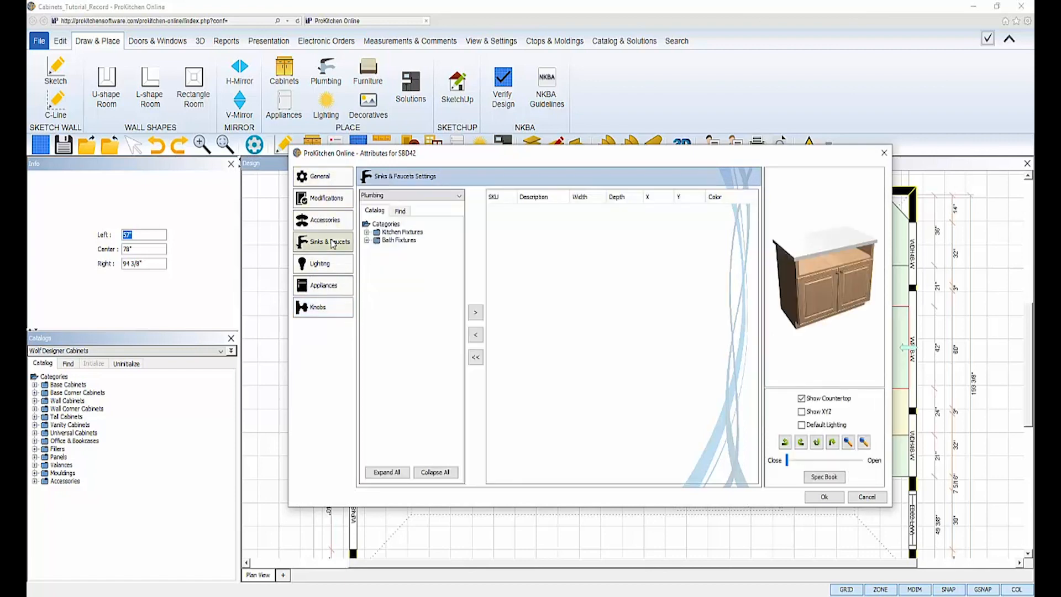
pyautogui.moveTo(339, 242)
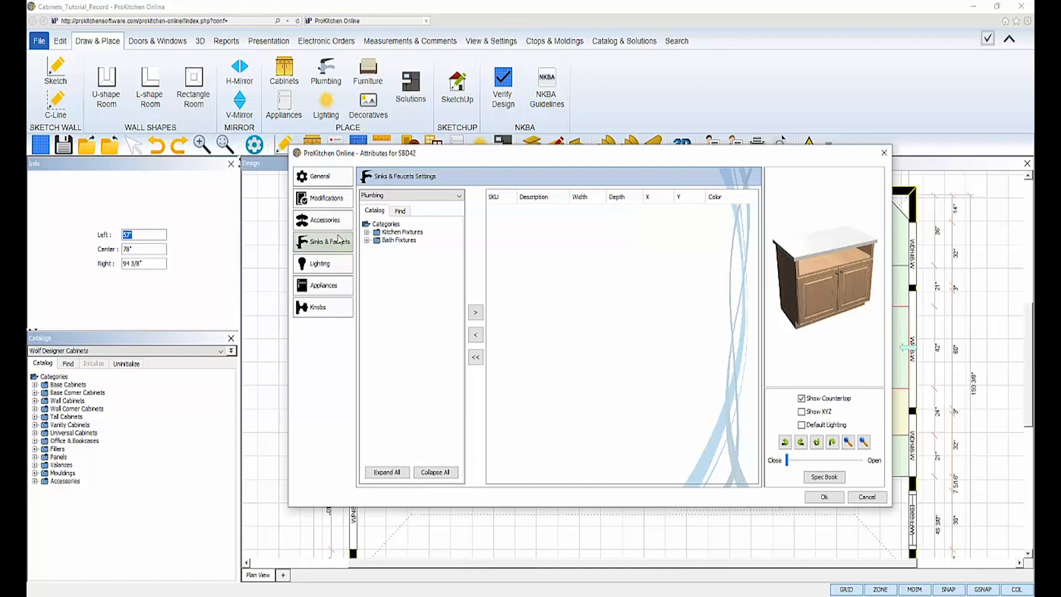
pyautogui.moveTo(360, 253)
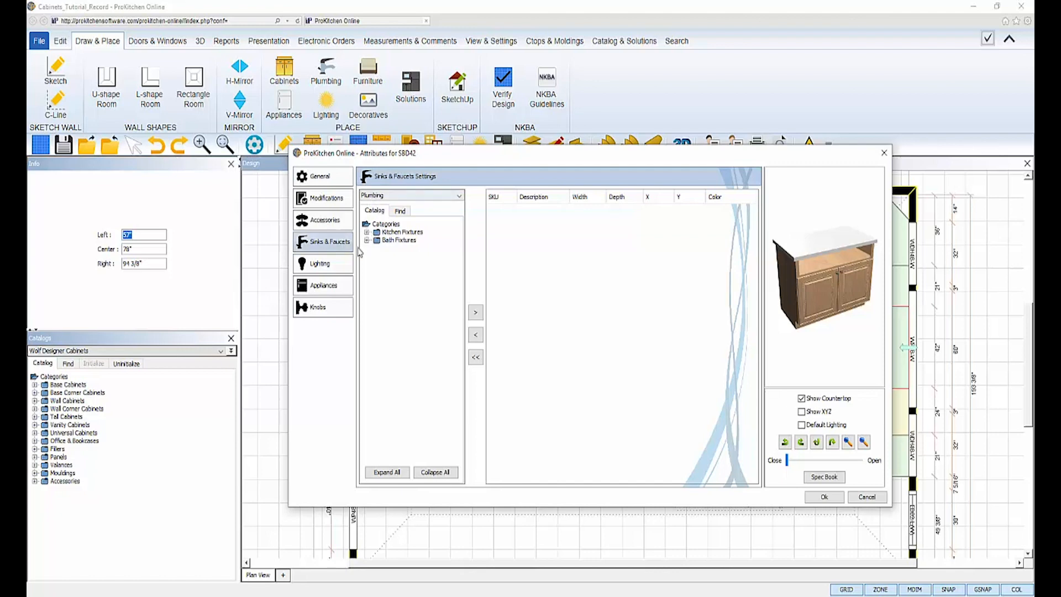
pyautogui.moveTo(331, 245)
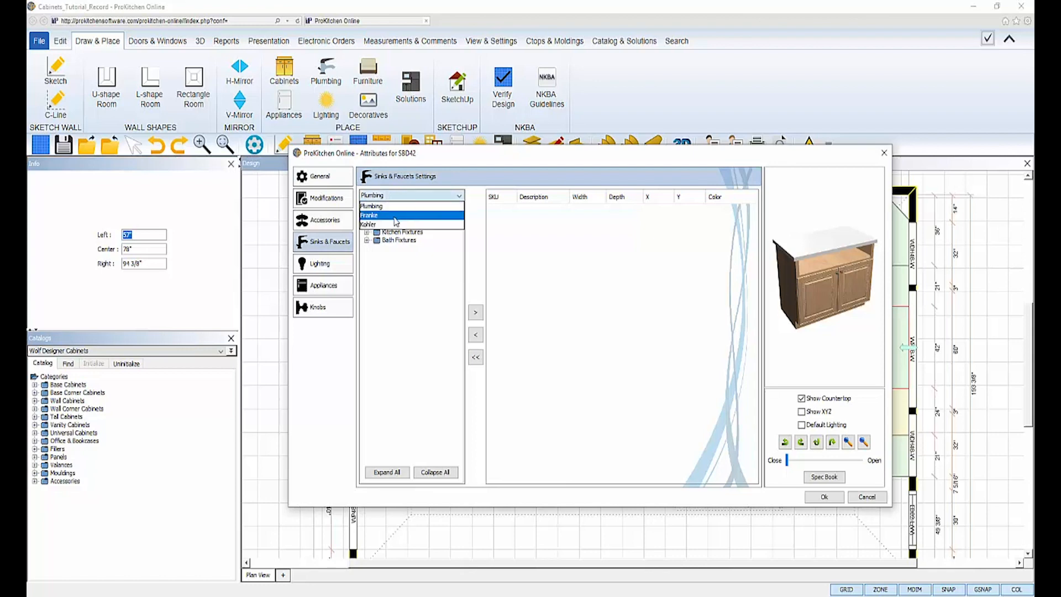
# Step: Add the 40-inch APR-05 apron sink from the Plumbing catalog to the SBD42 base
pyautogui.click(368, 224)
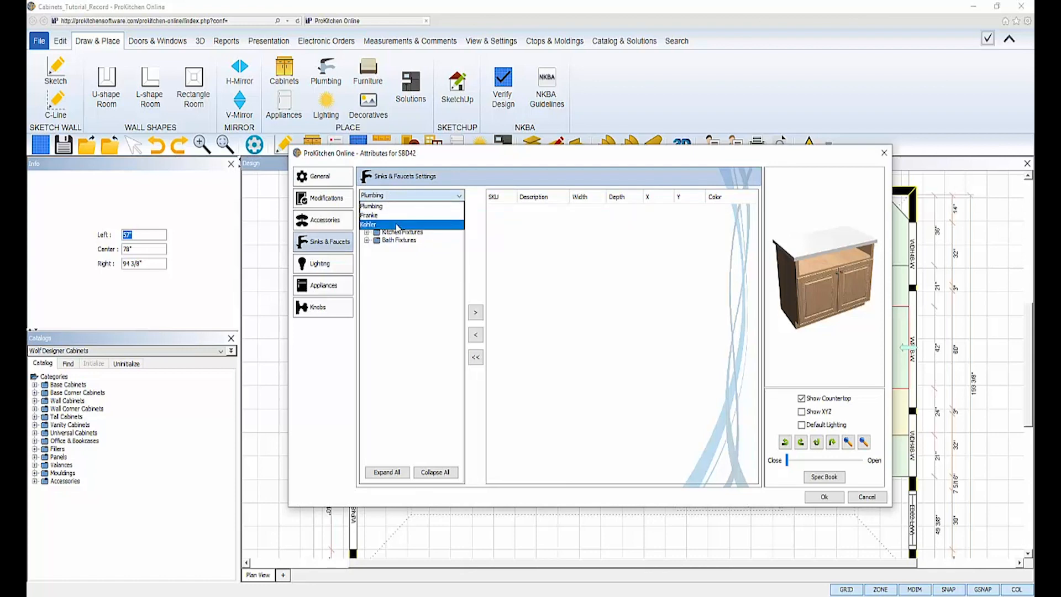
pyautogui.click(368, 224)
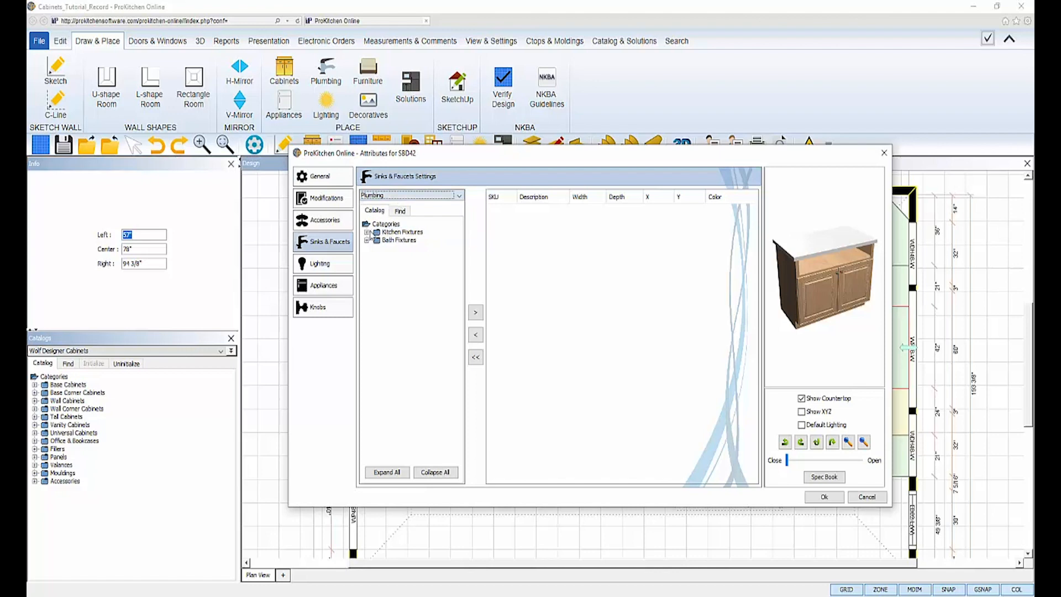
pyautogui.click(371, 232)
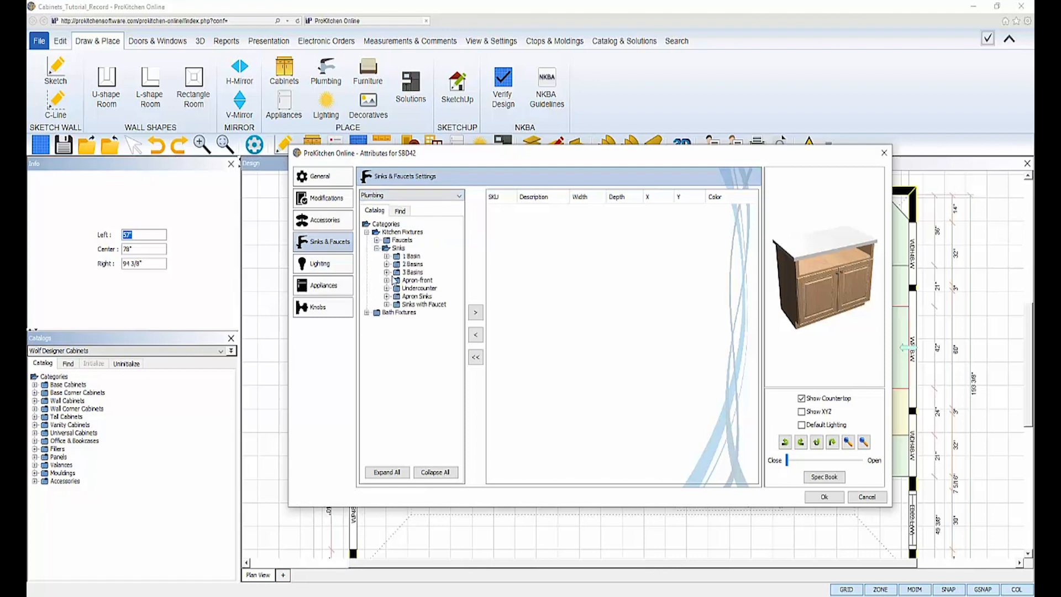
pyautogui.click(388, 296)
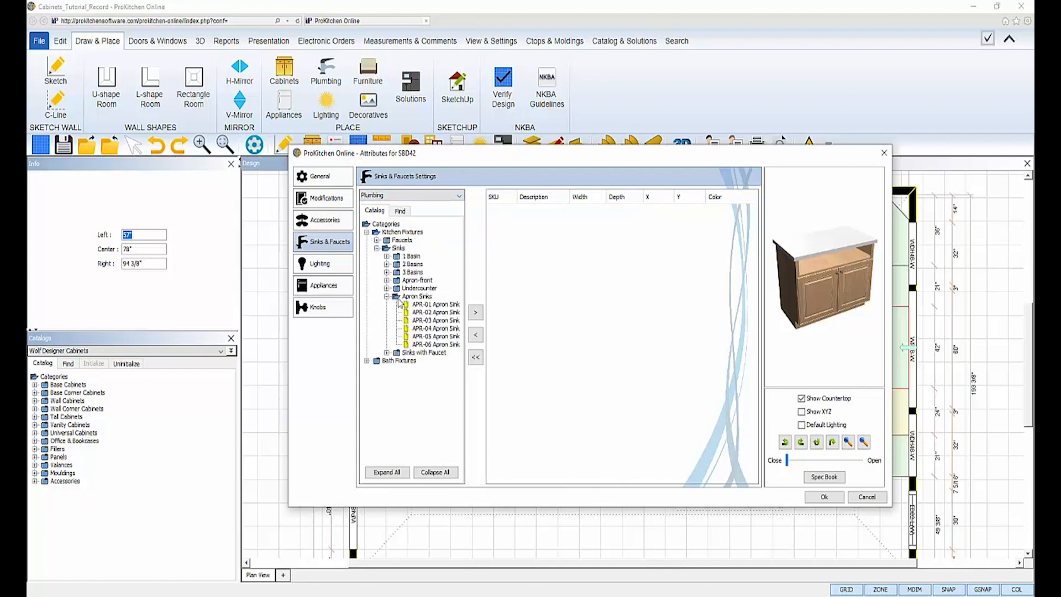
pyautogui.moveTo(435, 320)
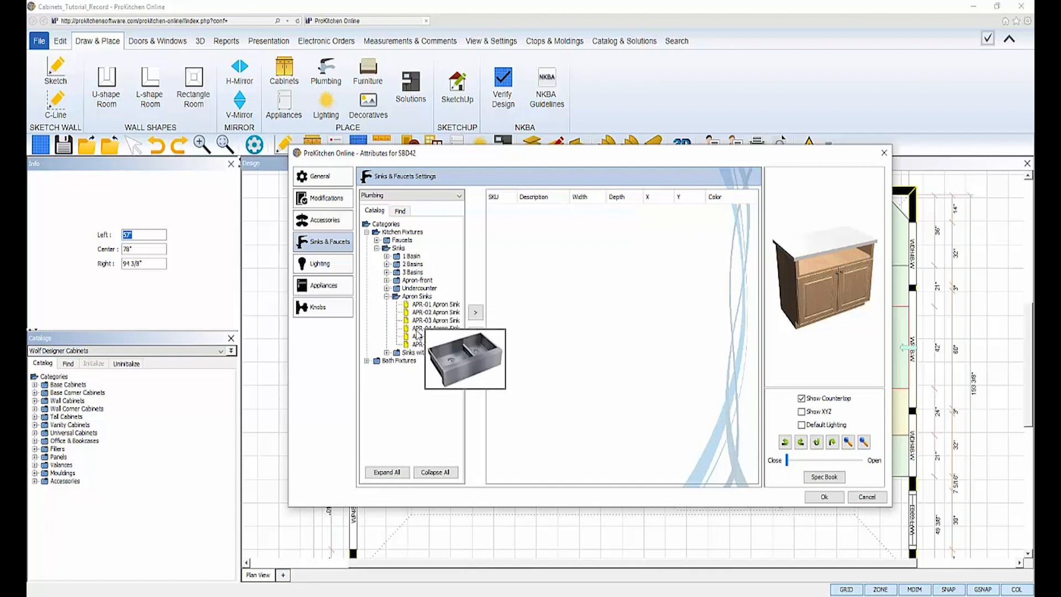
pyautogui.click(436, 336)
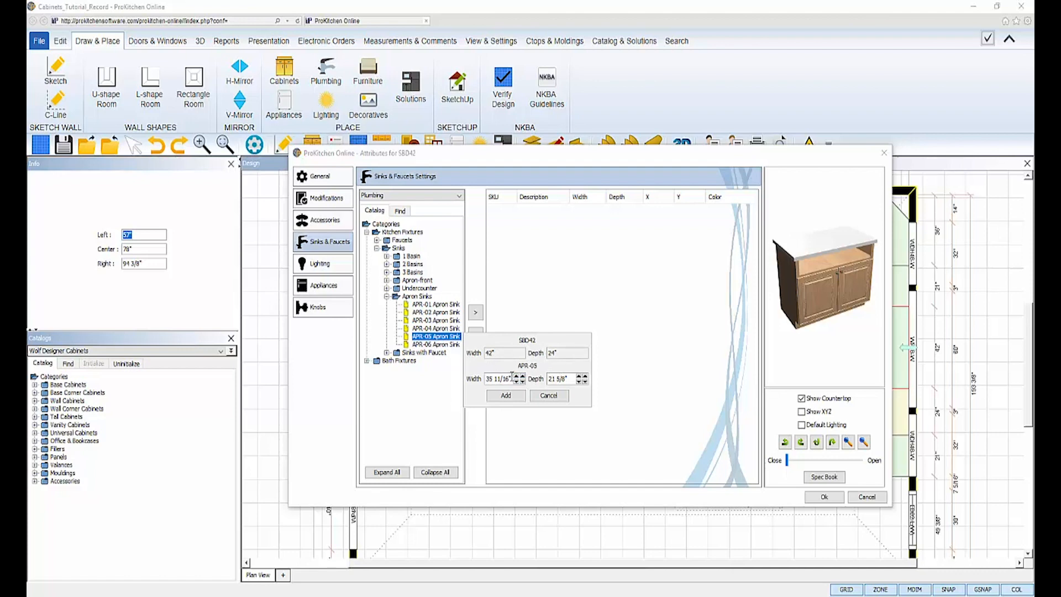
pyautogui.tripleClick(501, 378)
pyautogui.write('40')
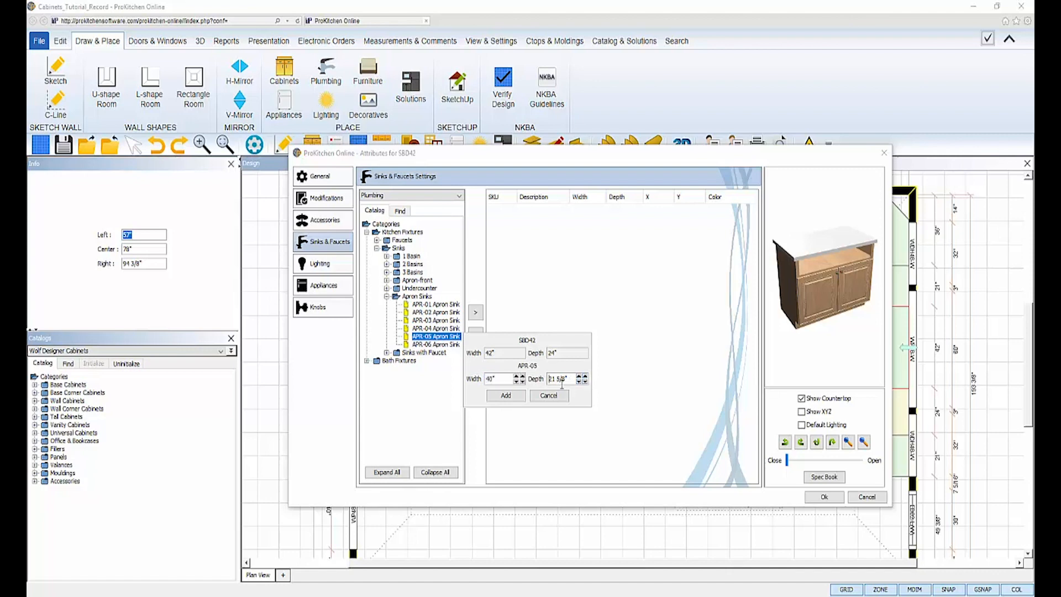
pyautogui.click(505, 395)
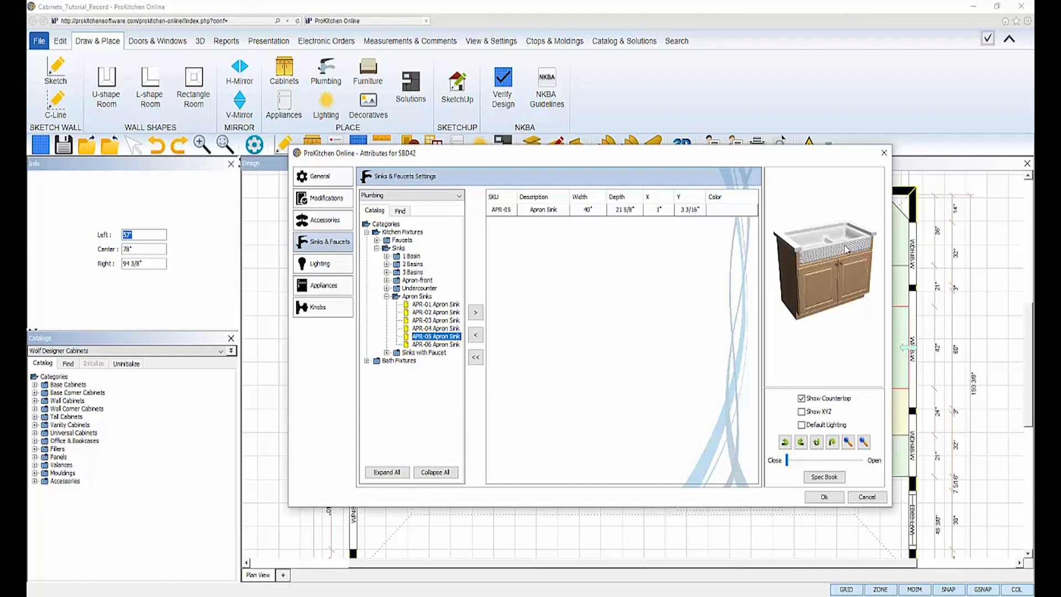
pyautogui.moveTo(836, 262)
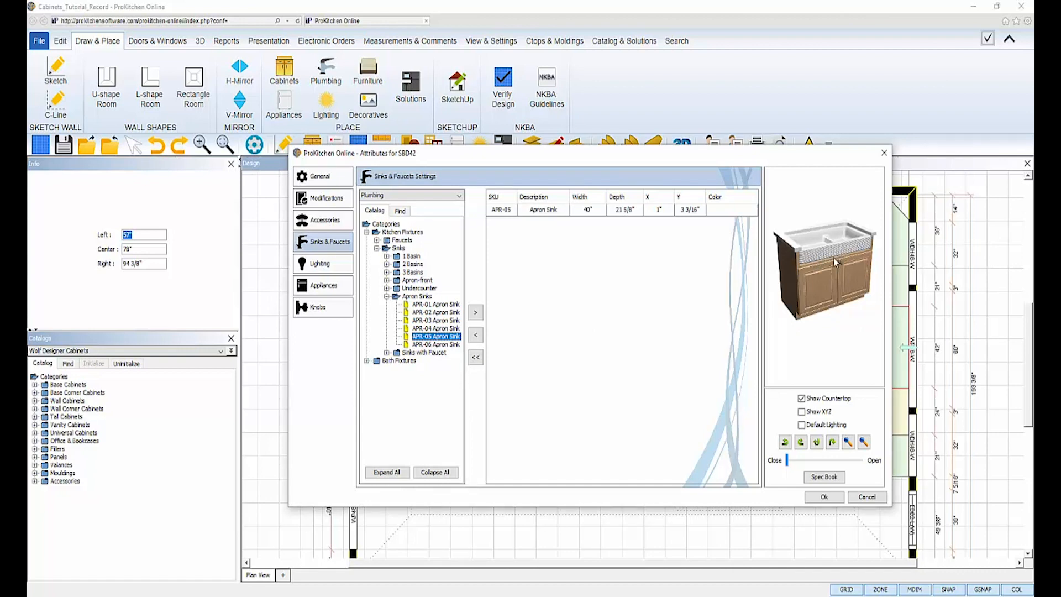
pyautogui.moveTo(521, 299)
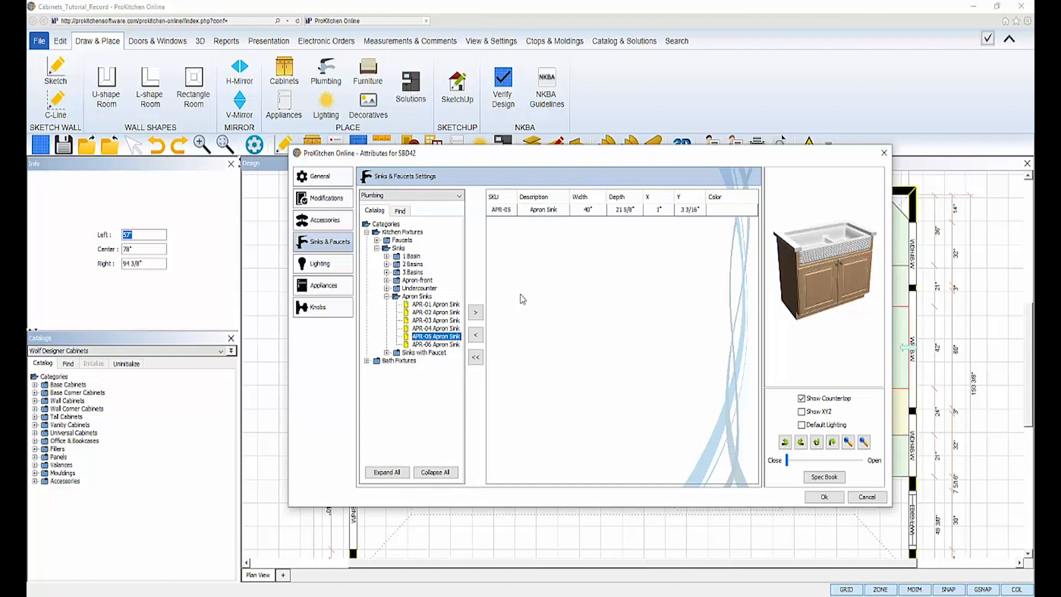
# Step: Add the KF-02 kitchen faucet to the sink
pyautogui.click(402, 222)
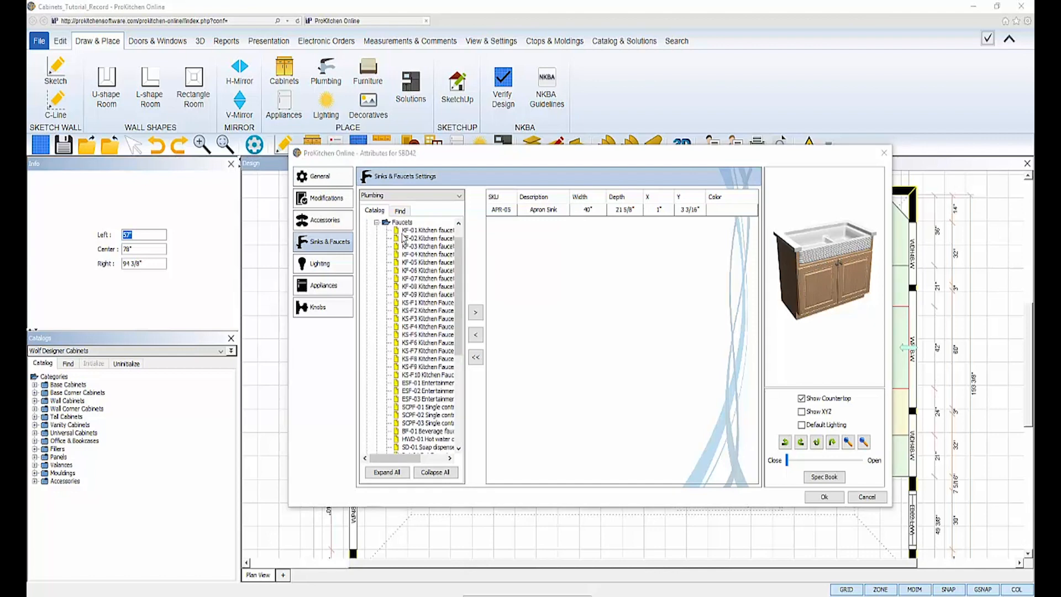
pyautogui.click(428, 238)
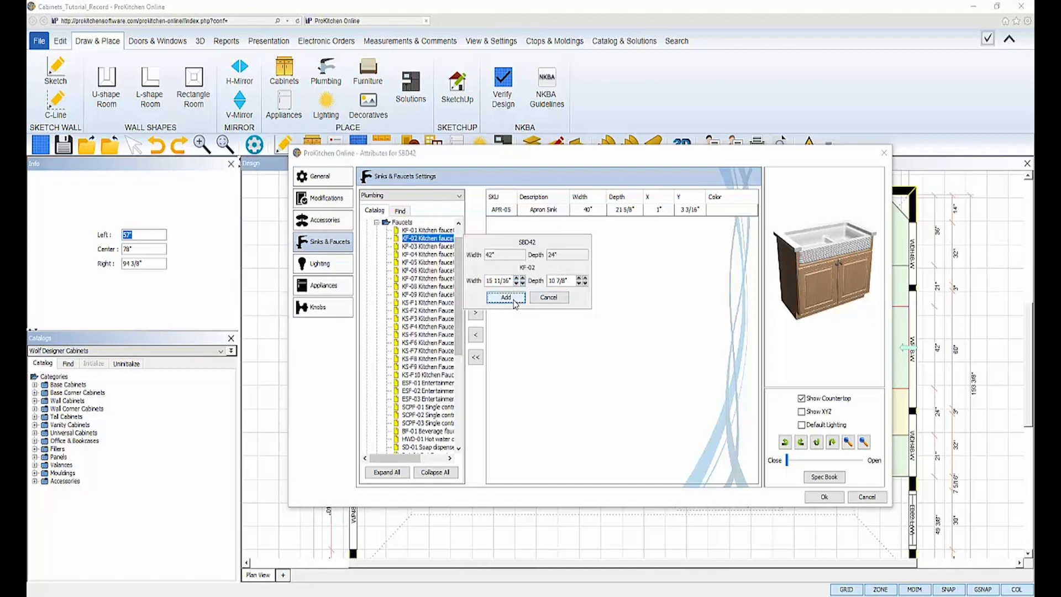
pyautogui.click(505, 298)
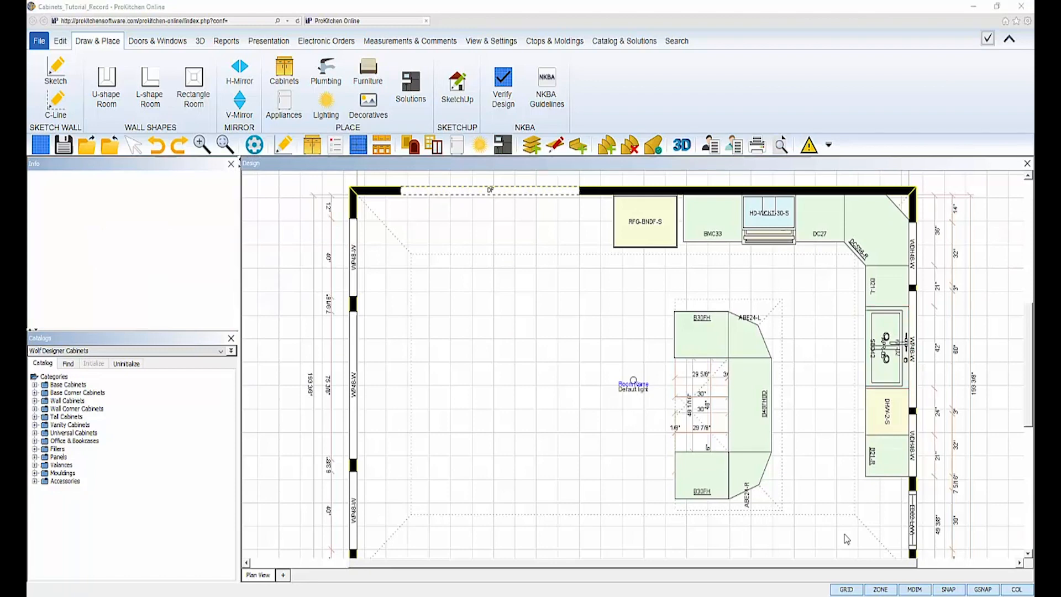
pyautogui.moveTo(712, 224)
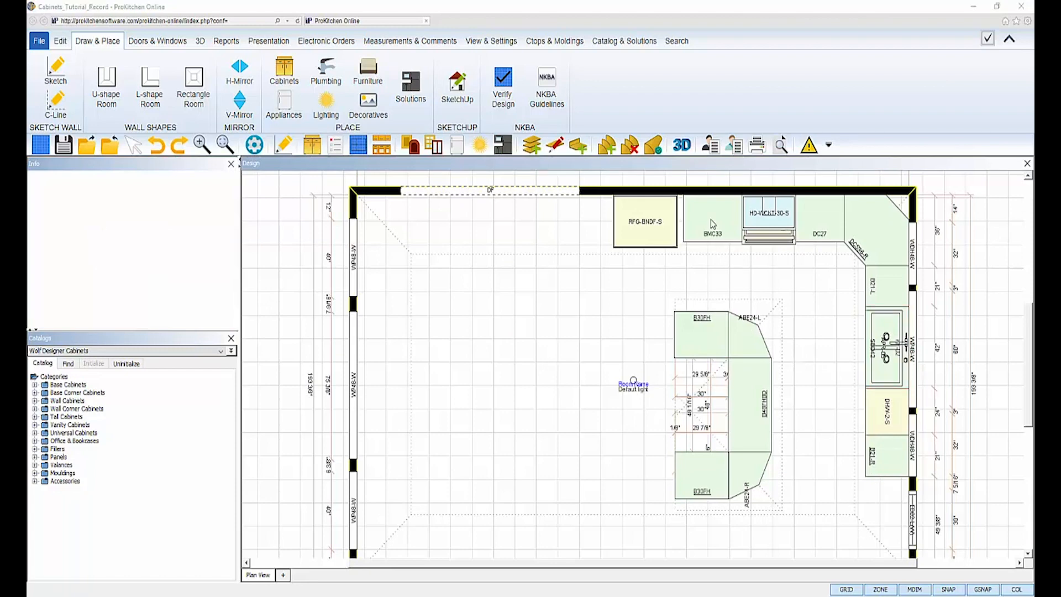
# Step: Fit BMC33 with the MWV-CONV-S stainless convection microwave from Cooking > Microwaves > Built-In Microwave
pyautogui.doubleClick(711, 233)
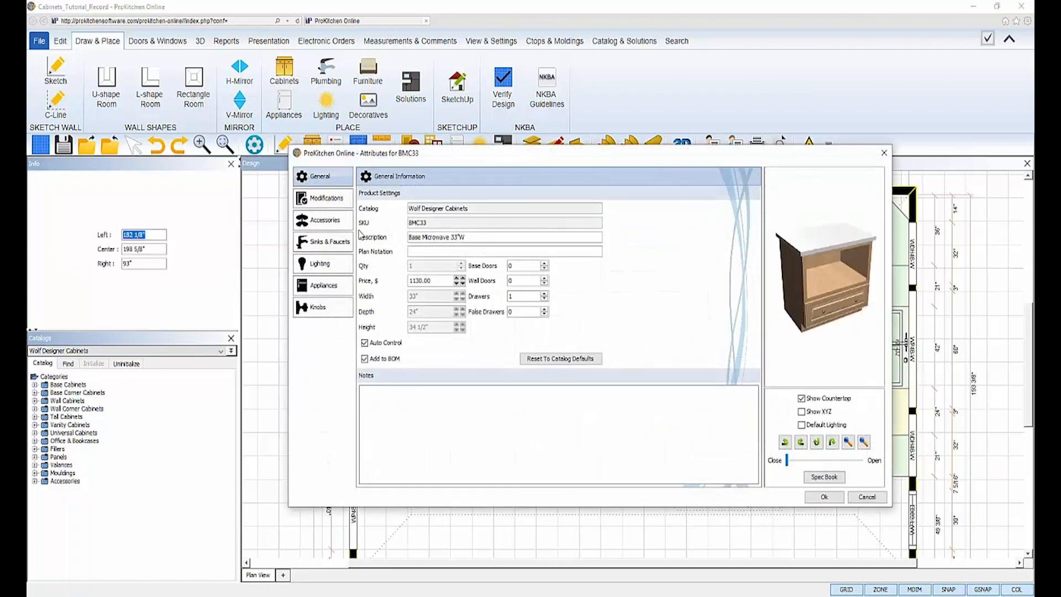
pyautogui.click(323, 285)
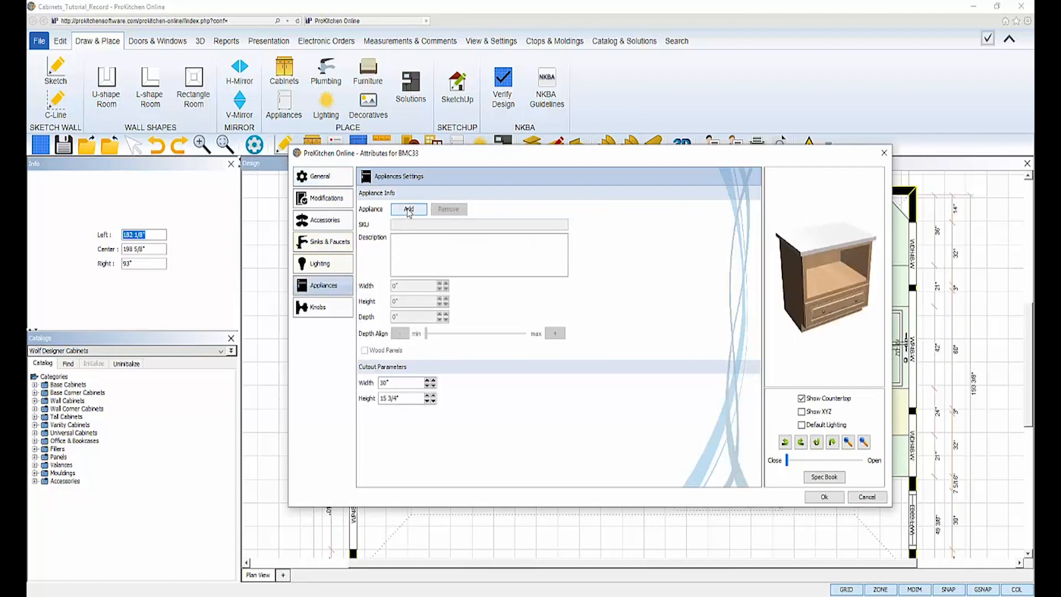
pyautogui.click(409, 208)
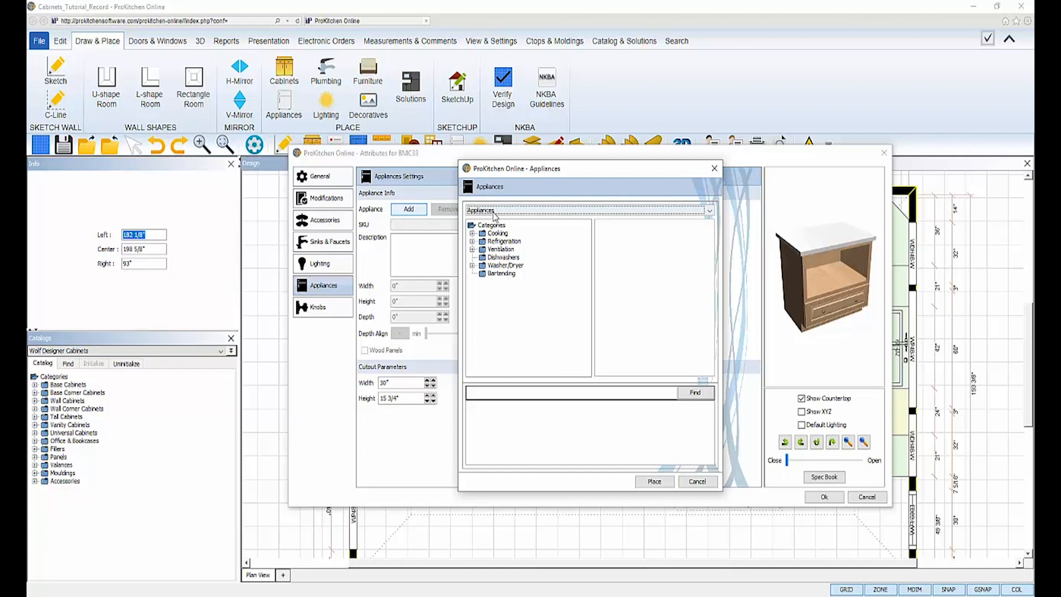
pyautogui.click(708, 211)
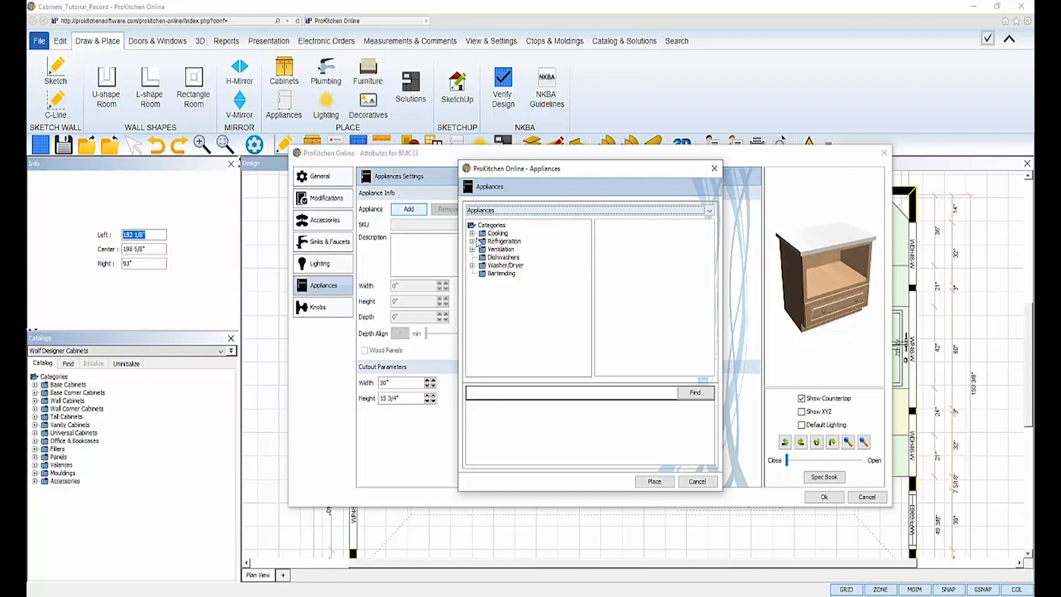
pyautogui.click(473, 233)
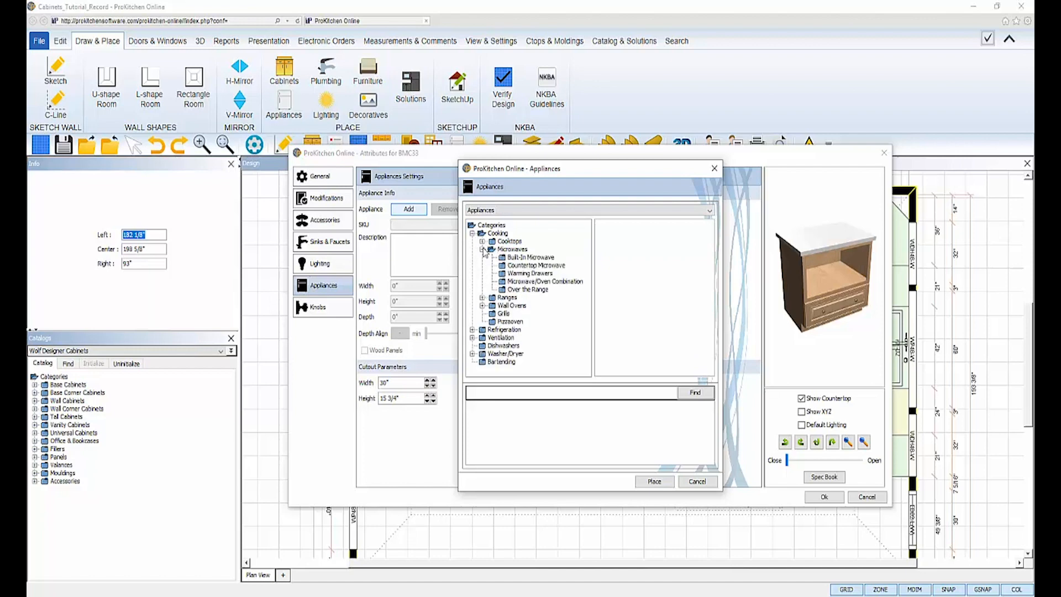
pyautogui.click(533, 256)
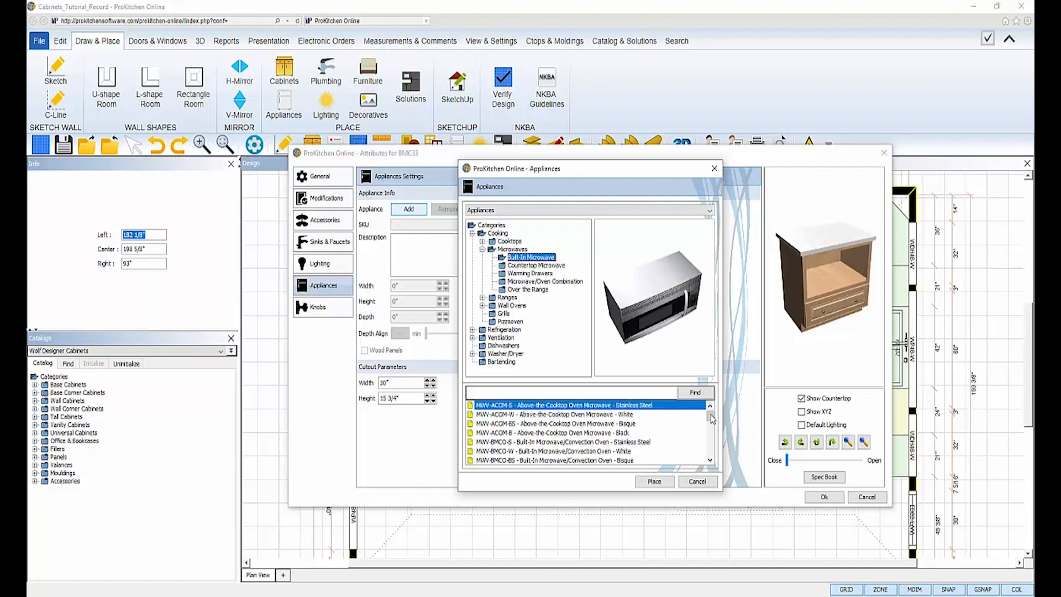
pyautogui.scroll(-3)
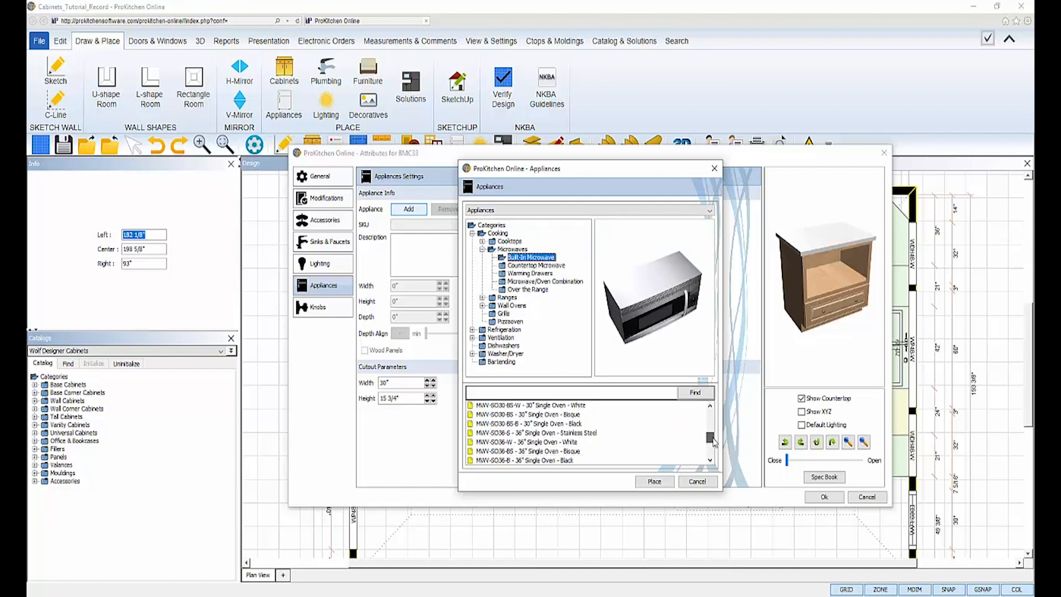
pyautogui.scroll(3)
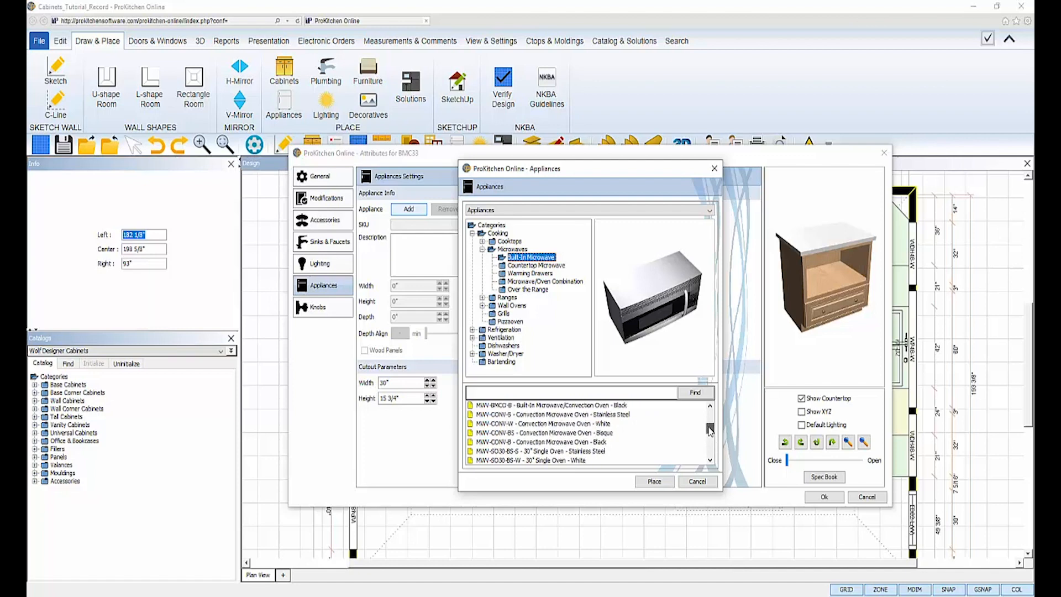
pyautogui.click(555, 414)
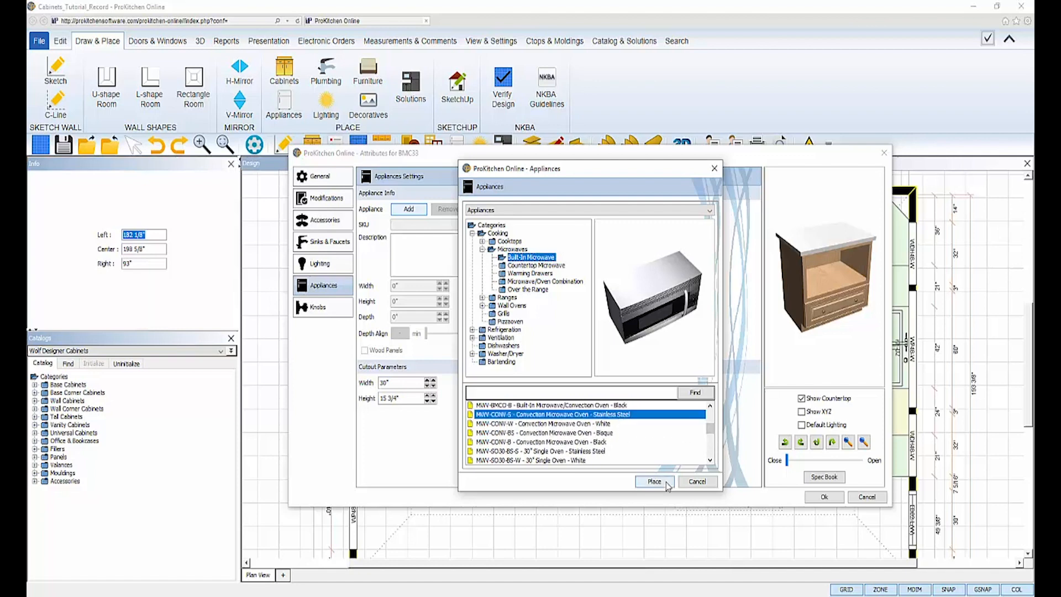
pyautogui.click(654, 482)
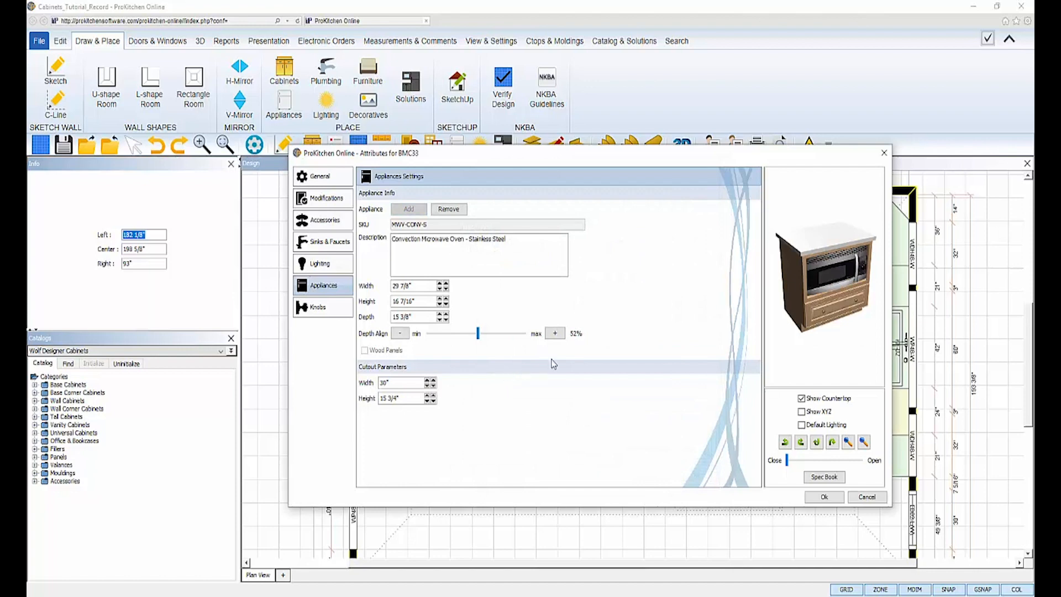
# Step: Reduce the BMC33 cutout width from 30" to 29 7/8" and confirm with Ok
pyautogui.click(784, 442)
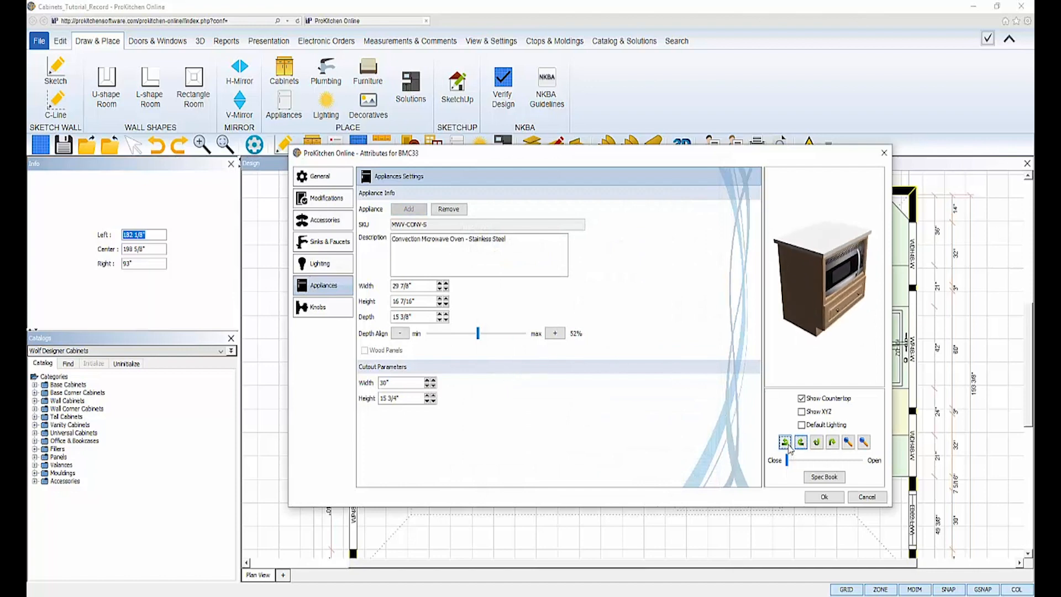
pyautogui.click(817, 442)
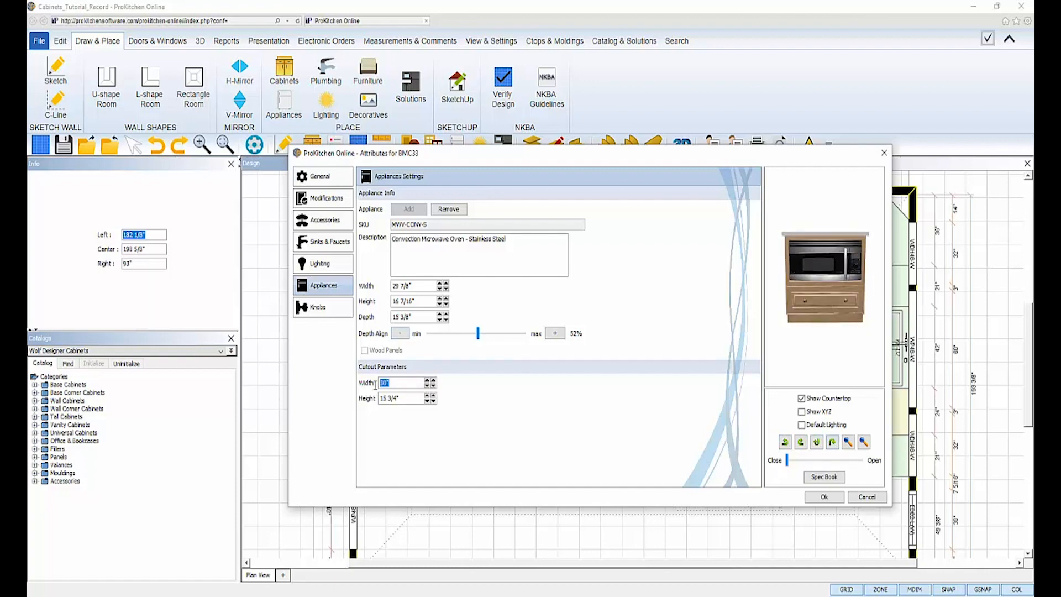
pyautogui.click(432, 385)
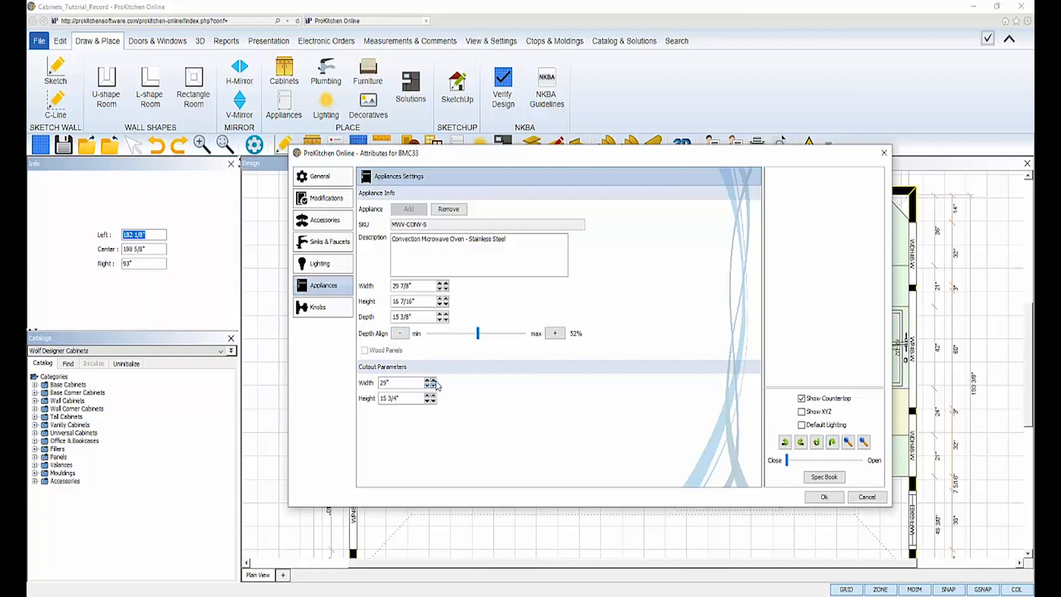
pyautogui.click(434, 380)
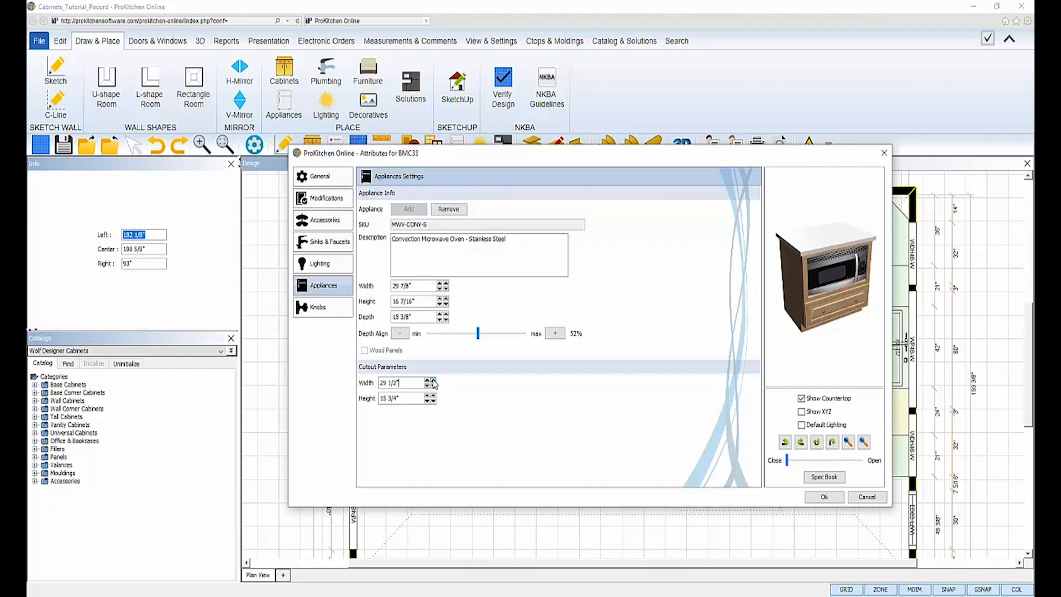
pyautogui.click(435, 380)
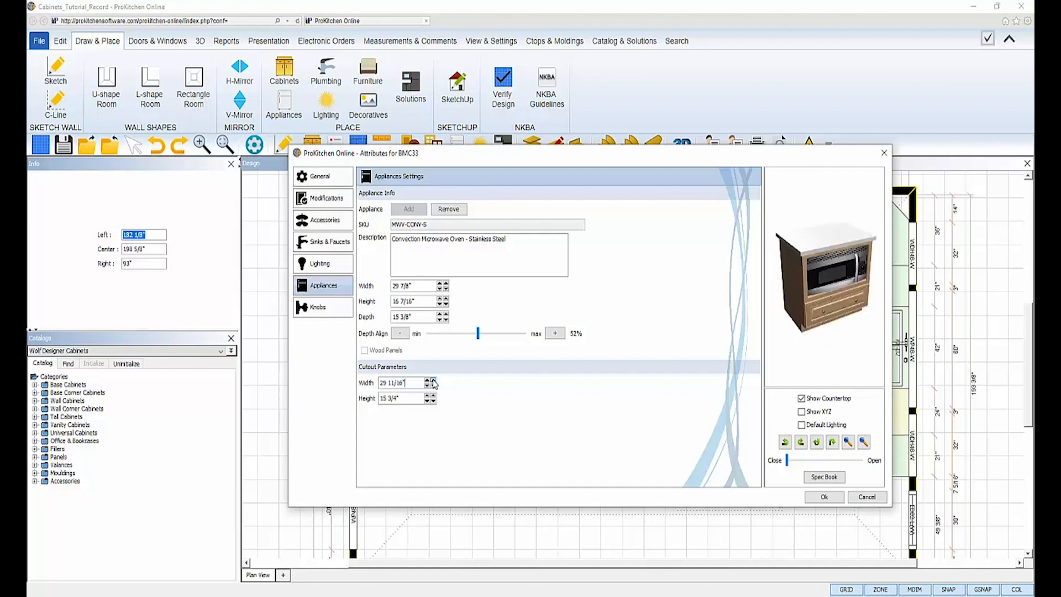
pyautogui.click(435, 380)
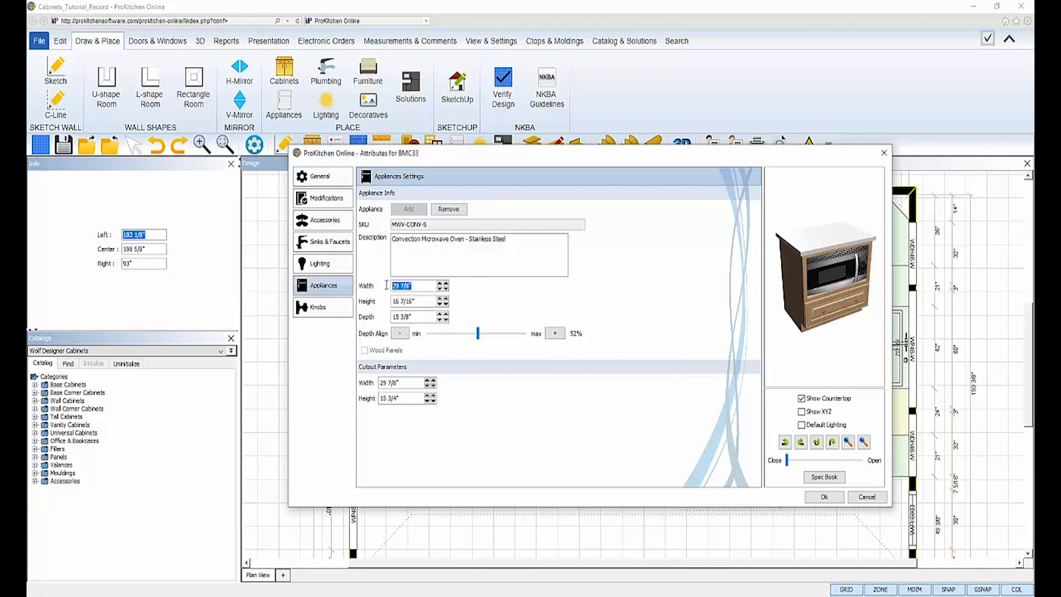
pyautogui.click(823, 497)
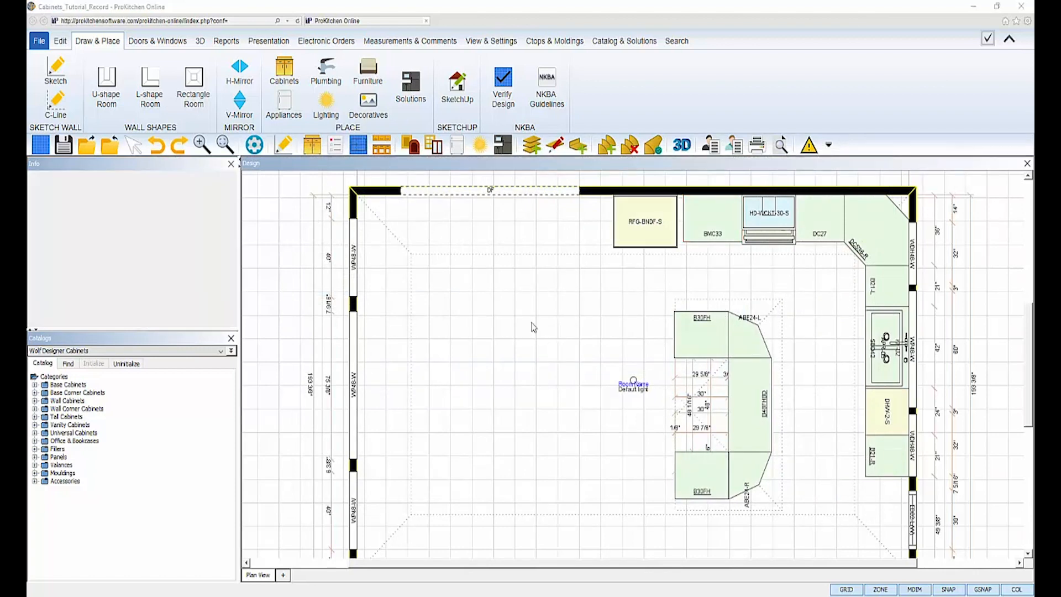
pyautogui.moveTo(500, 342)
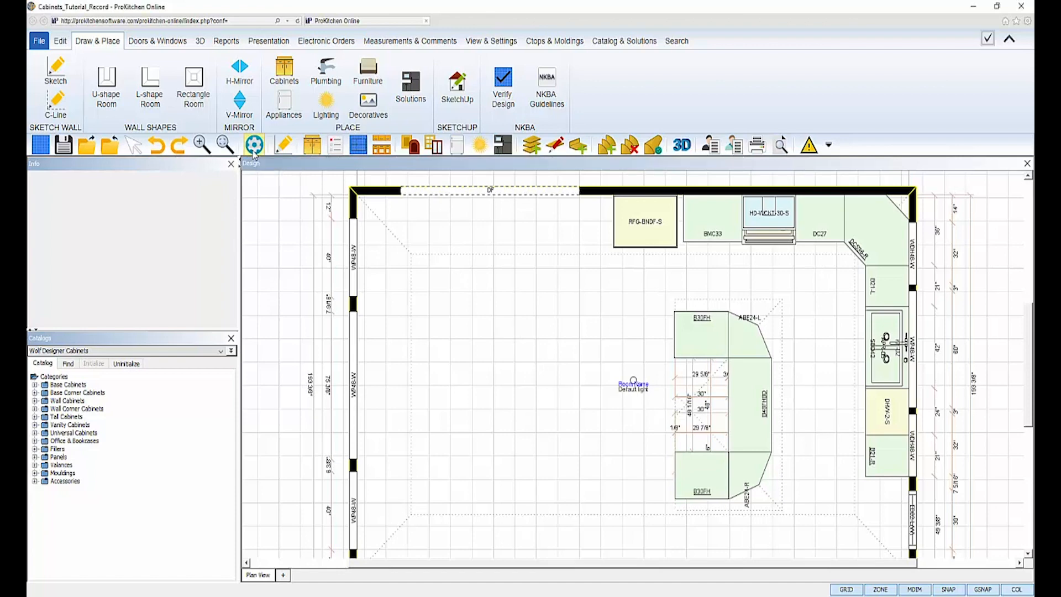
pyautogui.click(254, 145)
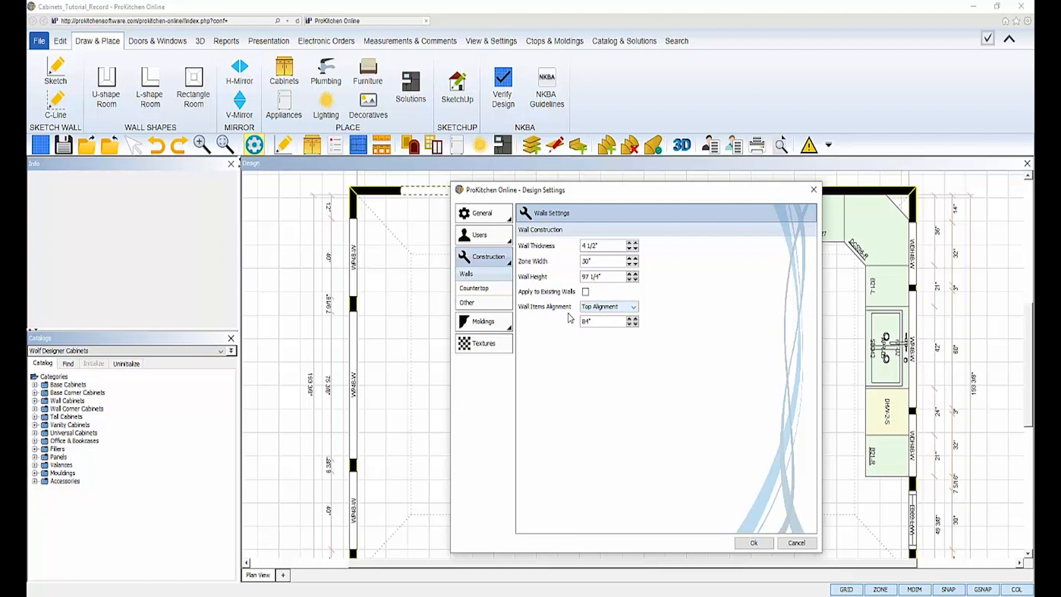
pyautogui.click(754, 543)
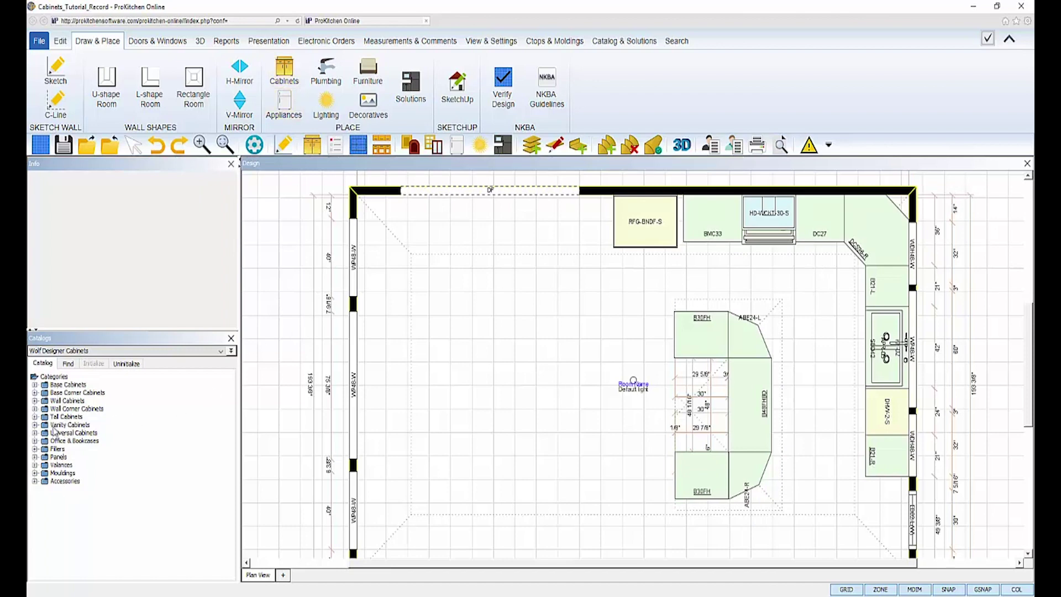
# Step: Place a W3030 wall cabinet (12" deep, 30" high) in the plan's top-right corner
pyautogui.click(35, 400)
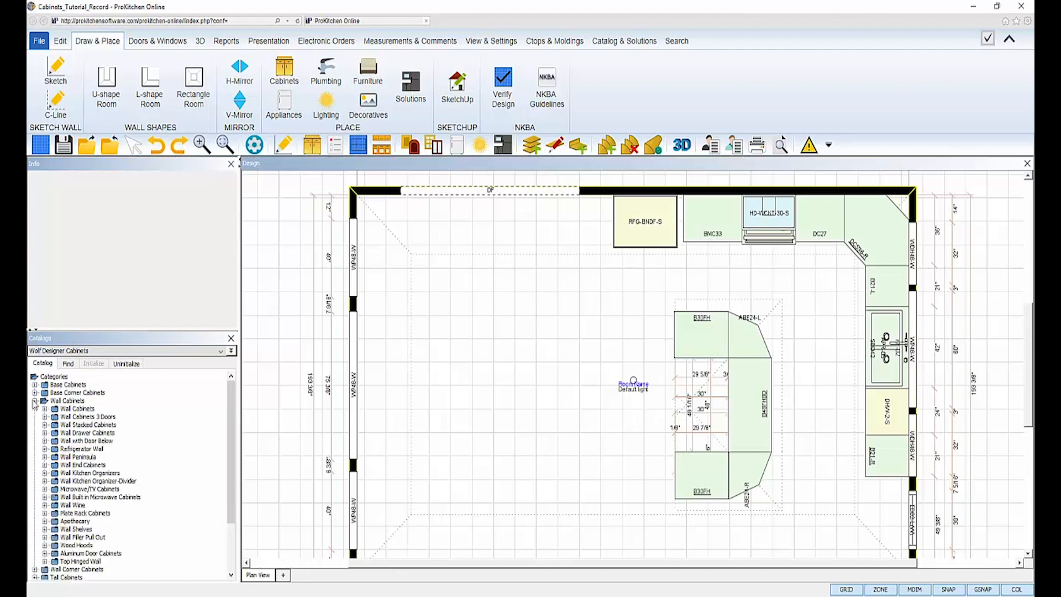
pyautogui.click(44, 407)
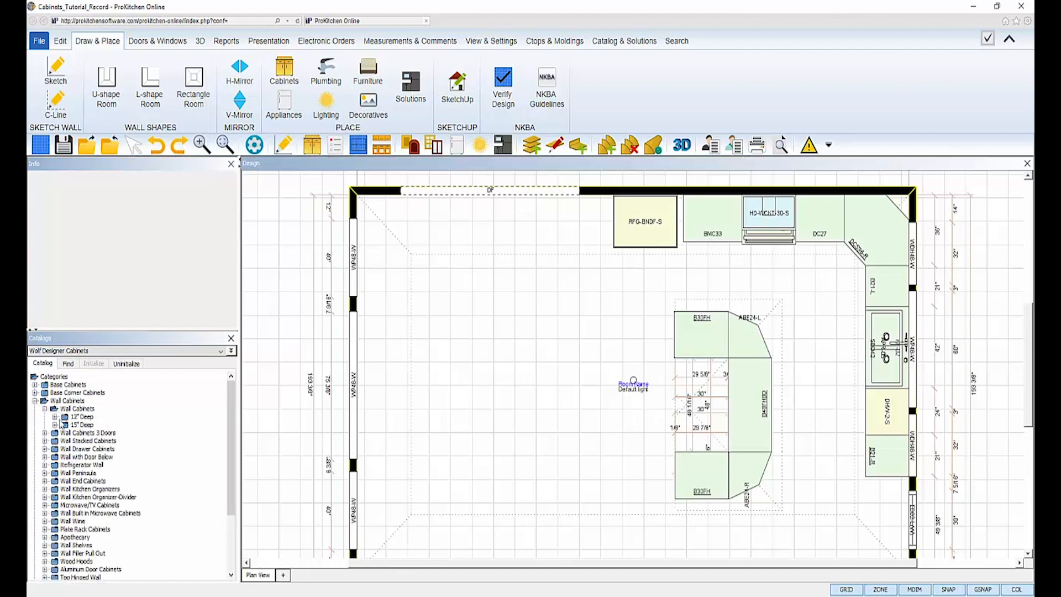
pyautogui.click(45, 416)
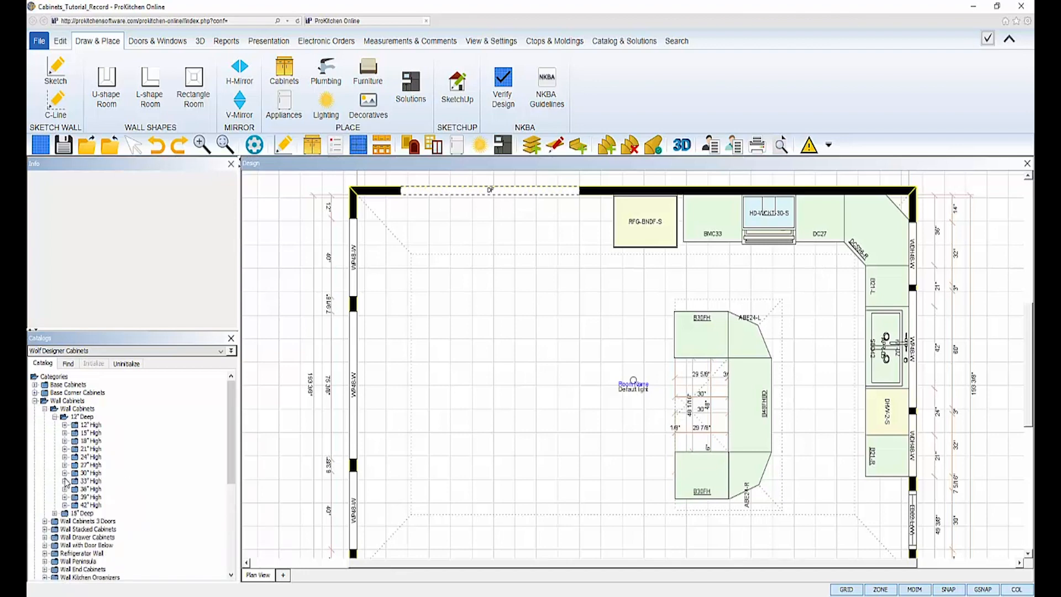
pyautogui.click(66, 488)
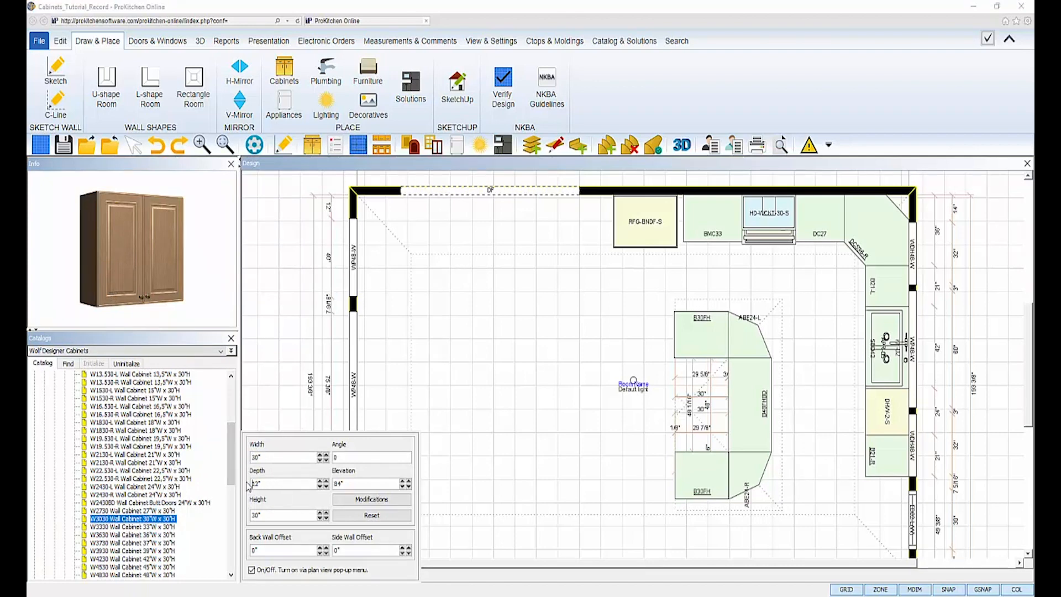
pyautogui.click(284, 515)
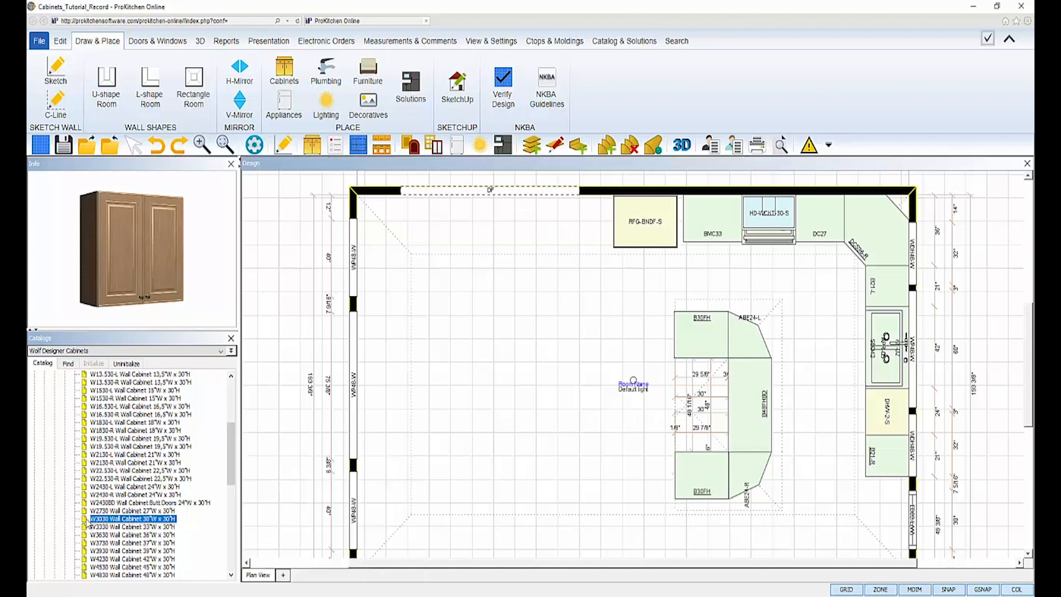
pyautogui.moveTo(850, 211)
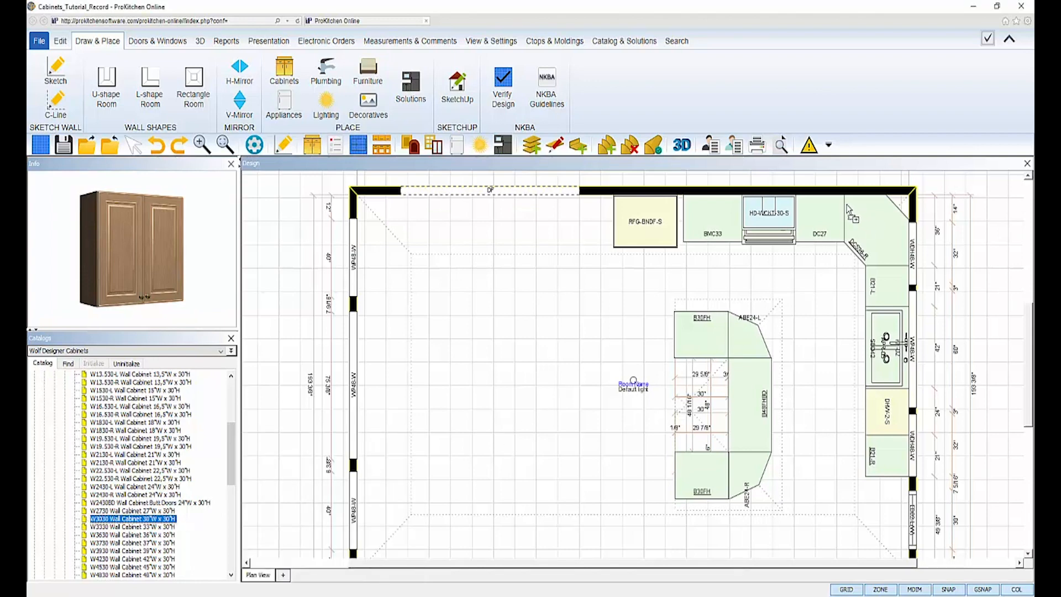
pyautogui.click(850, 208)
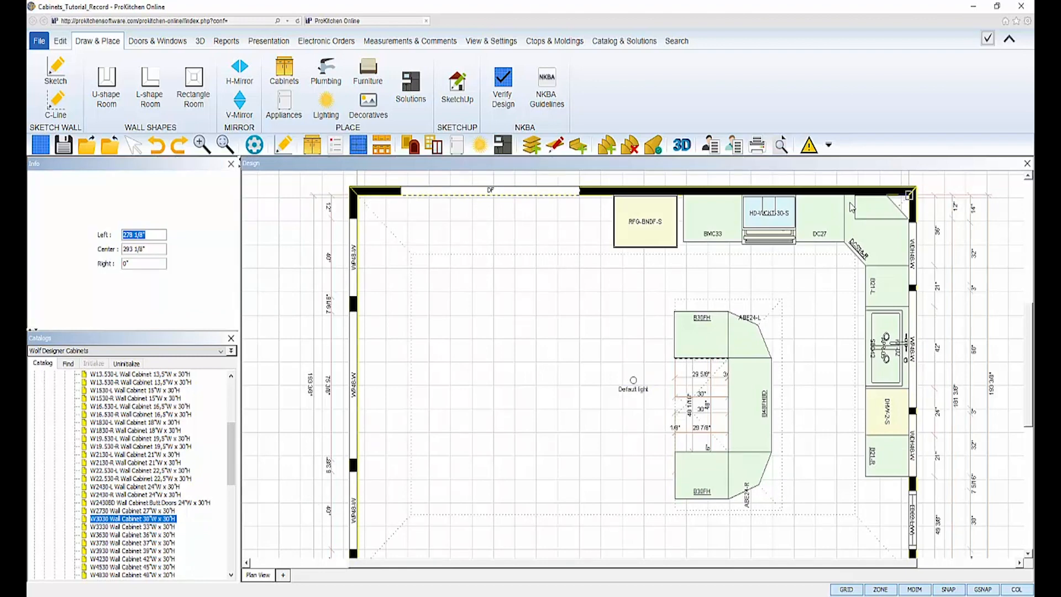
pyautogui.click(799, 208)
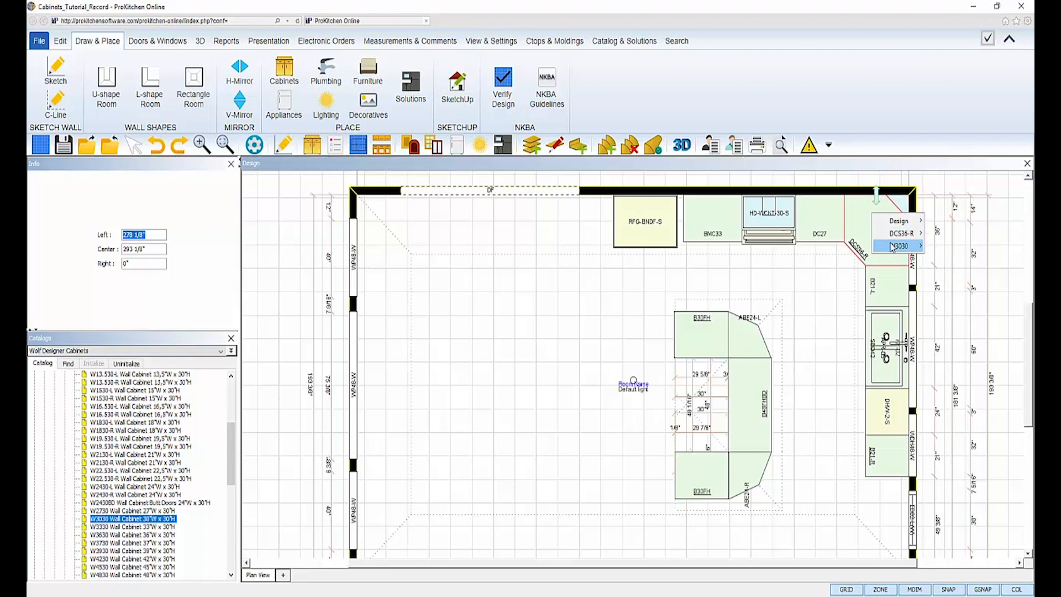
# Step: Copy the W3030 corner cabinet and drag the copy to 182.1 out along the top wall
pyautogui.click(900, 245)
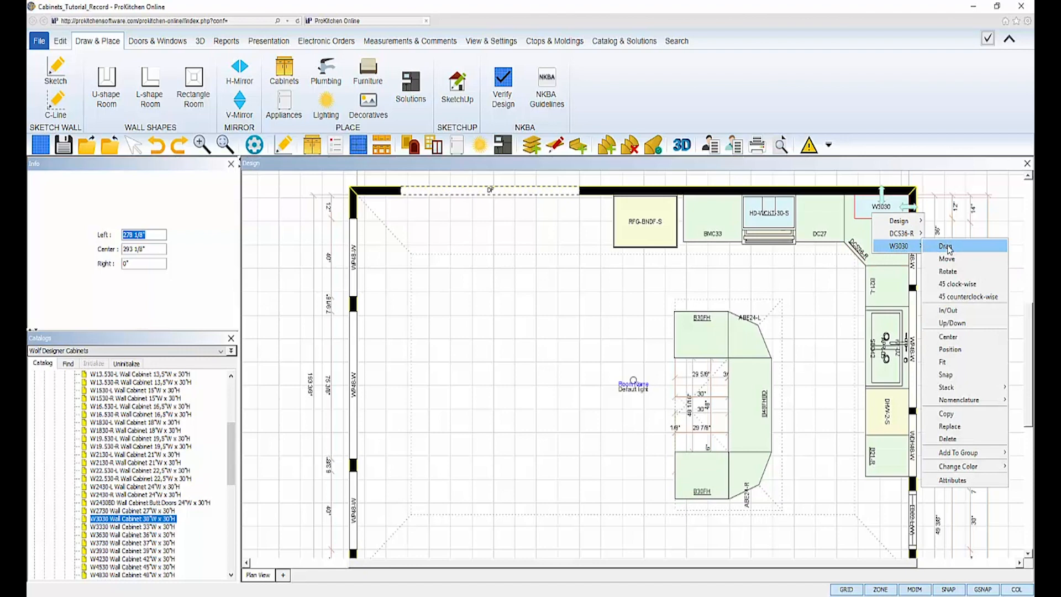
pyautogui.moveTo(946, 413)
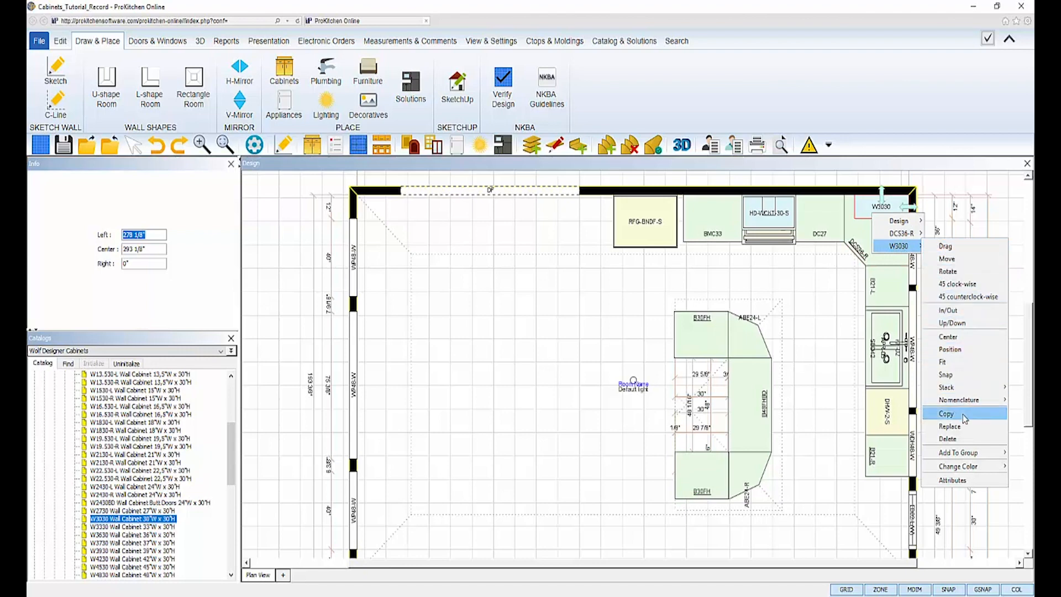
pyautogui.click(946, 414)
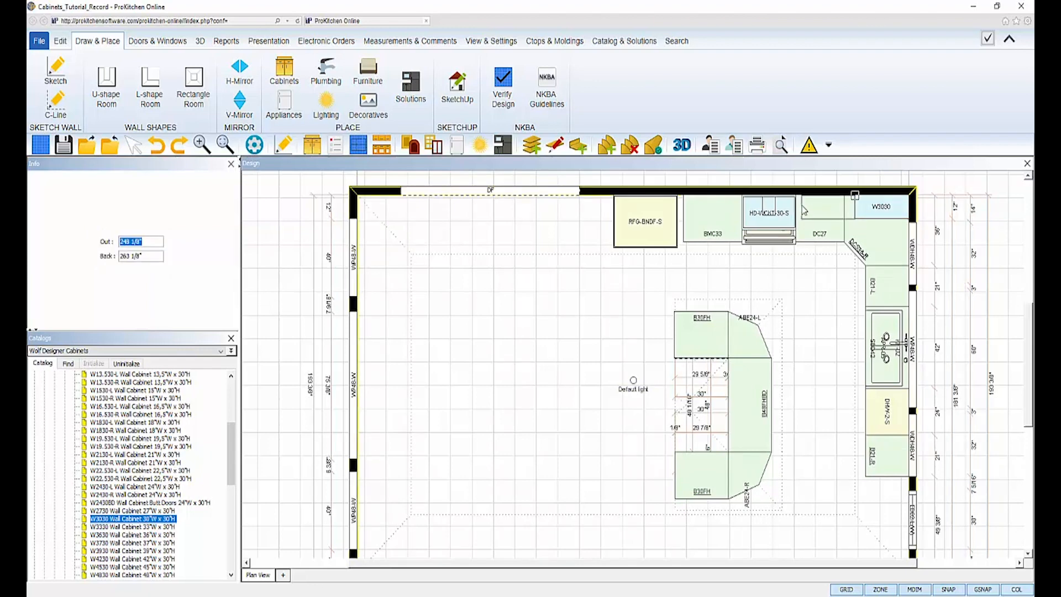
pyautogui.moveTo(819, 216)
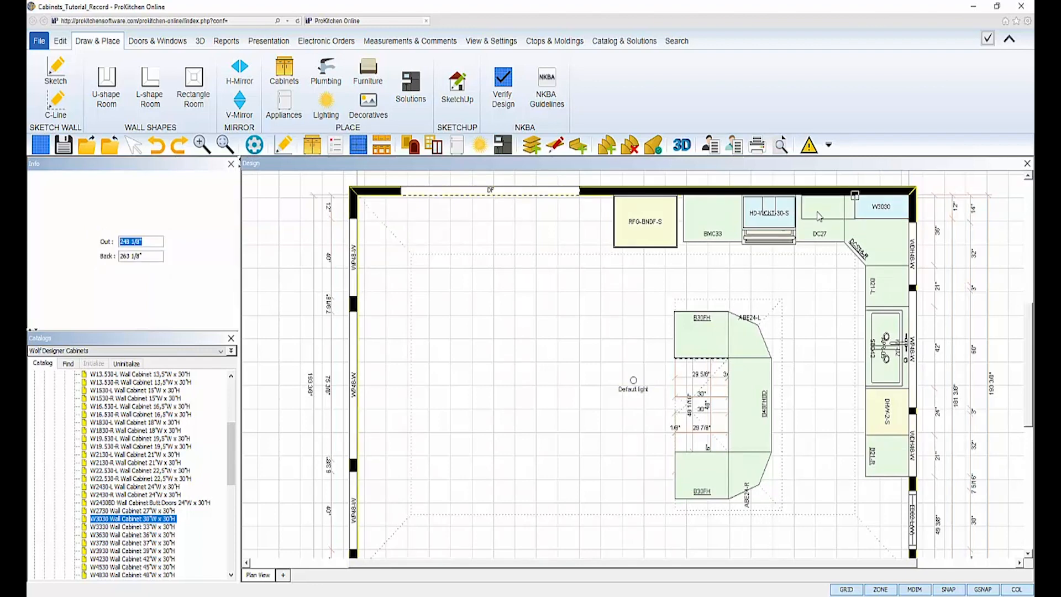
pyautogui.click(827, 206)
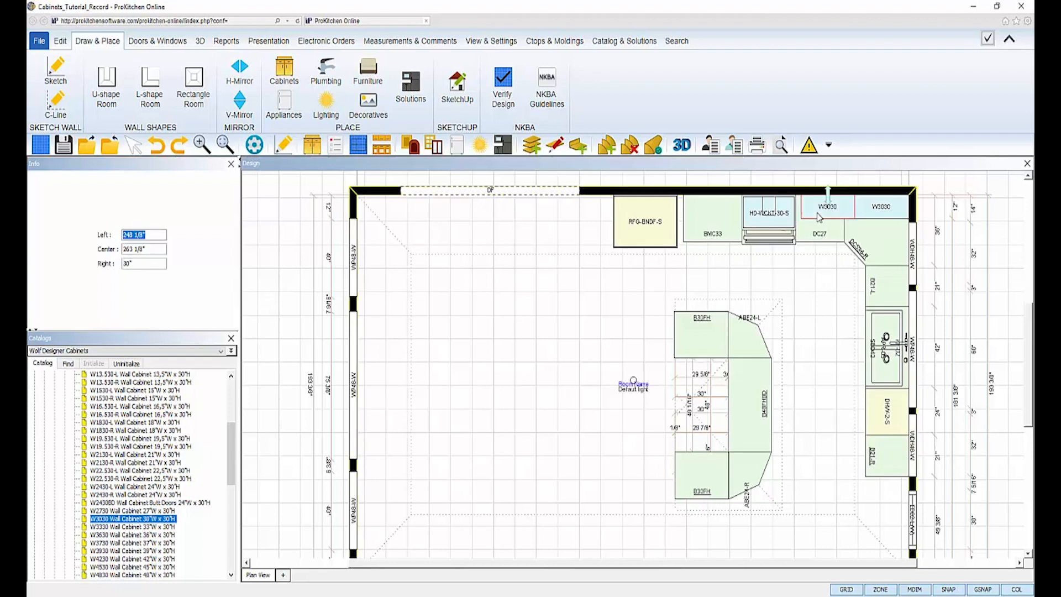
pyautogui.rightClick(828, 206)
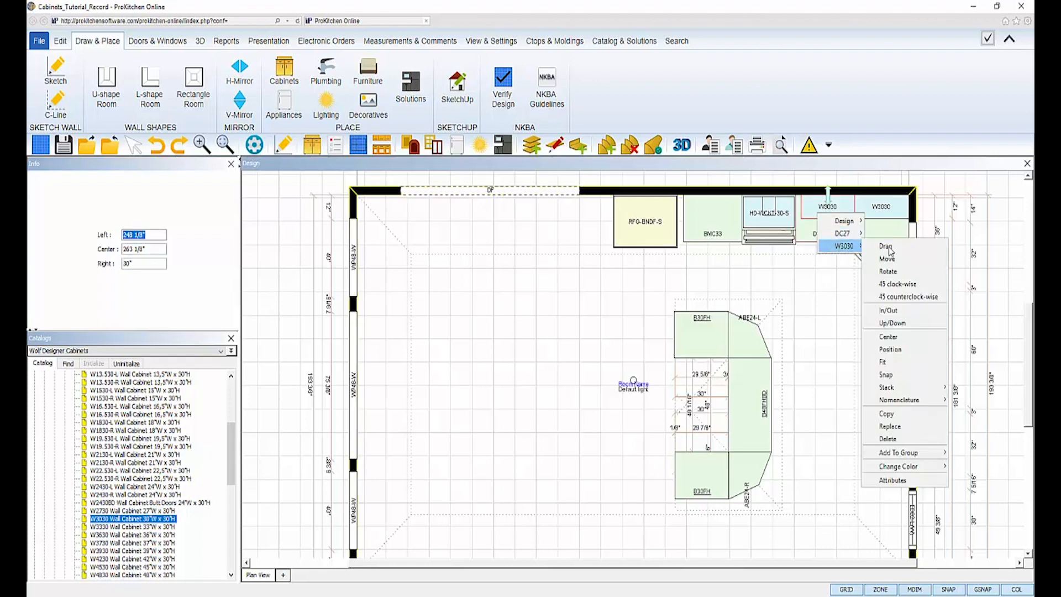
pyautogui.click(887, 245)
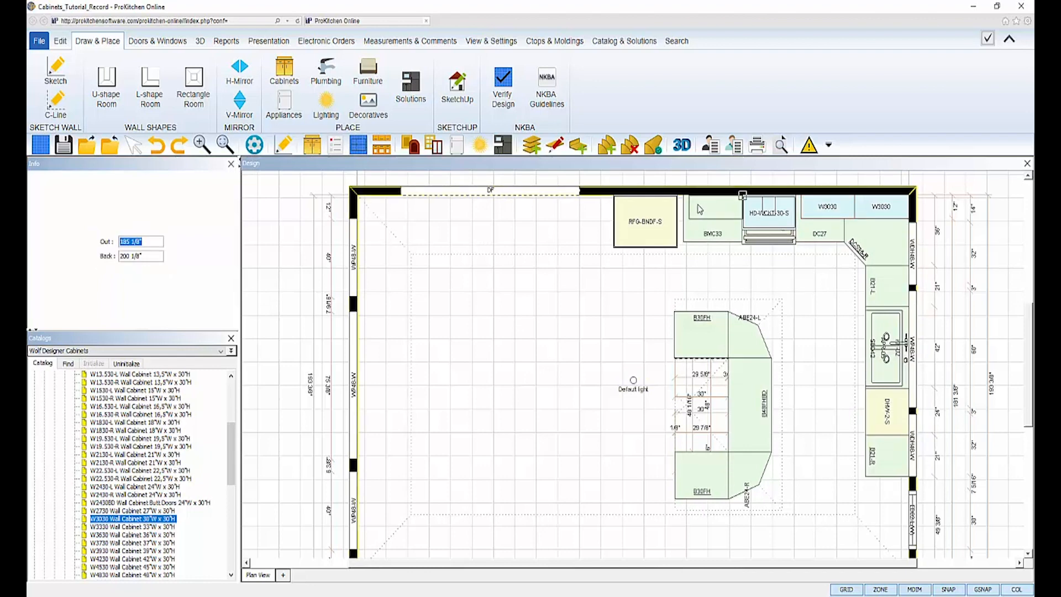
pyautogui.write('182.1')
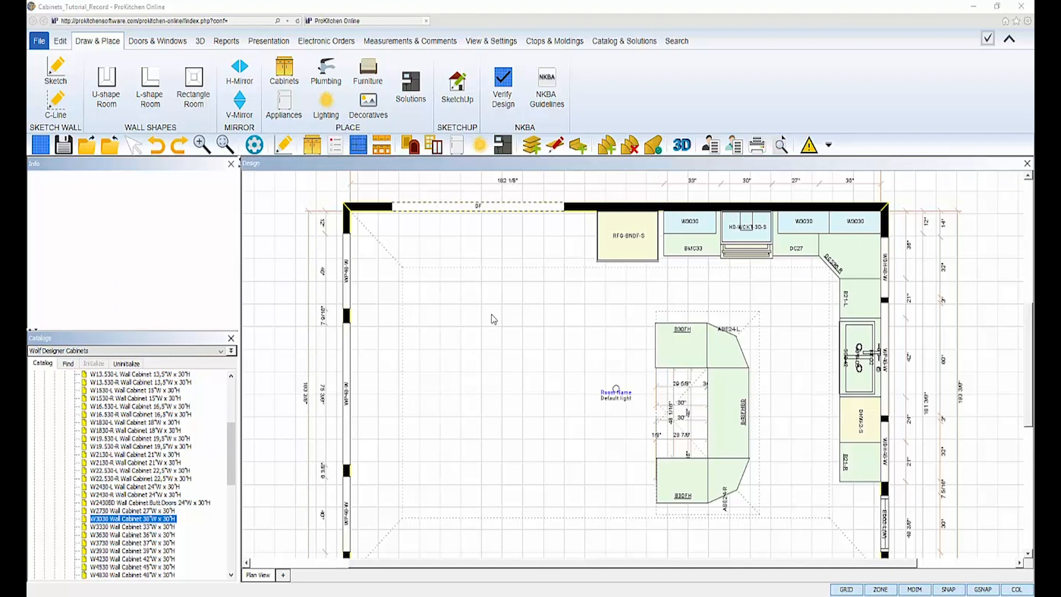
# Step: Turn on elevations and stack a W3012 cabinet above the rightmost wall cabinet
pyautogui.scroll(3)
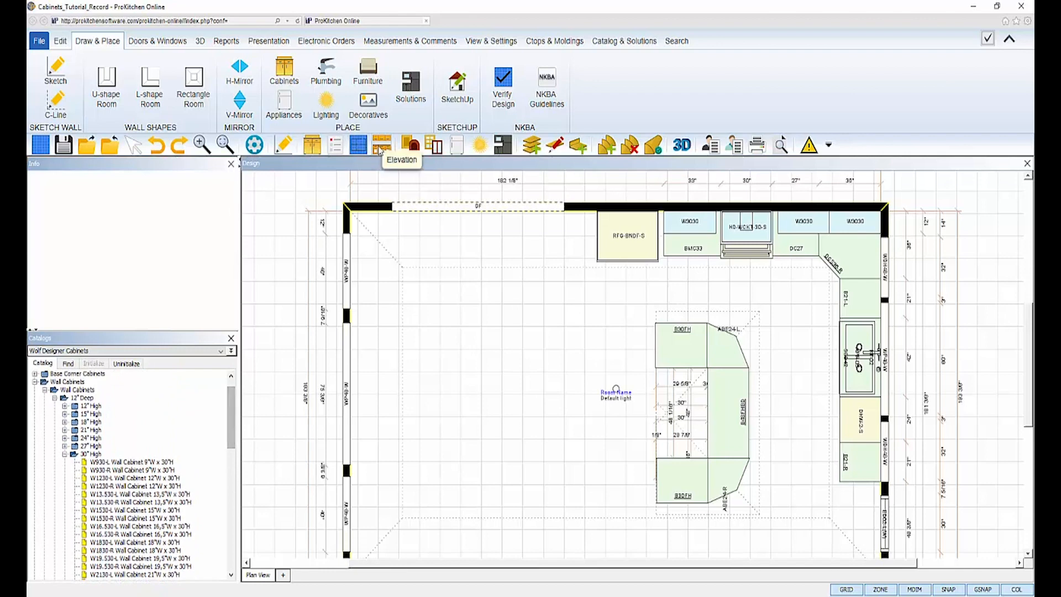
pyautogui.click(382, 144)
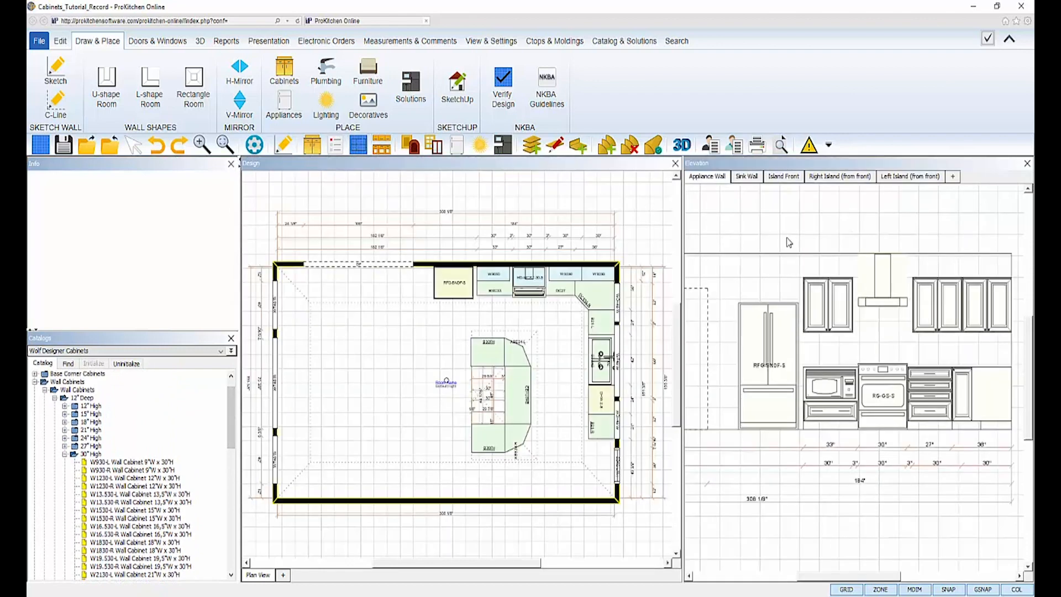
pyautogui.click(67, 453)
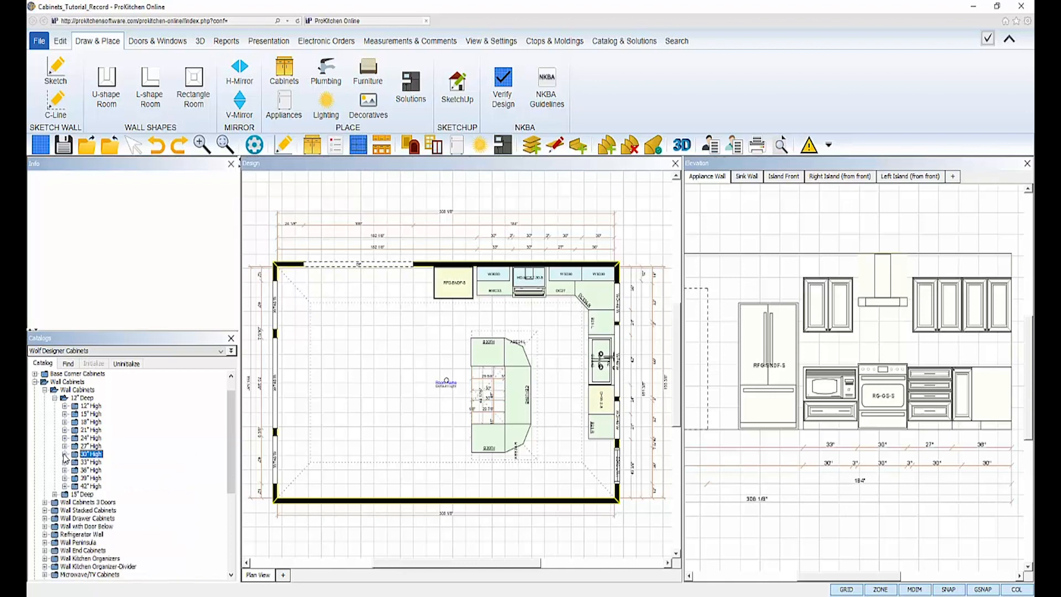
pyautogui.click(64, 405)
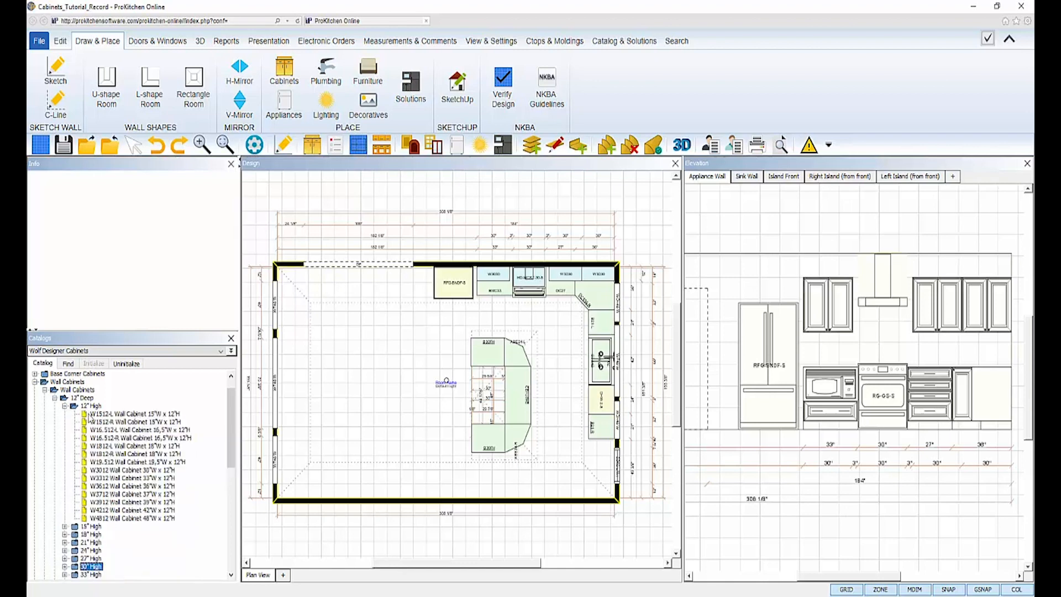
pyautogui.click(132, 469)
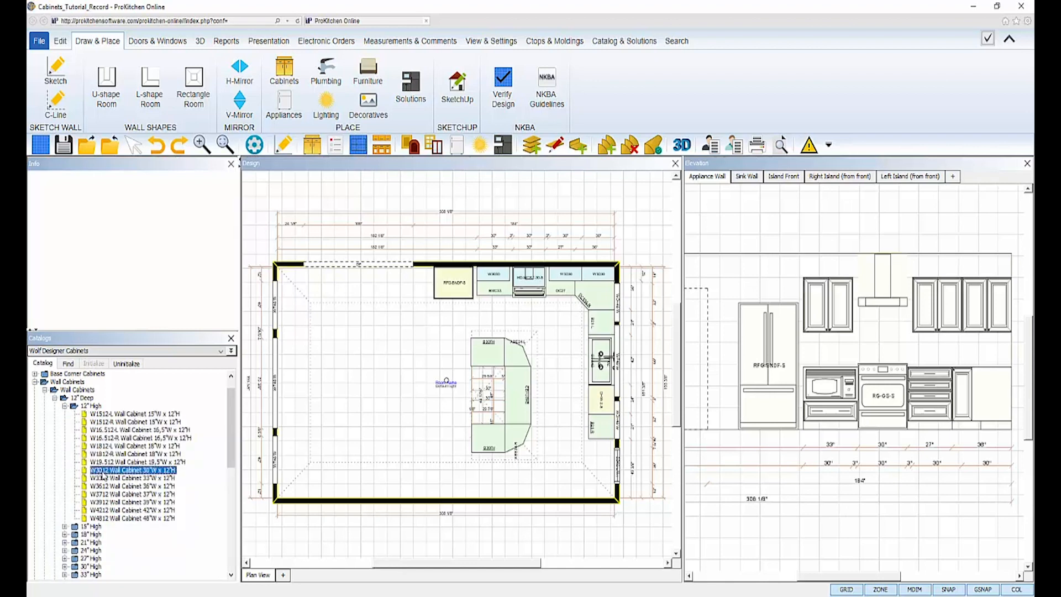
pyautogui.click(134, 470)
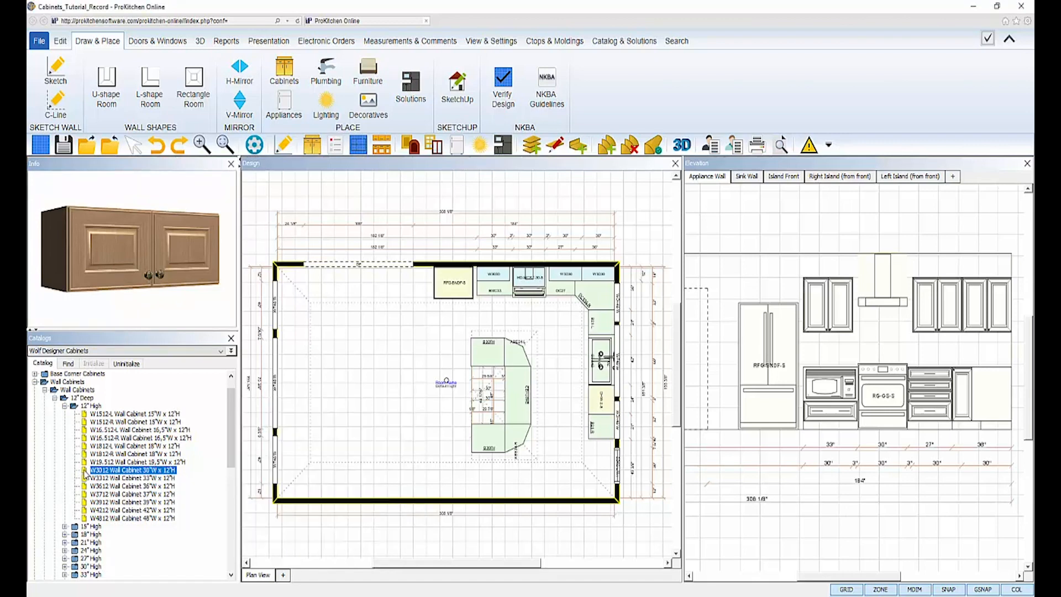
pyautogui.moveTo(555, 316)
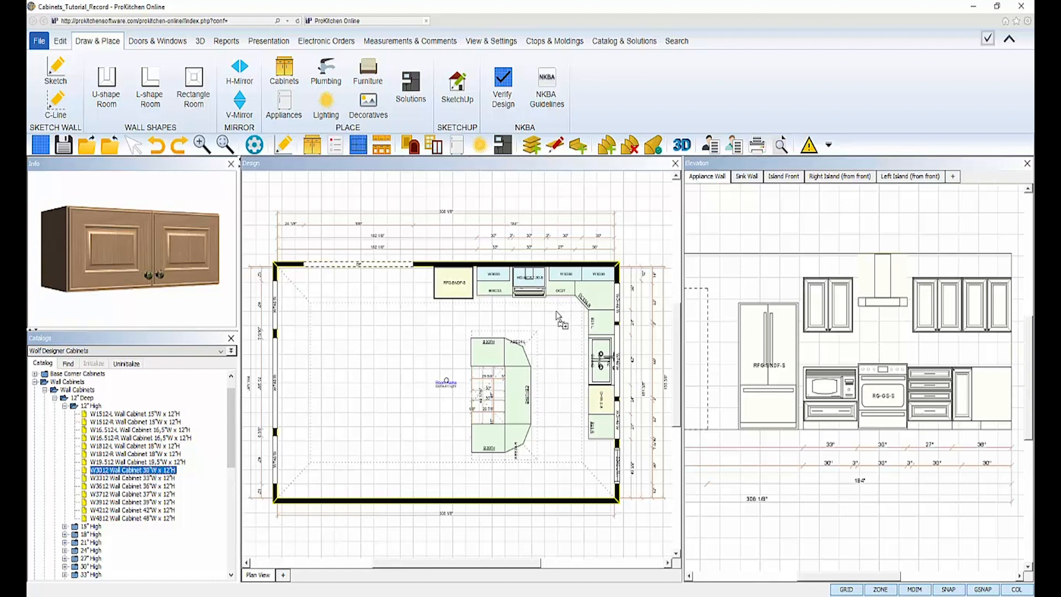
pyautogui.moveTo(560, 315)
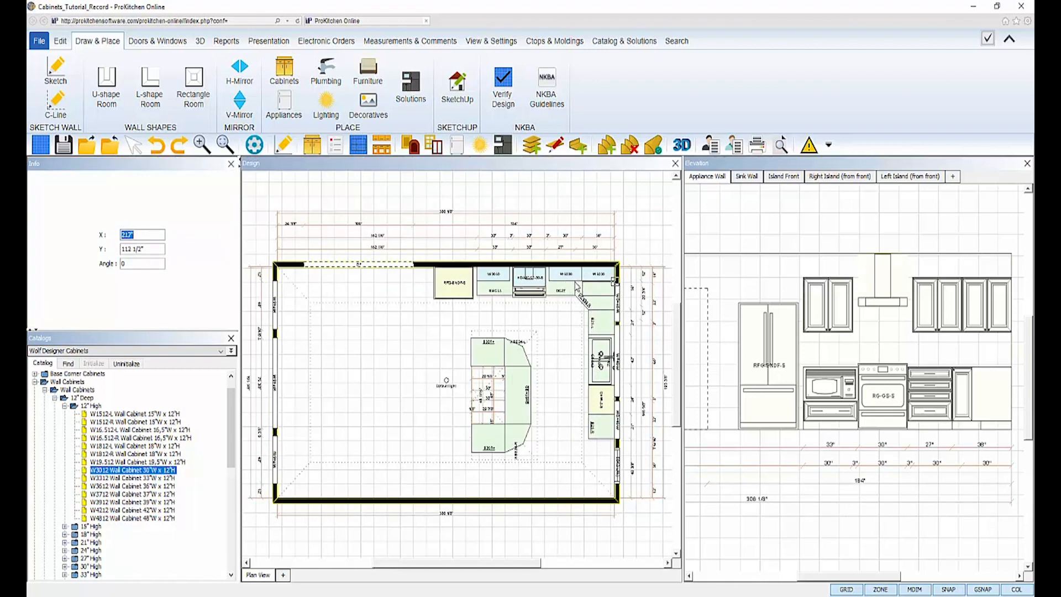
pyautogui.rightClick(579, 287)
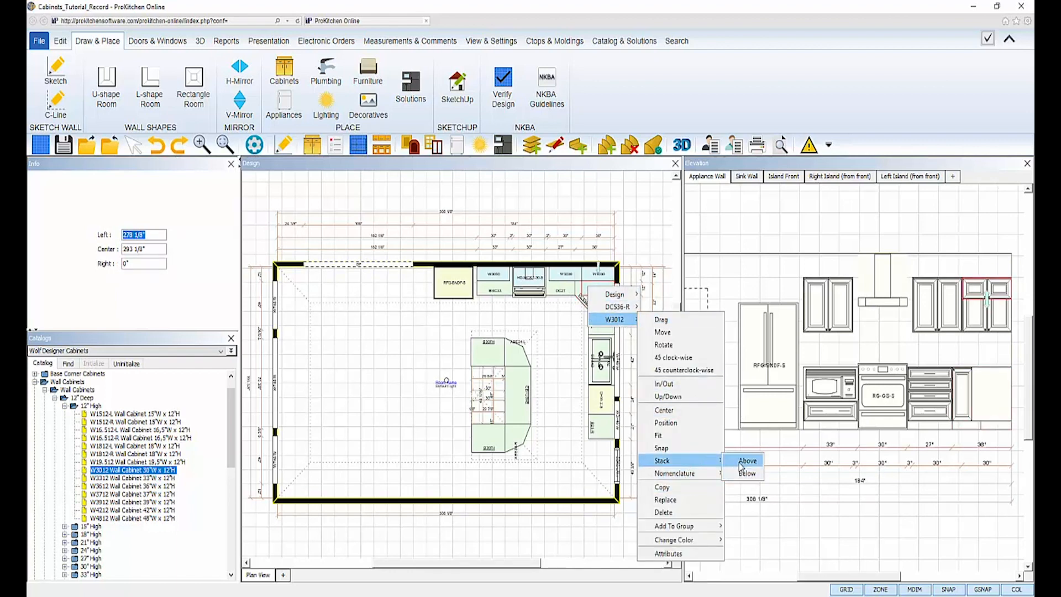
pyautogui.click(748, 460)
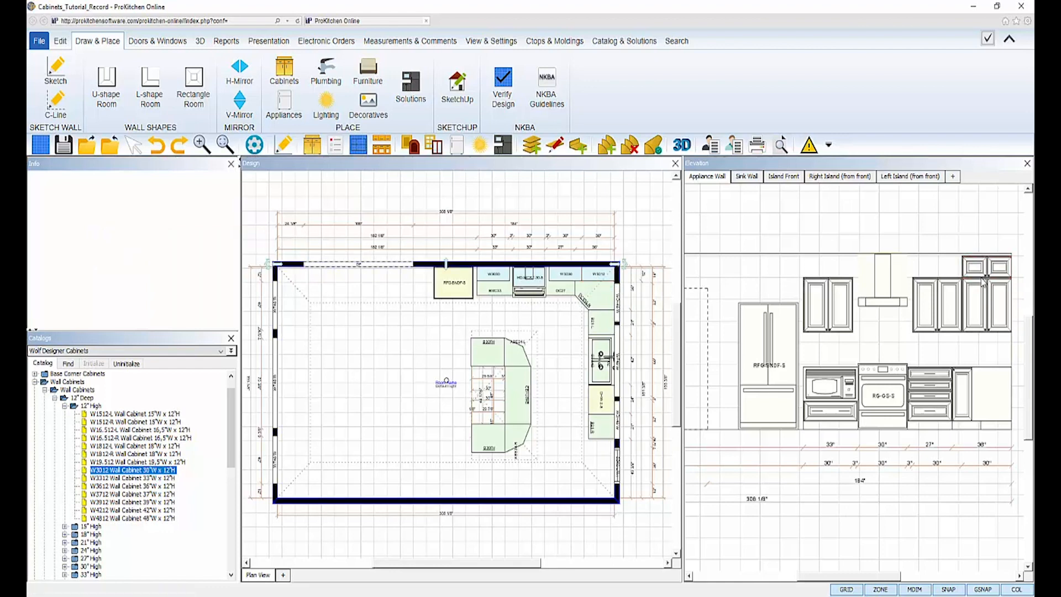
pyautogui.moveTo(974, 271)
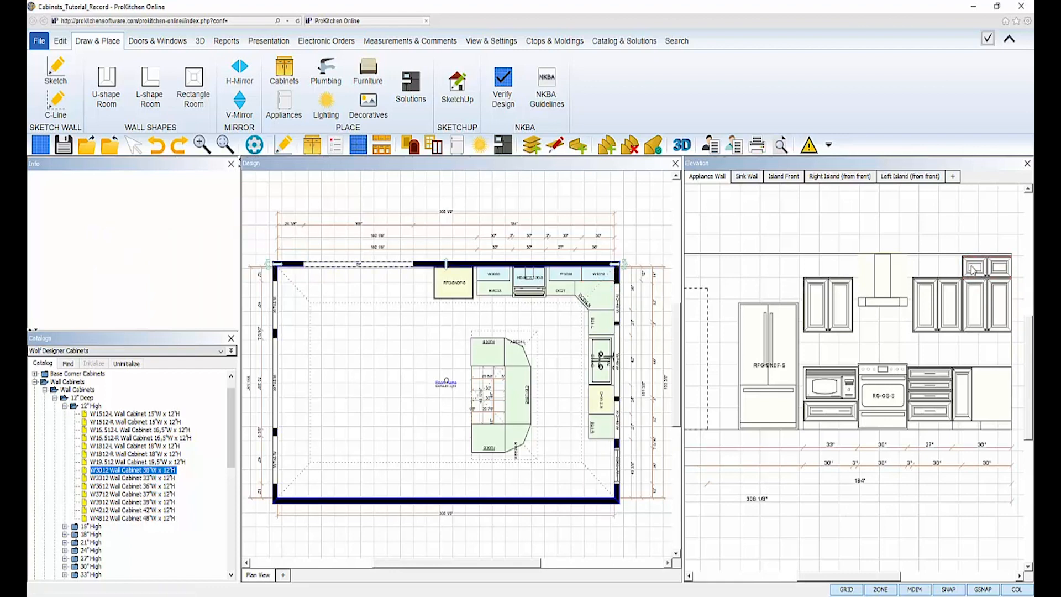
# Step: Open the stacked W3012 cabinet's Attributes on the Modifications tab
pyautogui.click(985, 267)
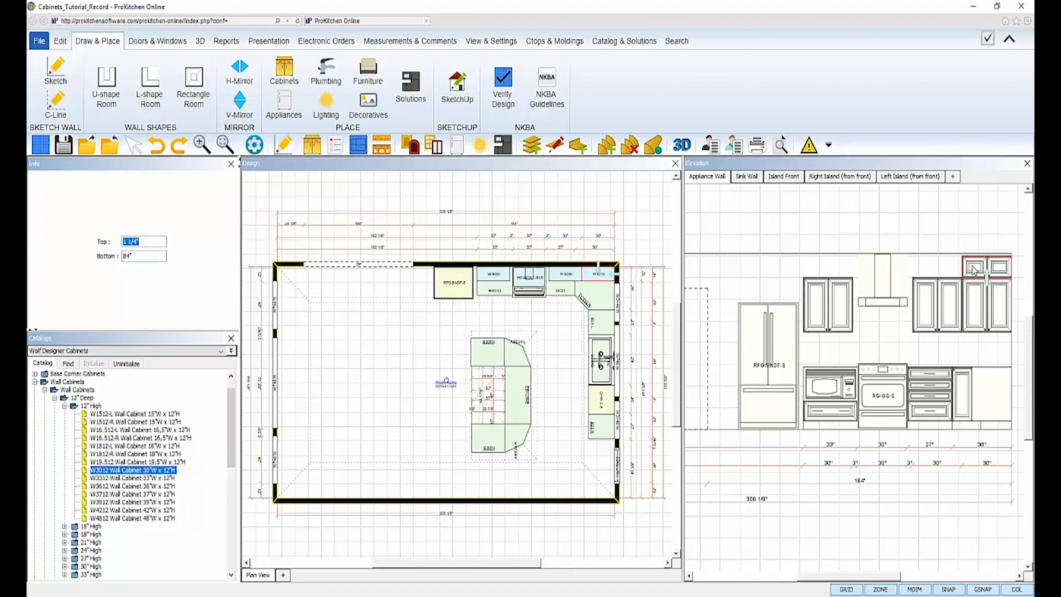
pyautogui.rightClick(986, 268)
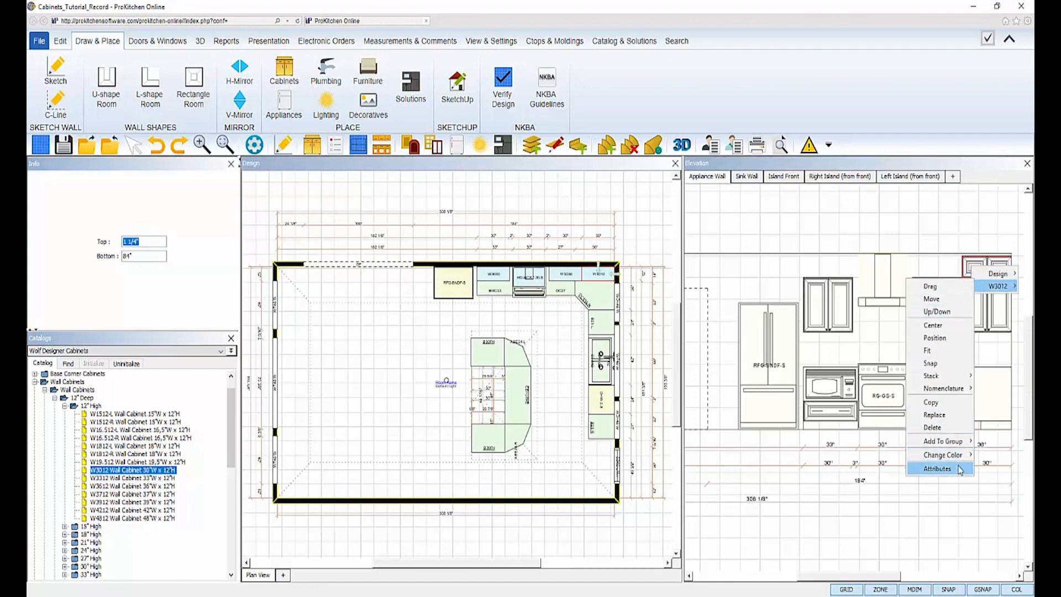
pyautogui.click(936, 468)
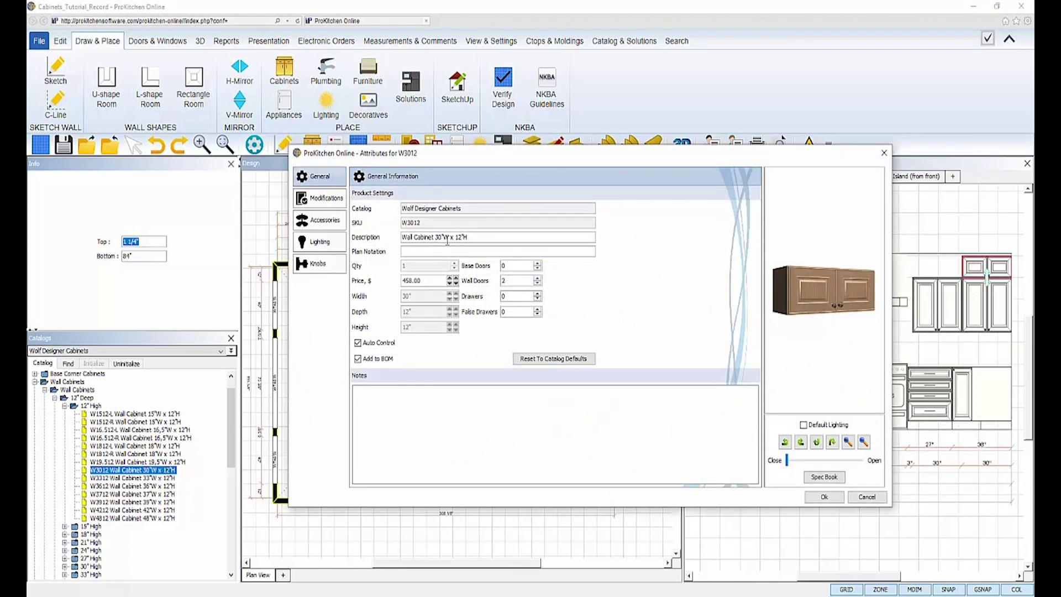
pyautogui.click(325, 198)
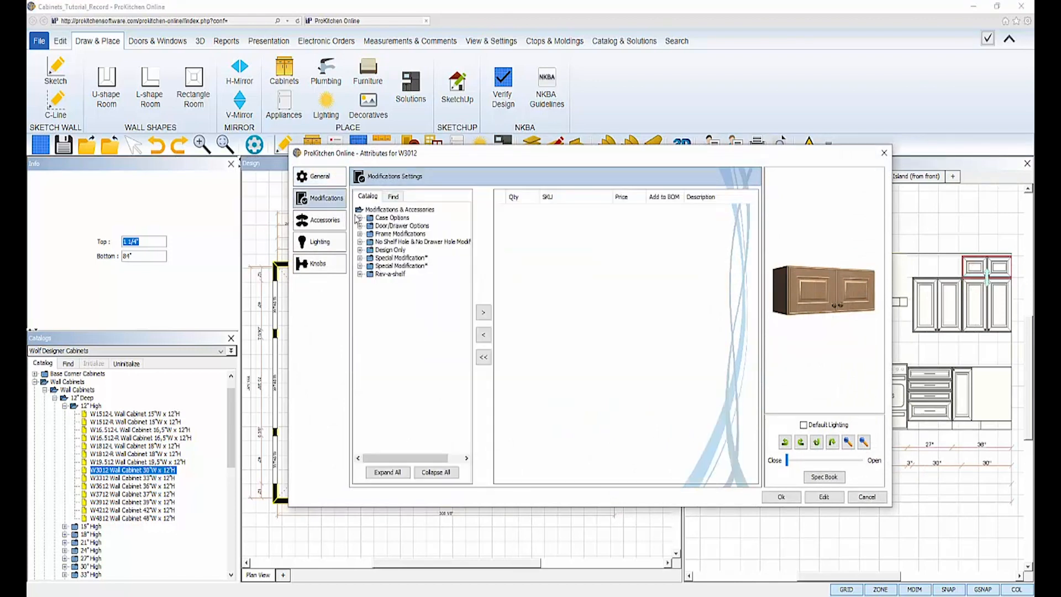
# Step: Add the Clear Glass door modification and check the glass-front preview
pyautogui.click(364, 225)
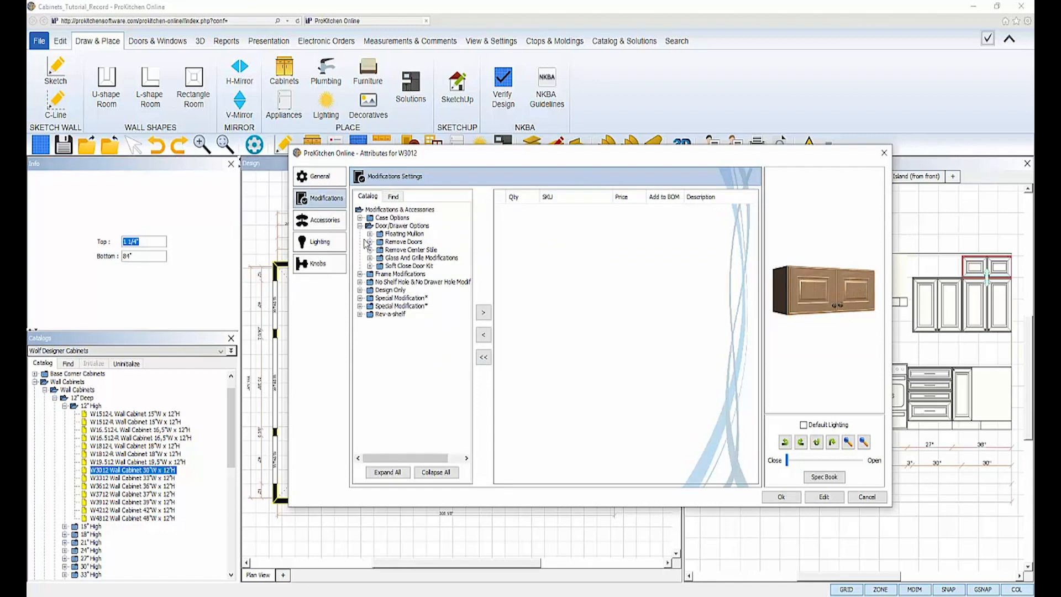
pyautogui.click(370, 258)
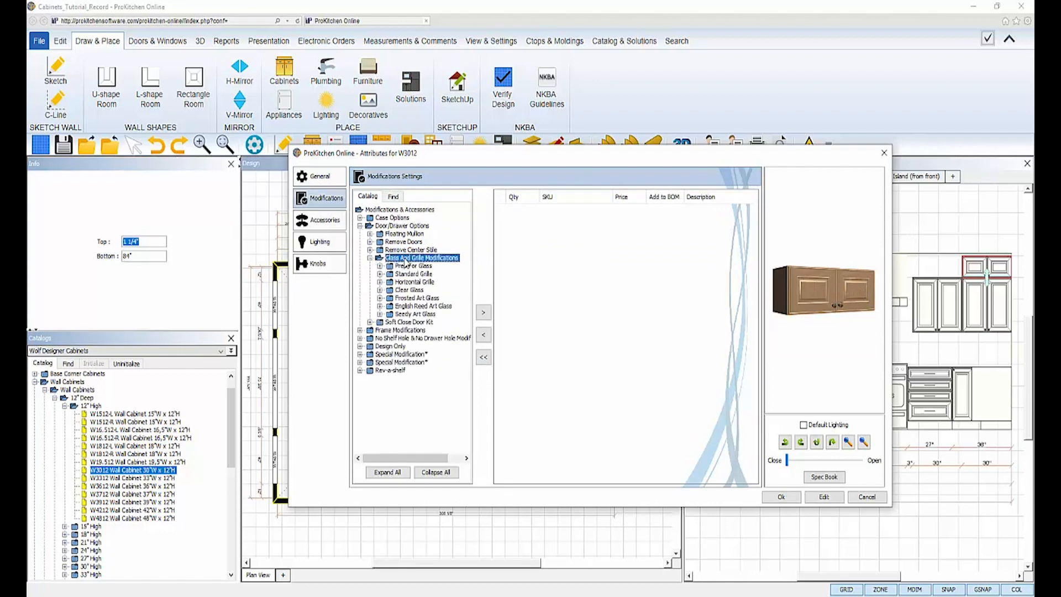
pyautogui.click(409, 290)
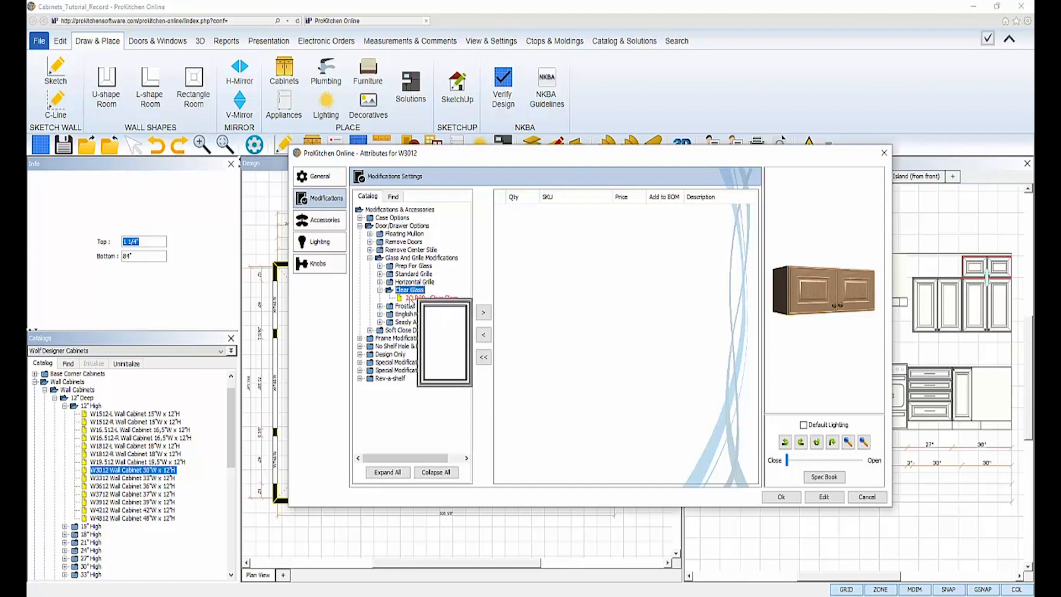
pyautogui.click(420, 298)
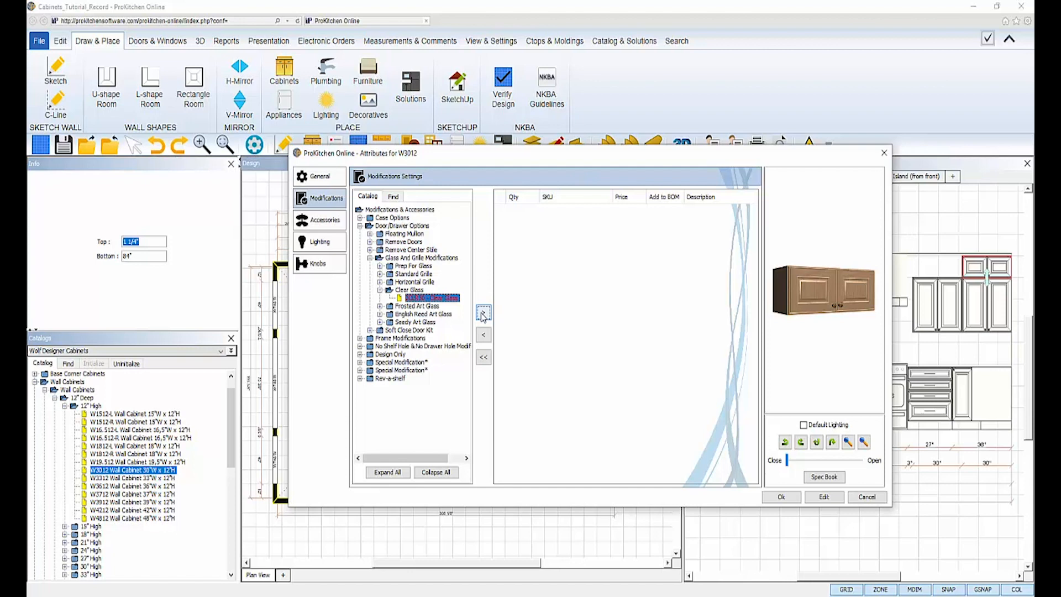
pyautogui.click(483, 311)
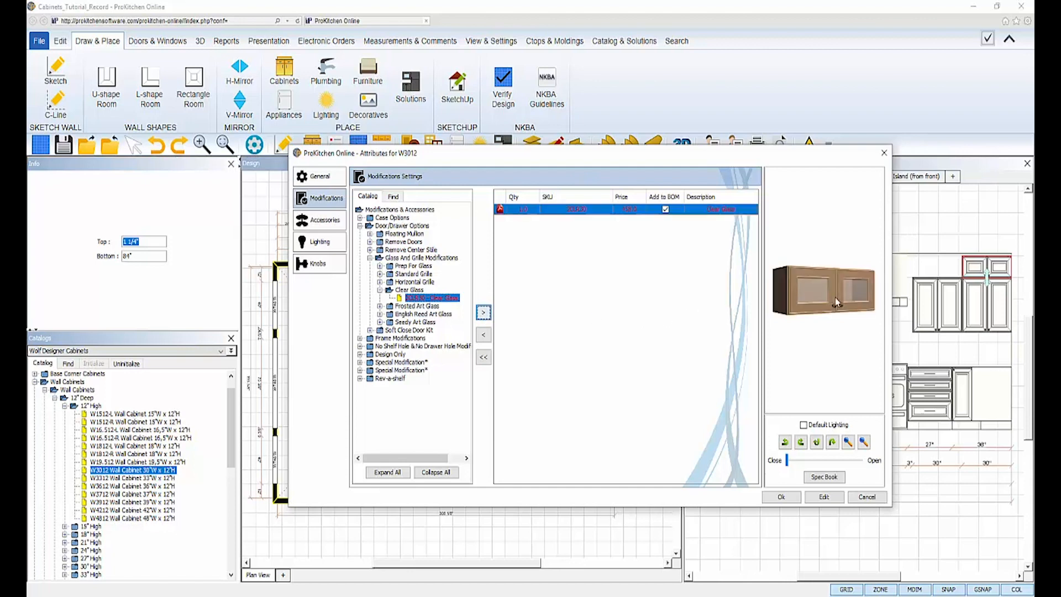
pyautogui.click(784, 442)
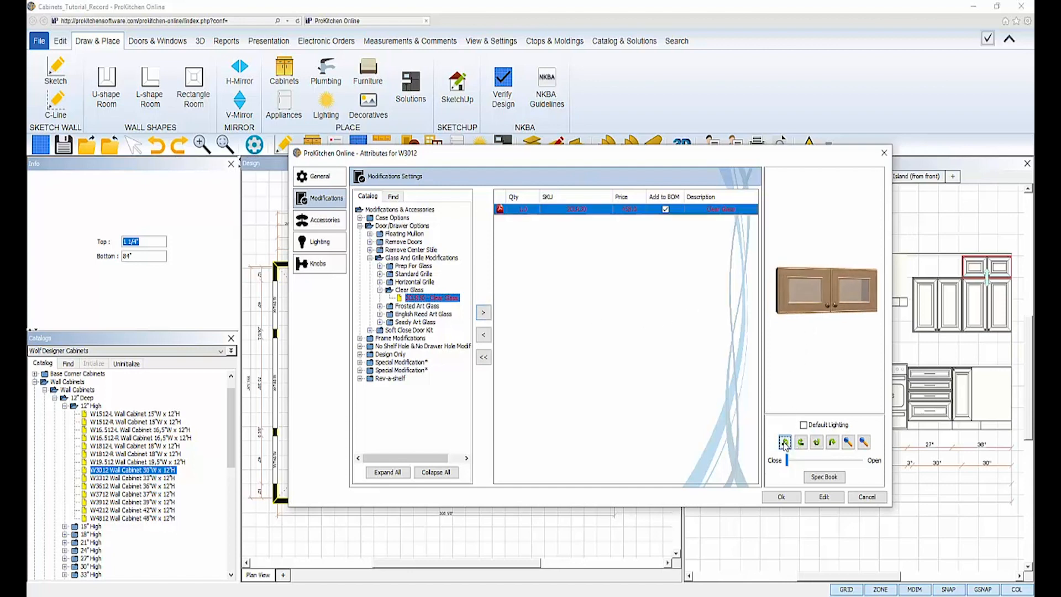
pyautogui.click(801, 442)
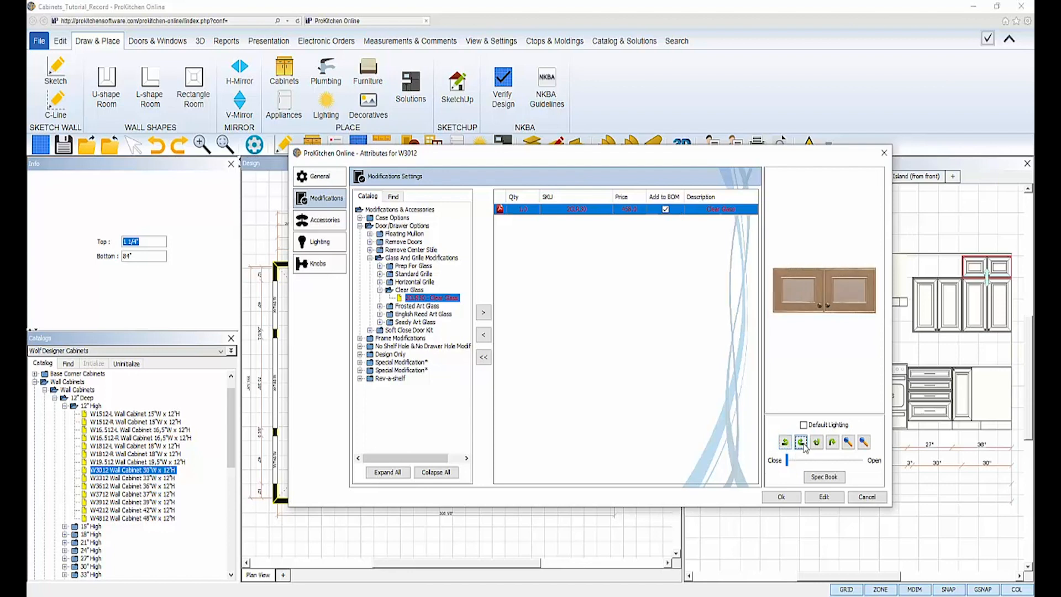
pyautogui.click(801, 442)
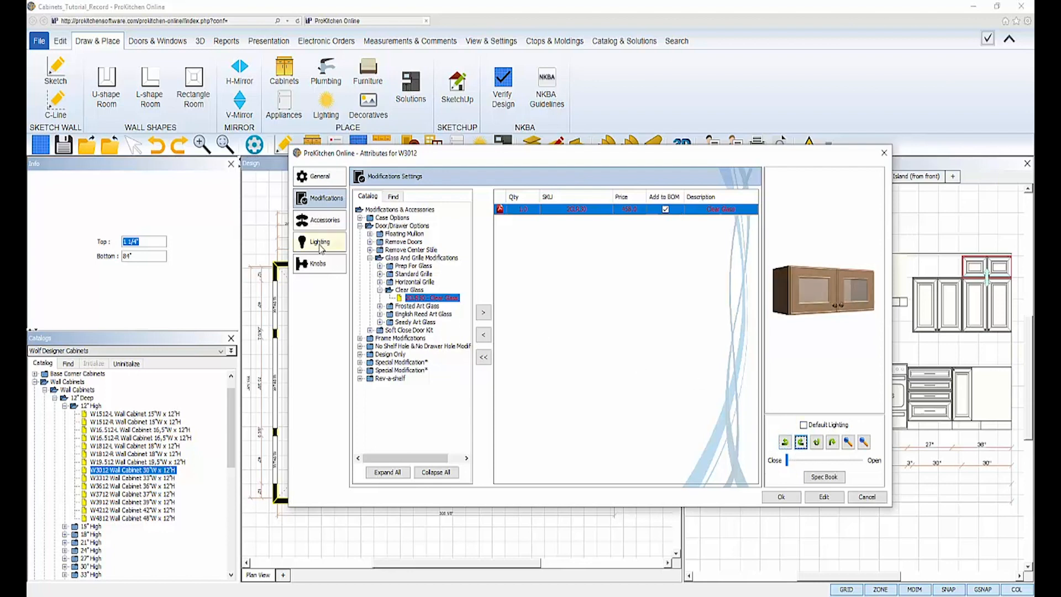
# Step: Add a UCL014 Profile Surface Mount LED inside the W3012 cabinet and confirm with Ok
pyautogui.click(319, 242)
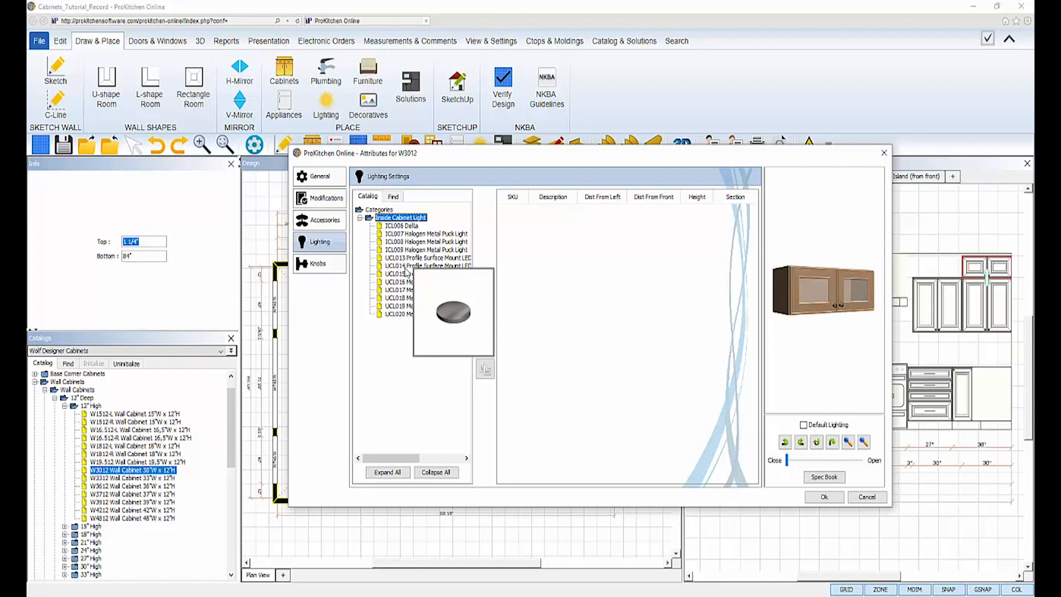
pyautogui.click(430, 266)
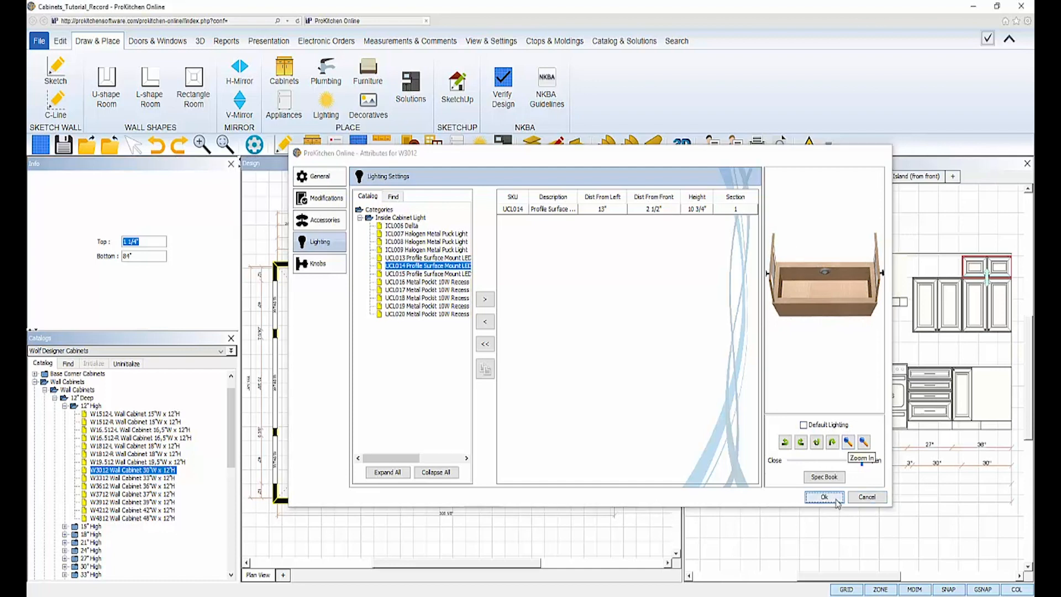
pyautogui.click(823, 497)
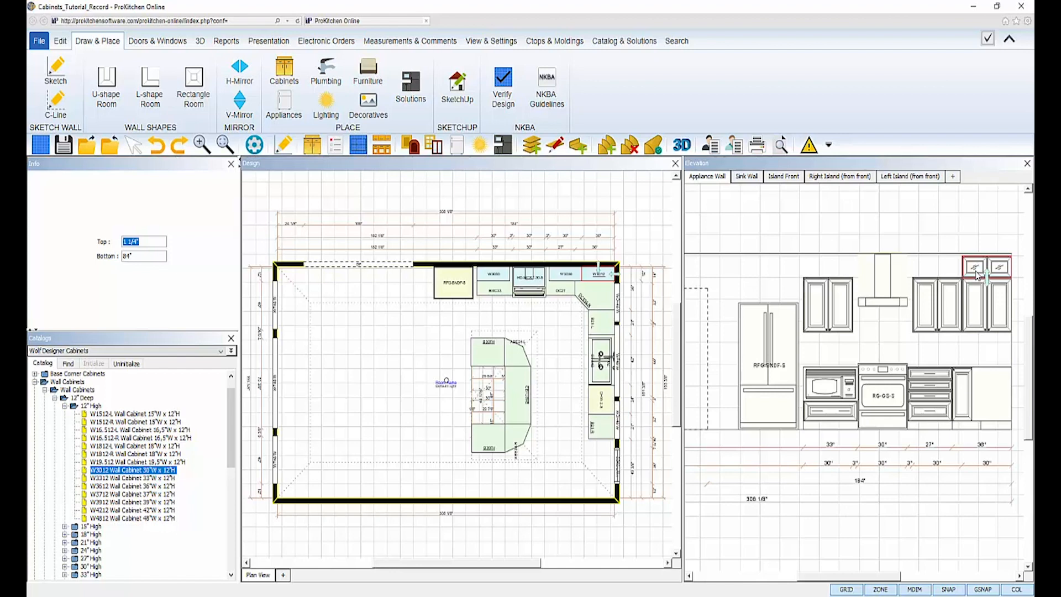
# Step: Copy the lit W3012 glass-door cabinet and place the copy atop the next wall cabinets
pyautogui.rightClick(989, 268)
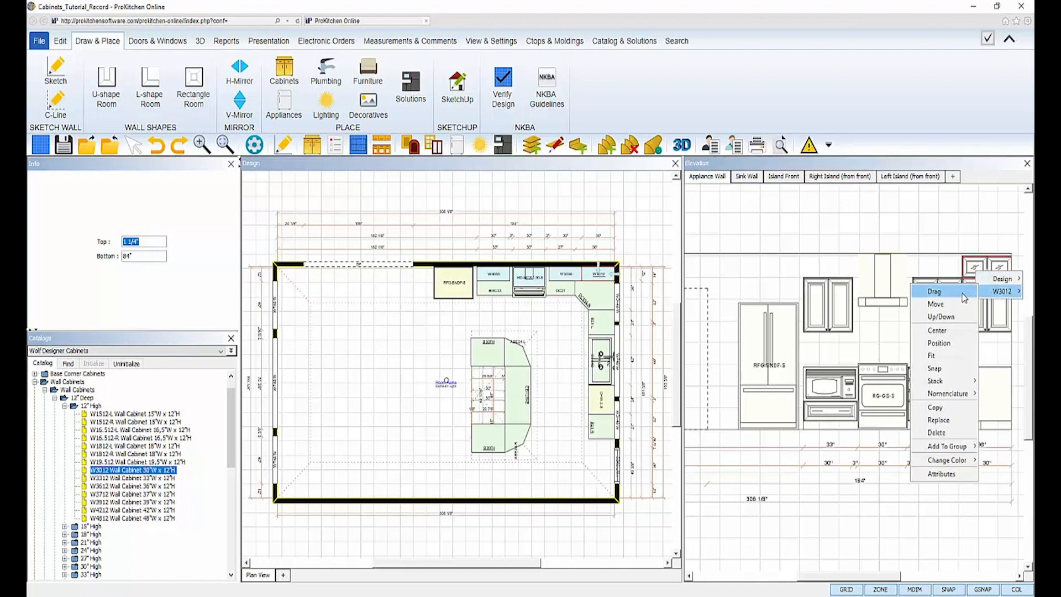
pyautogui.moveTo(935, 407)
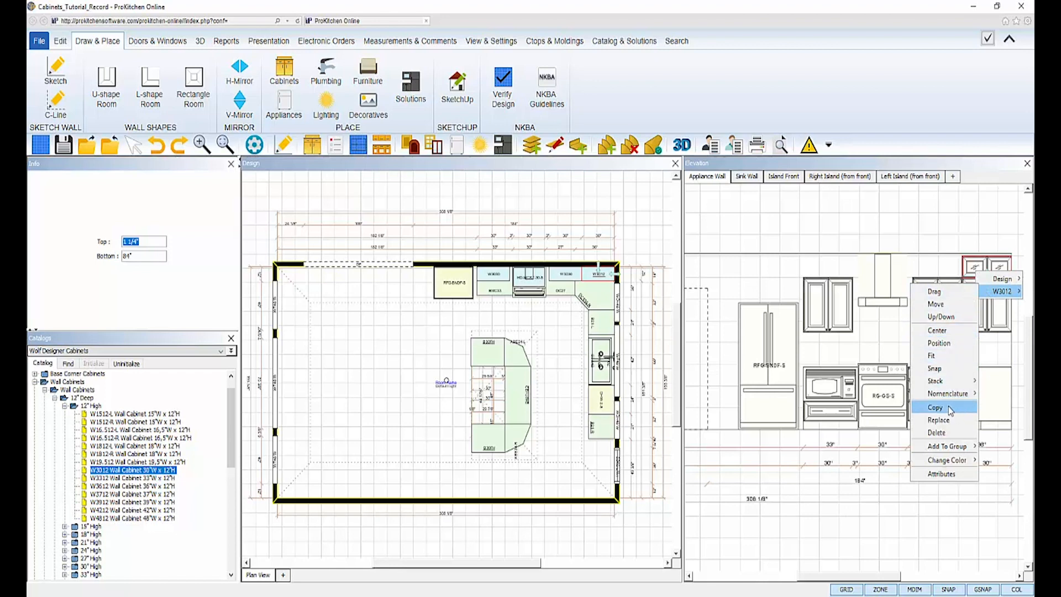
pyautogui.click(935, 407)
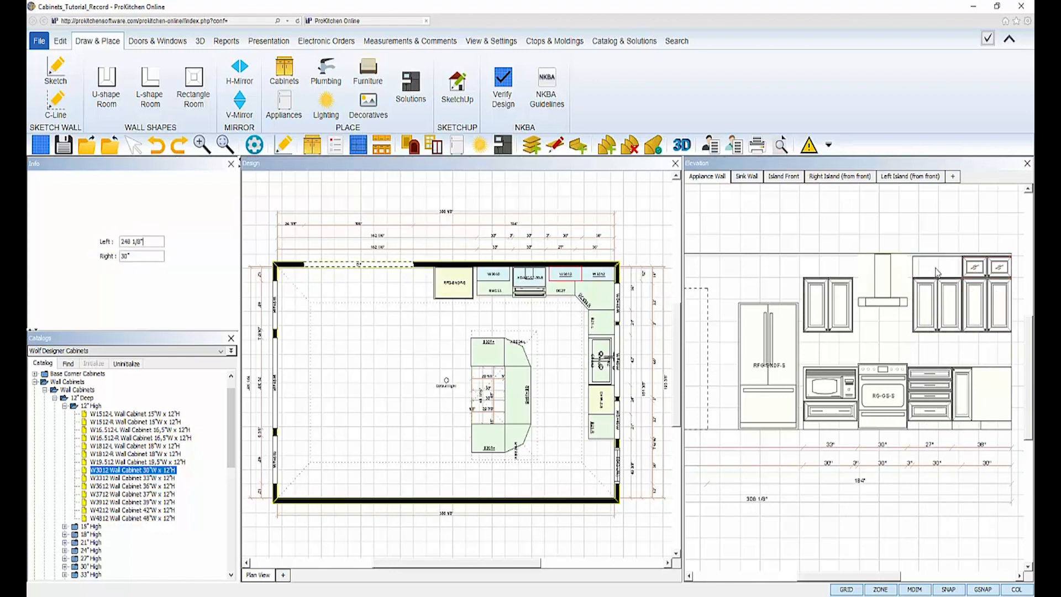
pyautogui.click(927, 267)
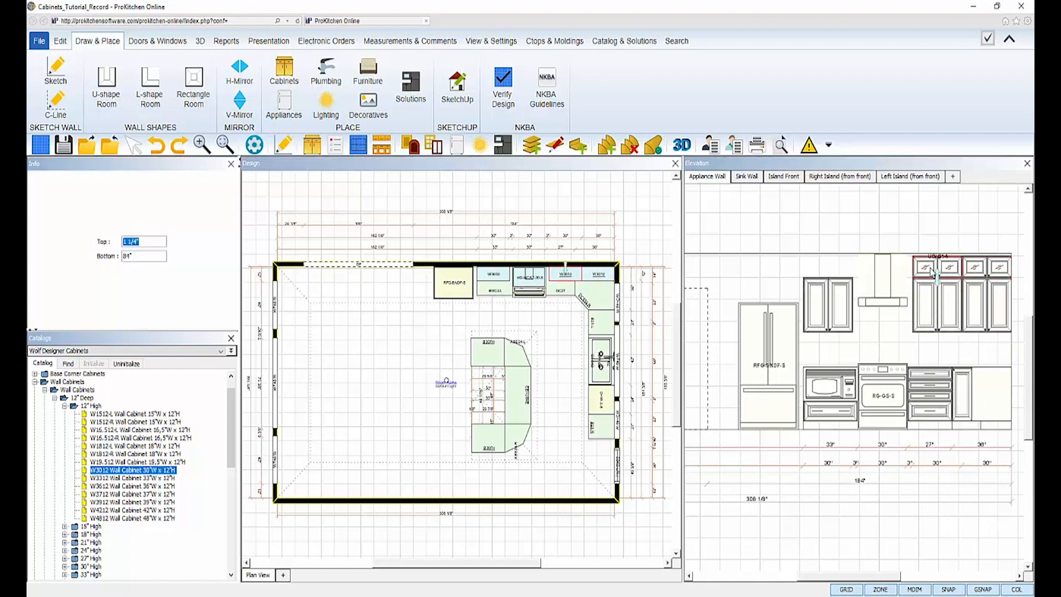
pyautogui.rightClick(937, 269)
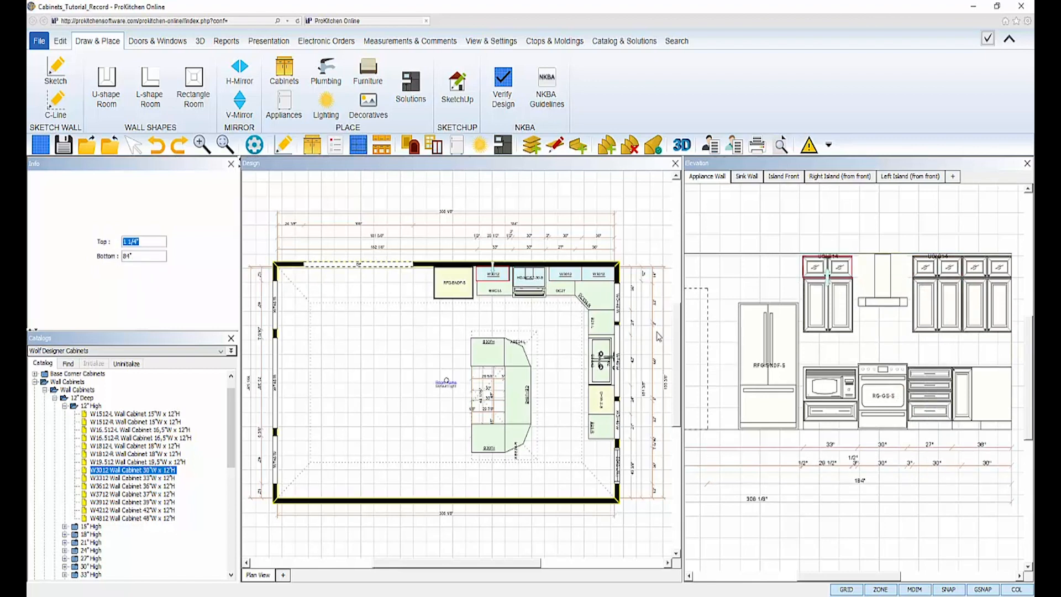
# Step: Find RW3624 by code, place it over the fridge, and set its bottom to 72"
pyautogui.click(67, 364)
pyautogui.write('rw3624')
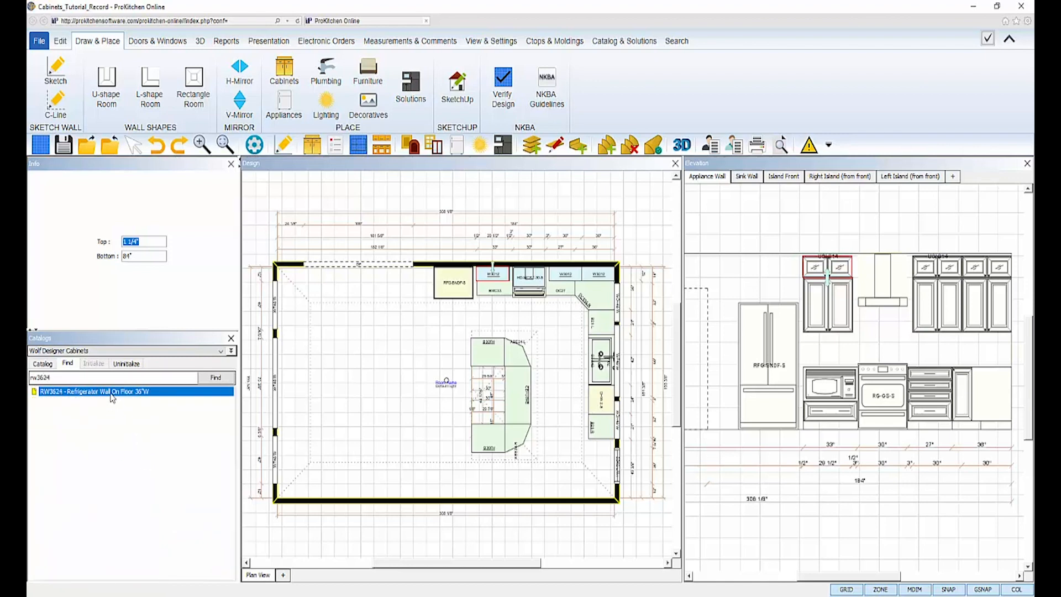
pyautogui.moveTo(436, 338)
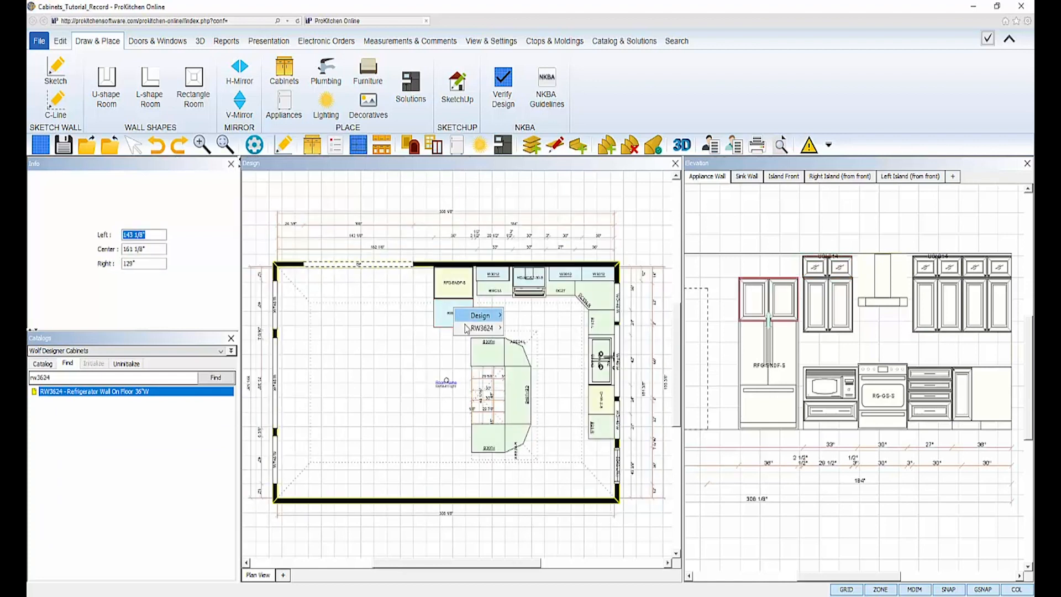
pyautogui.moveTo(480, 328)
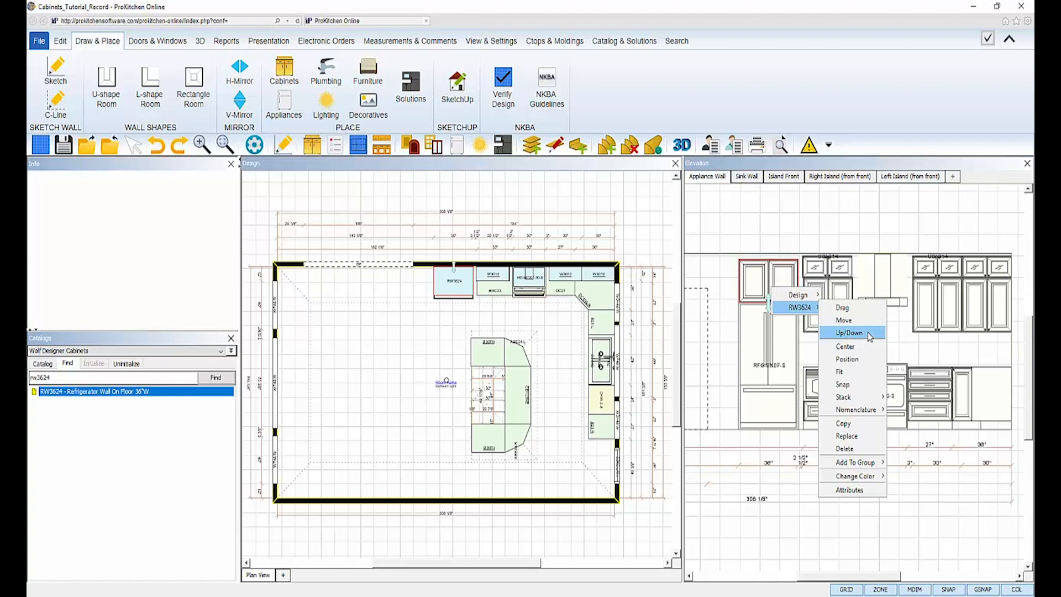
pyautogui.click(848, 333)
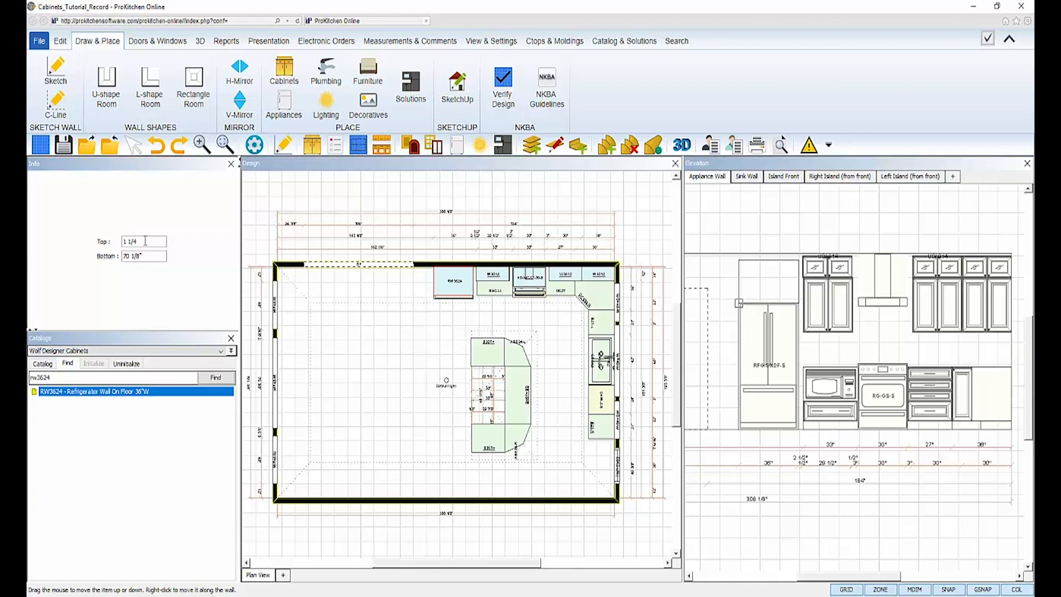
pyautogui.write('72"')
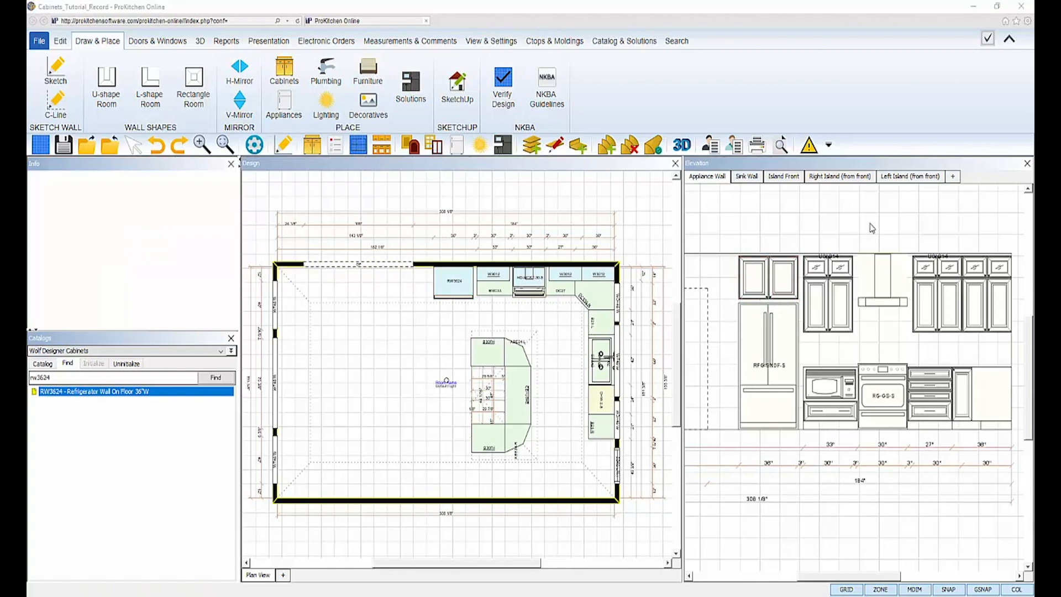
pyautogui.moveTo(875, 233)
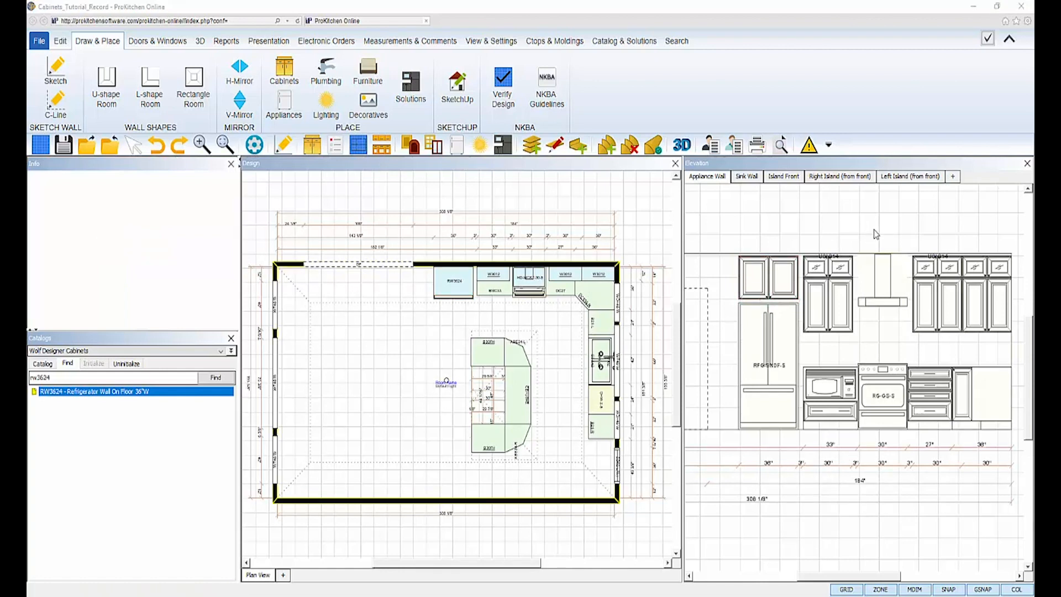
pyautogui.moveTo(844, 253)
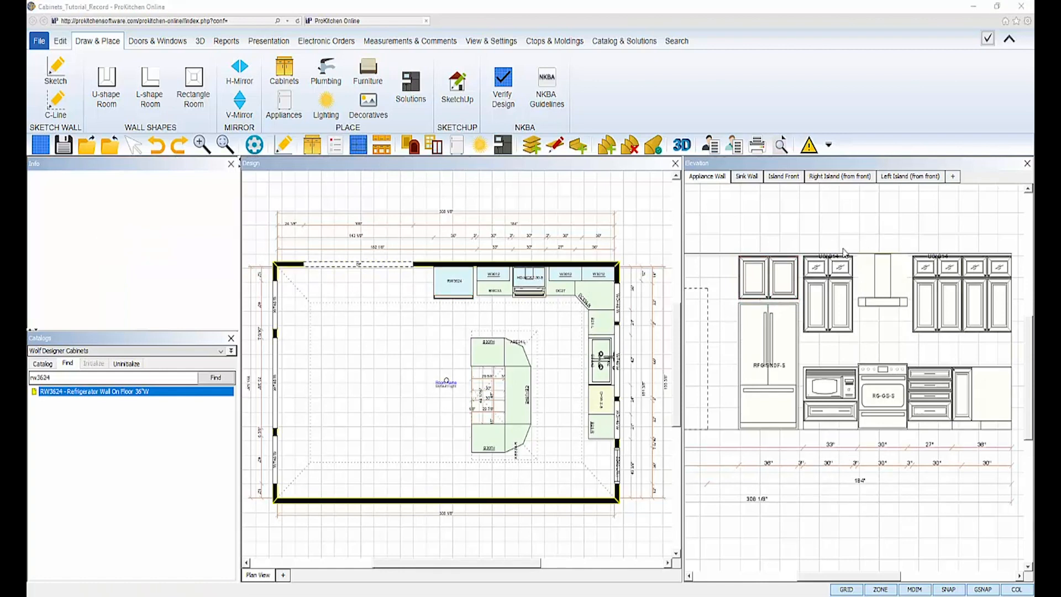
# Step: Browse the catalog to Panels > End Panels > Standard > 3" stile panels
pyautogui.click(42, 363)
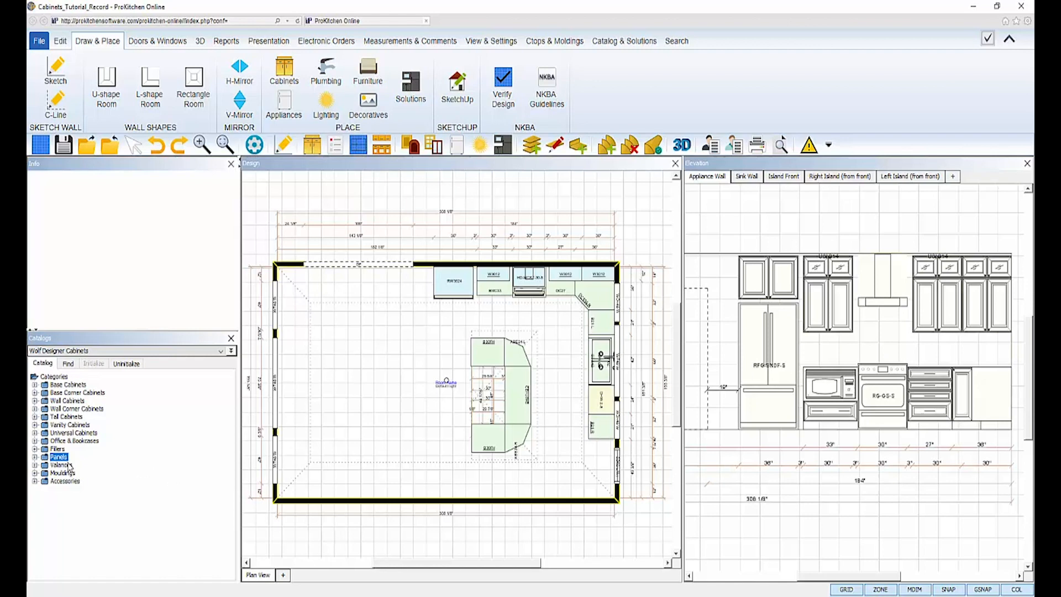
pyautogui.click(35, 456)
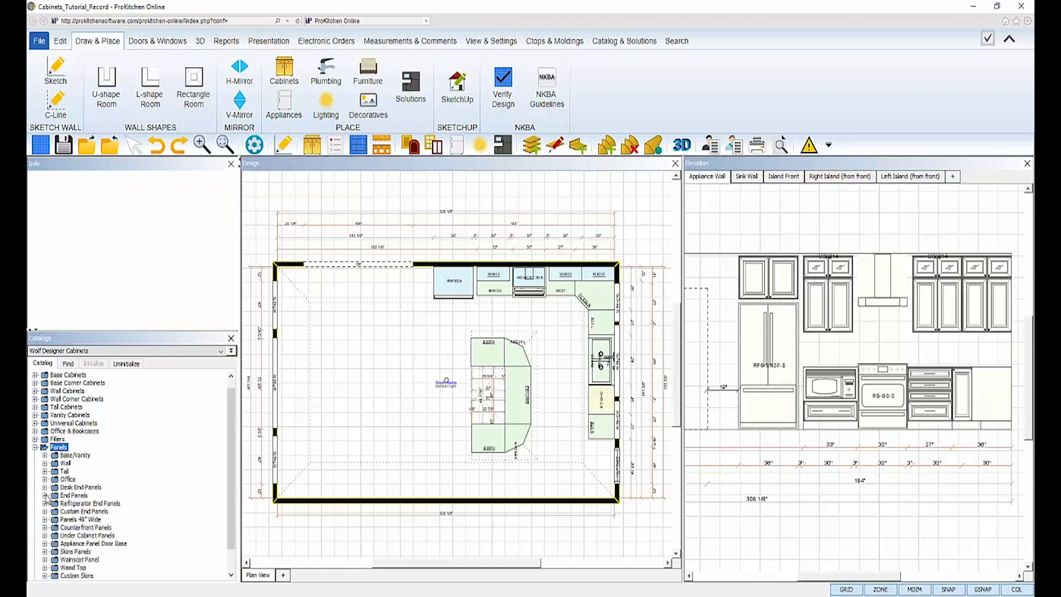
pyautogui.click(45, 496)
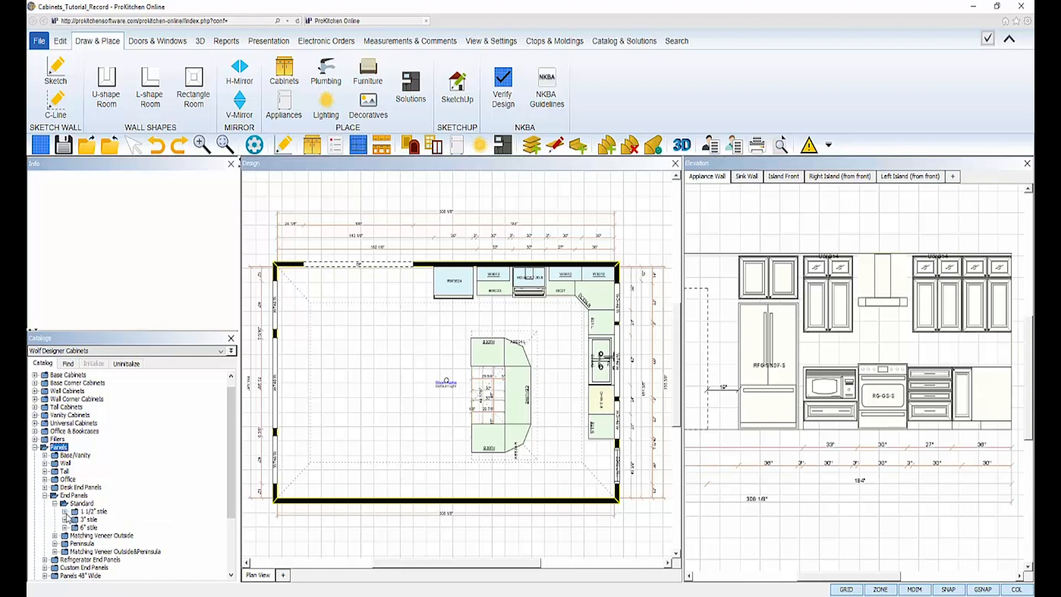
pyautogui.click(81, 504)
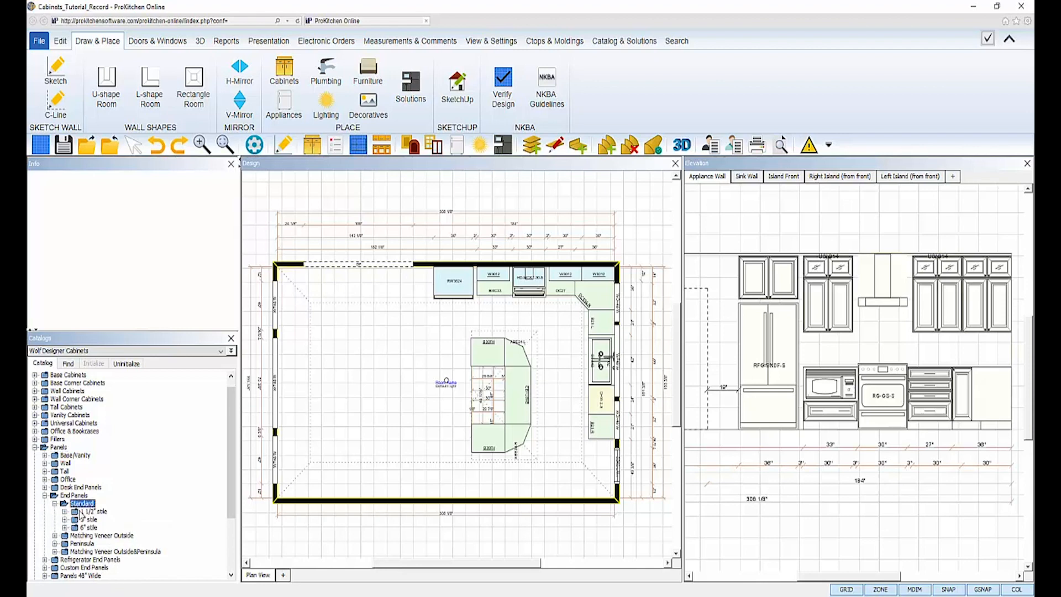
pyautogui.click(55, 527)
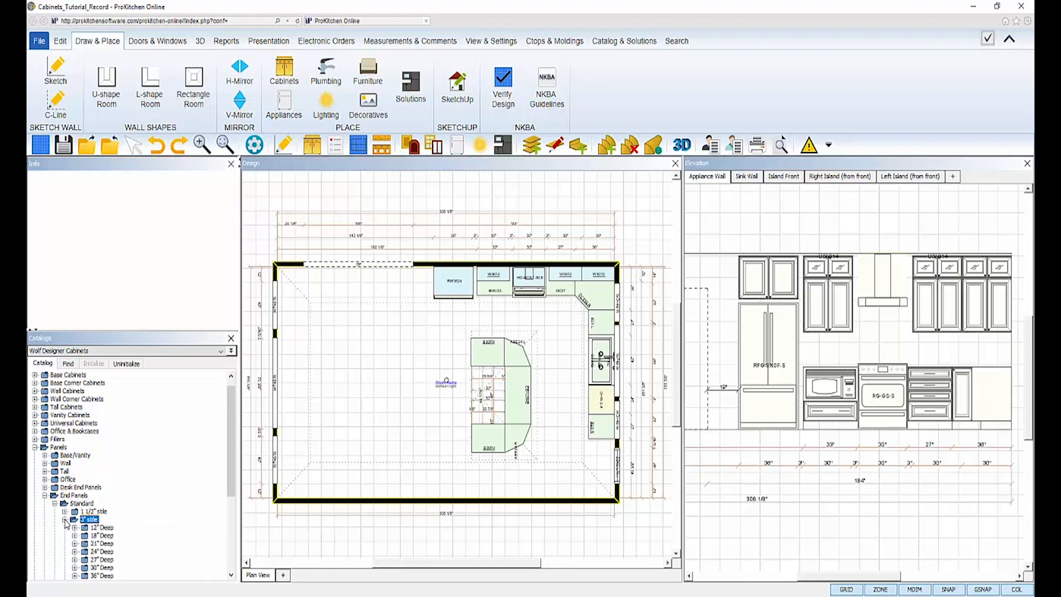
pyautogui.scroll(-3)
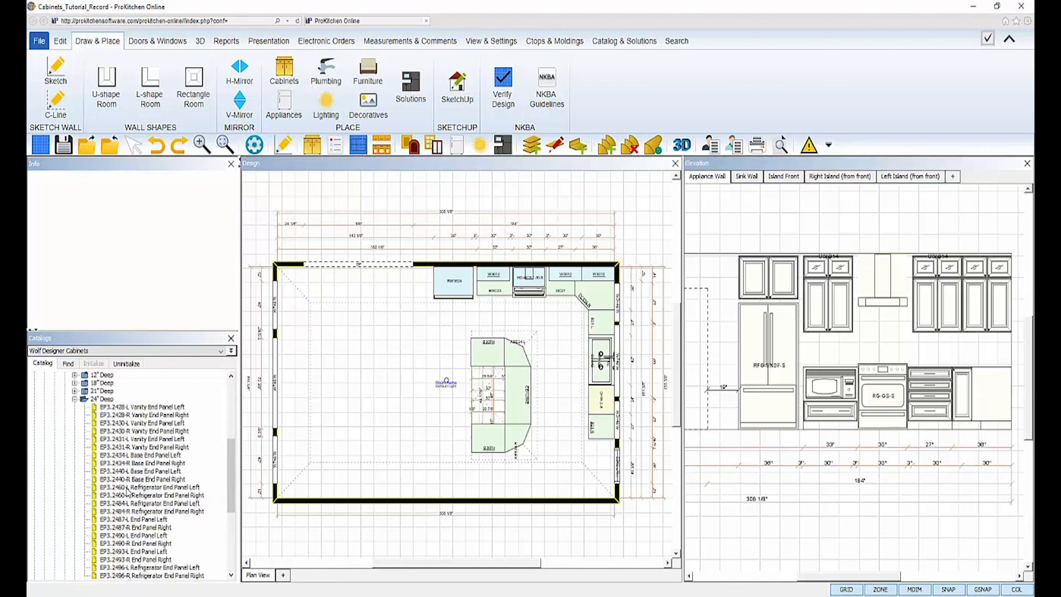
pyautogui.scroll(-3)
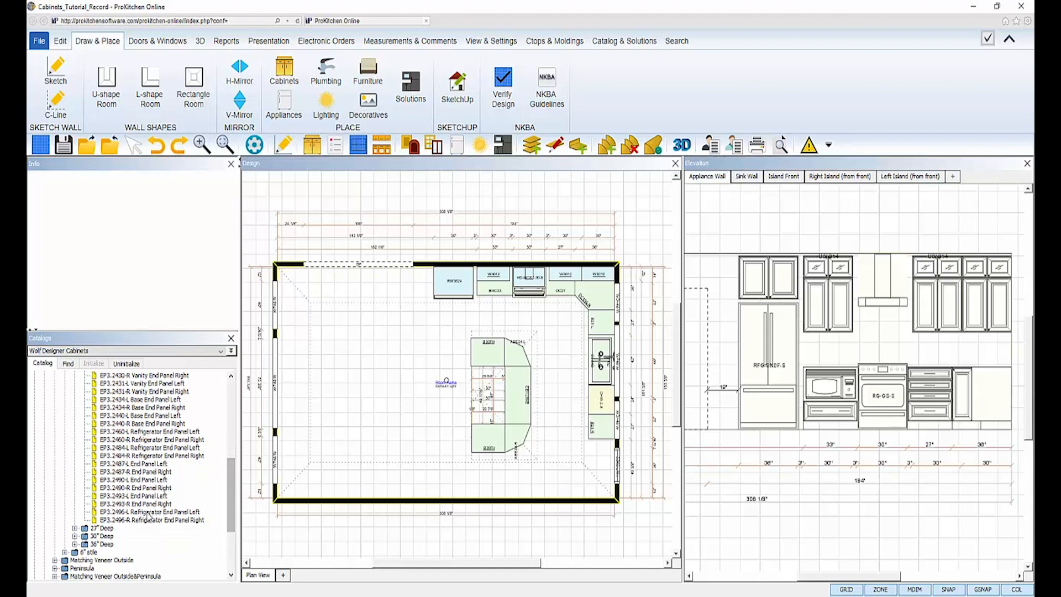
# Step: Place EP3.2496-L and EP3.2496-R end panels beside the fridge and close Elevation
pyautogui.click(148, 511)
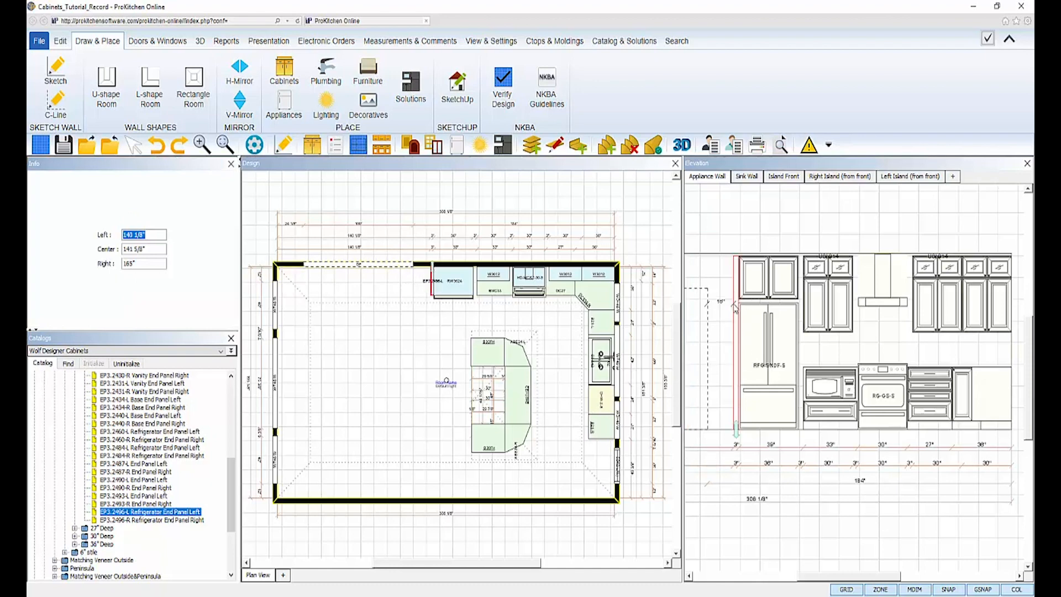
pyautogui.click(153, 521)
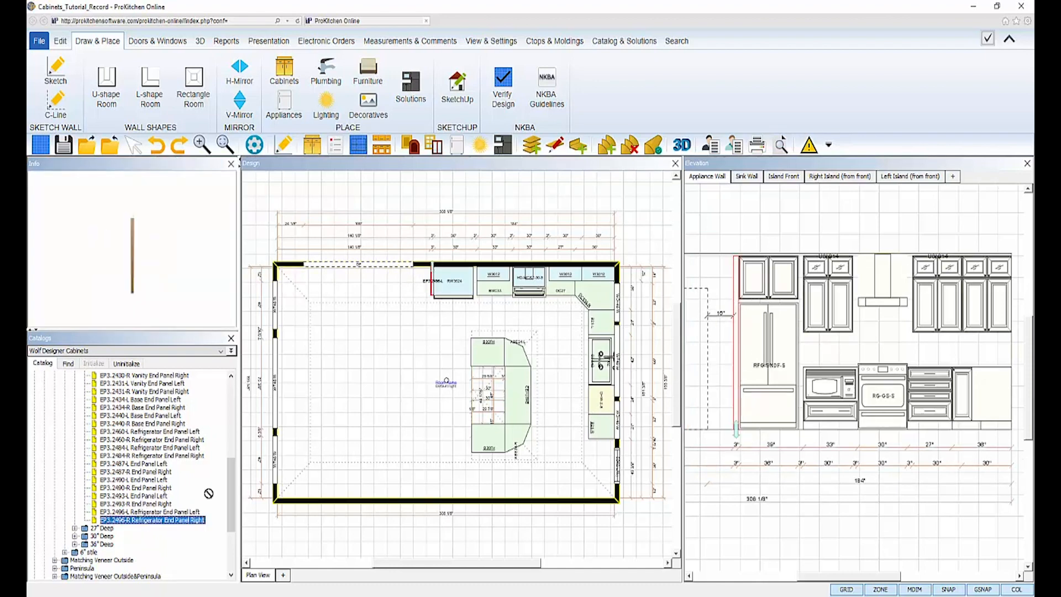
pyautogui.click(473, 281)
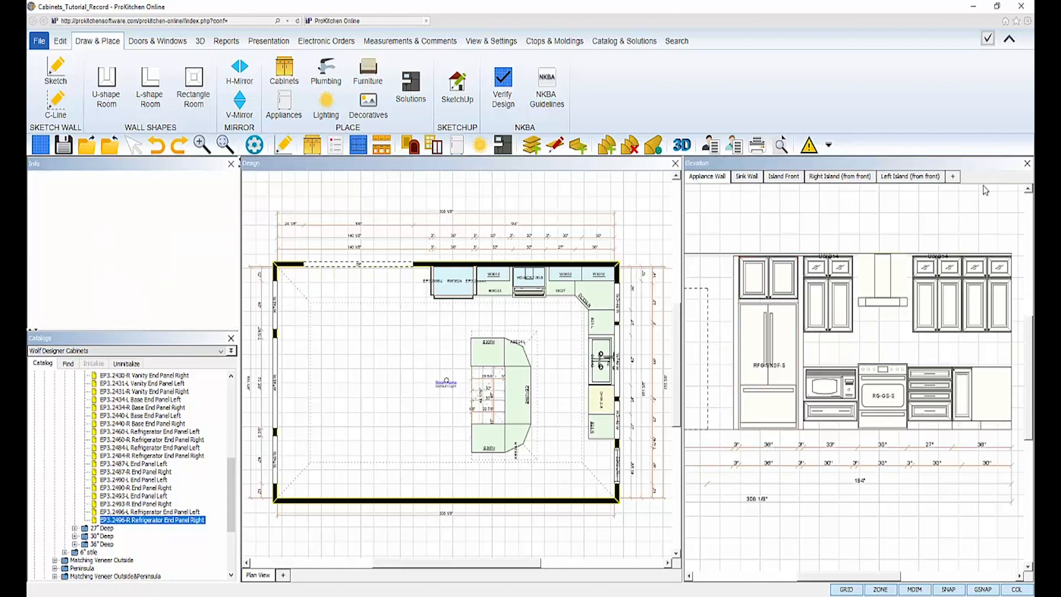
pyautogui.click(1028, 163)
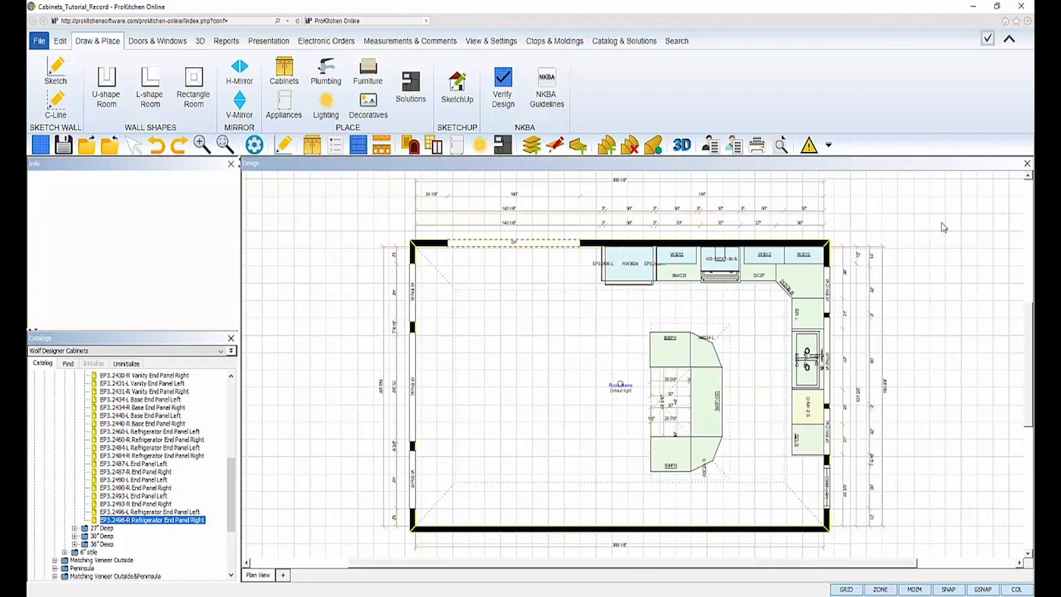